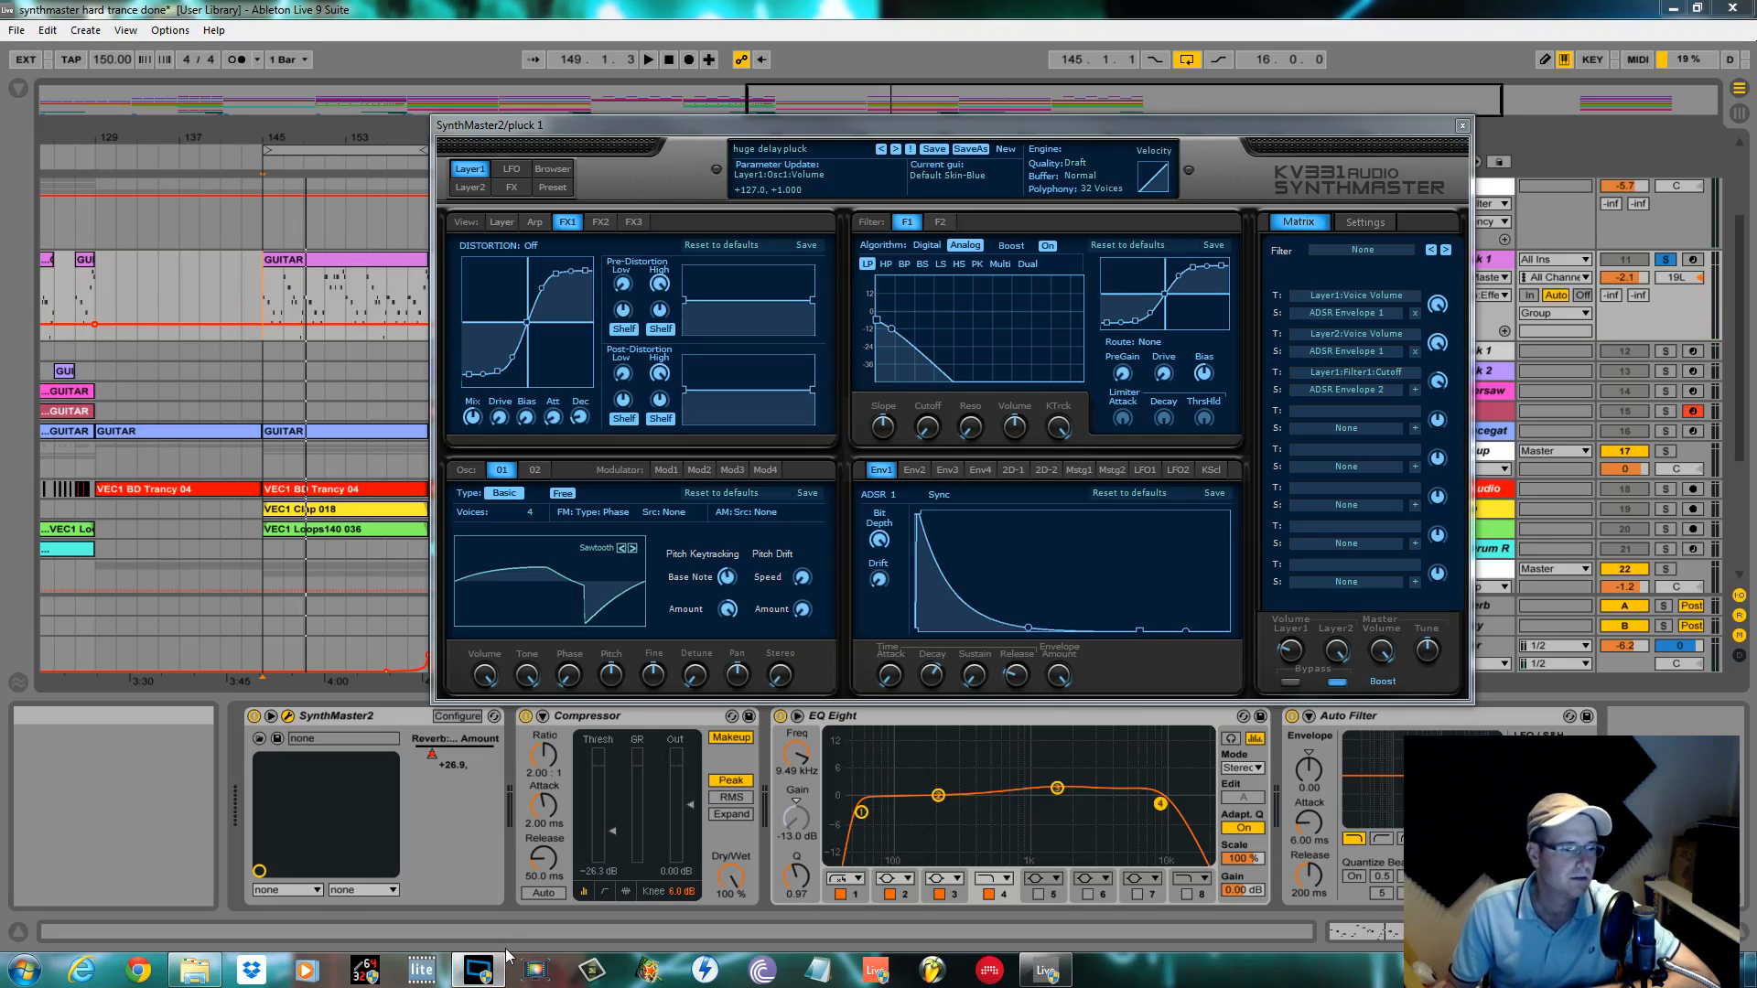
mouse_move(507, 922)
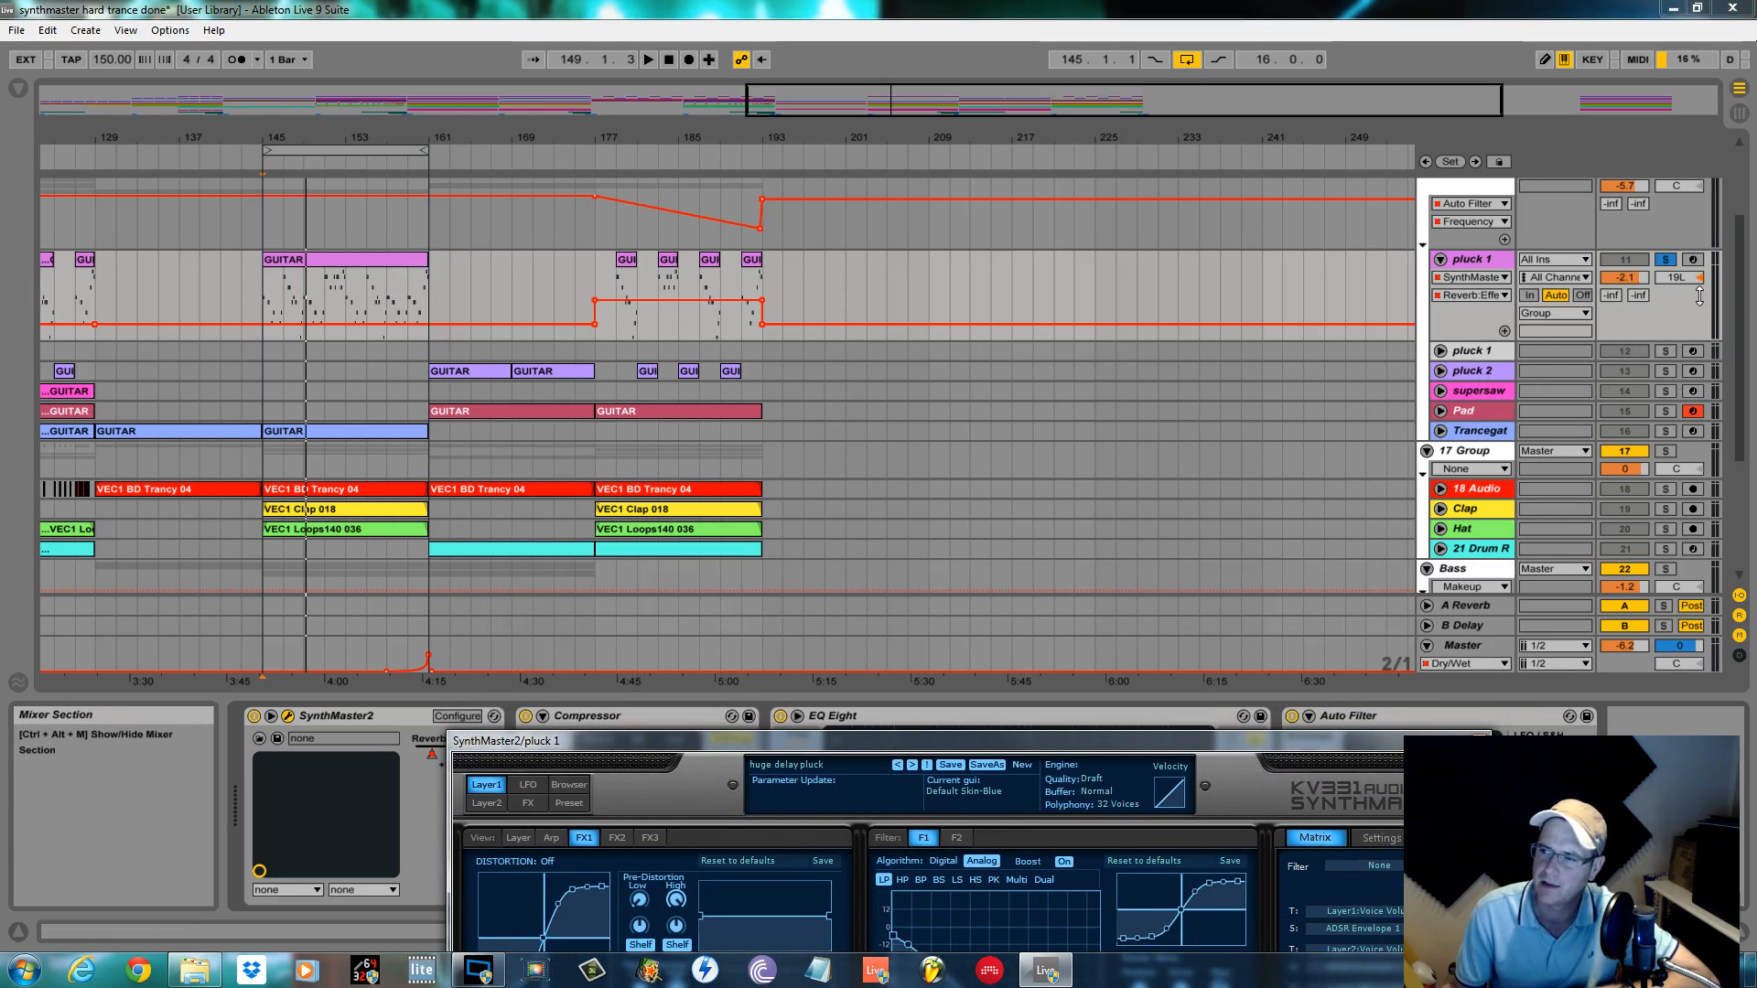
Step: Scroll down through the track list before bringing the SynthMaster editor back up
scroll("down", 3)
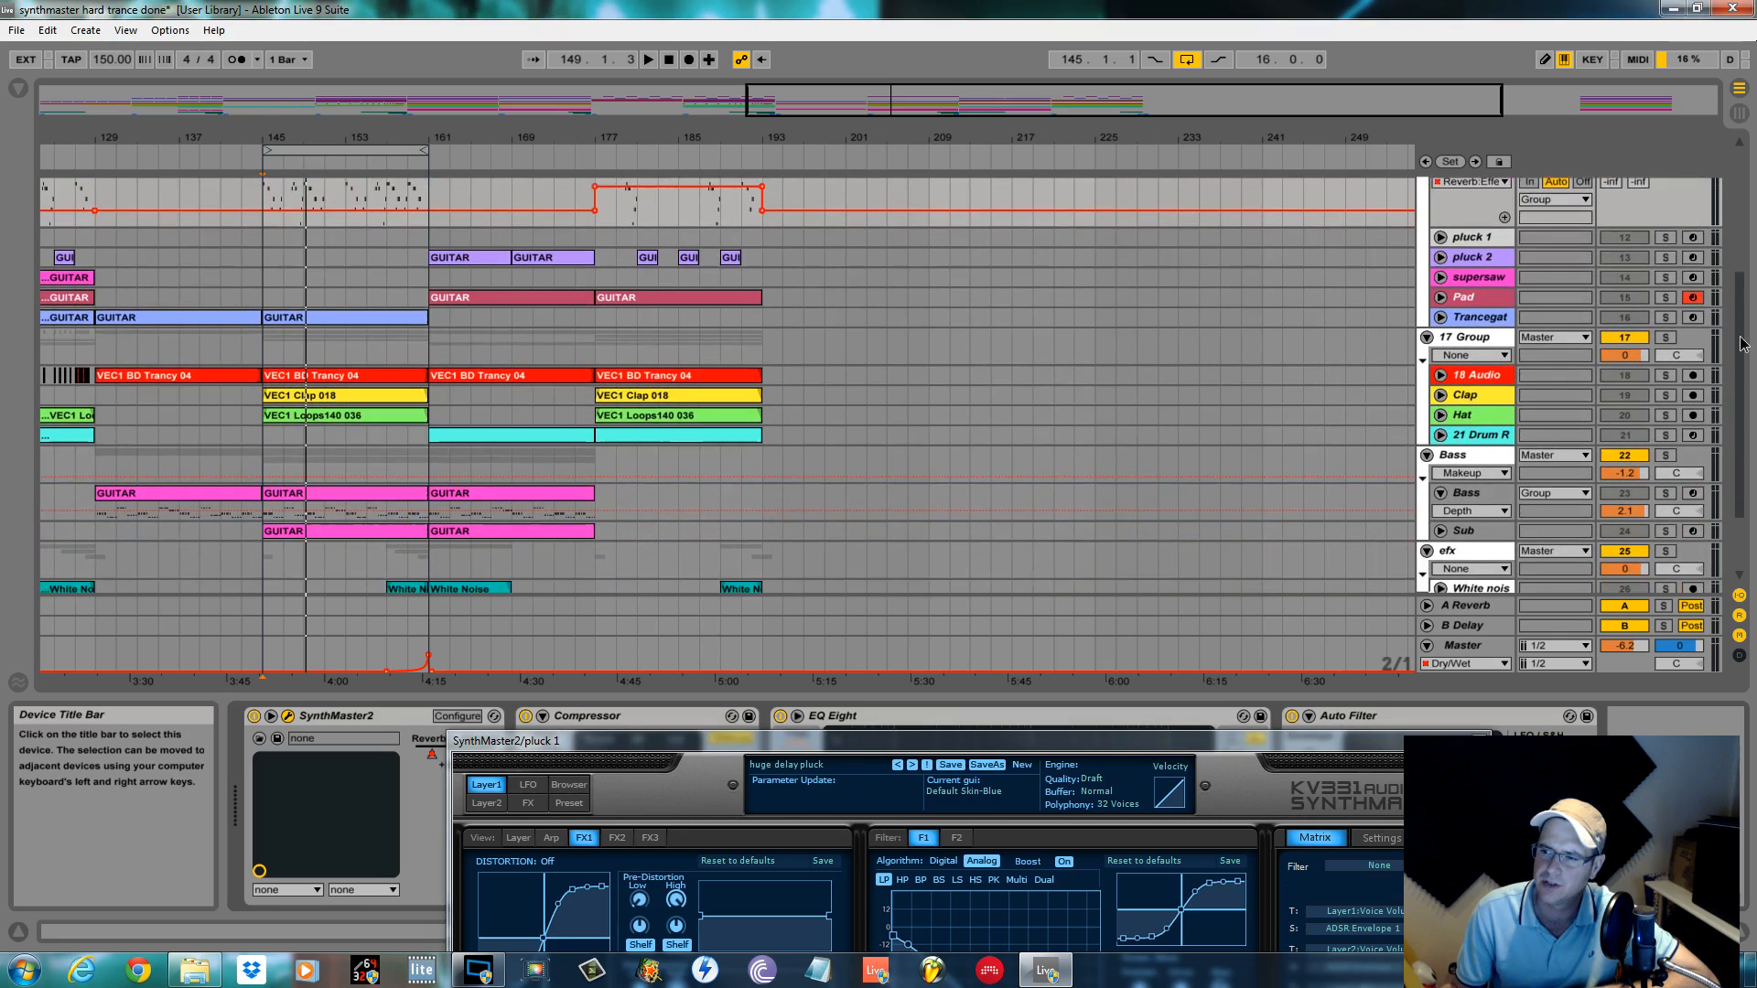
scroll("down", 3)
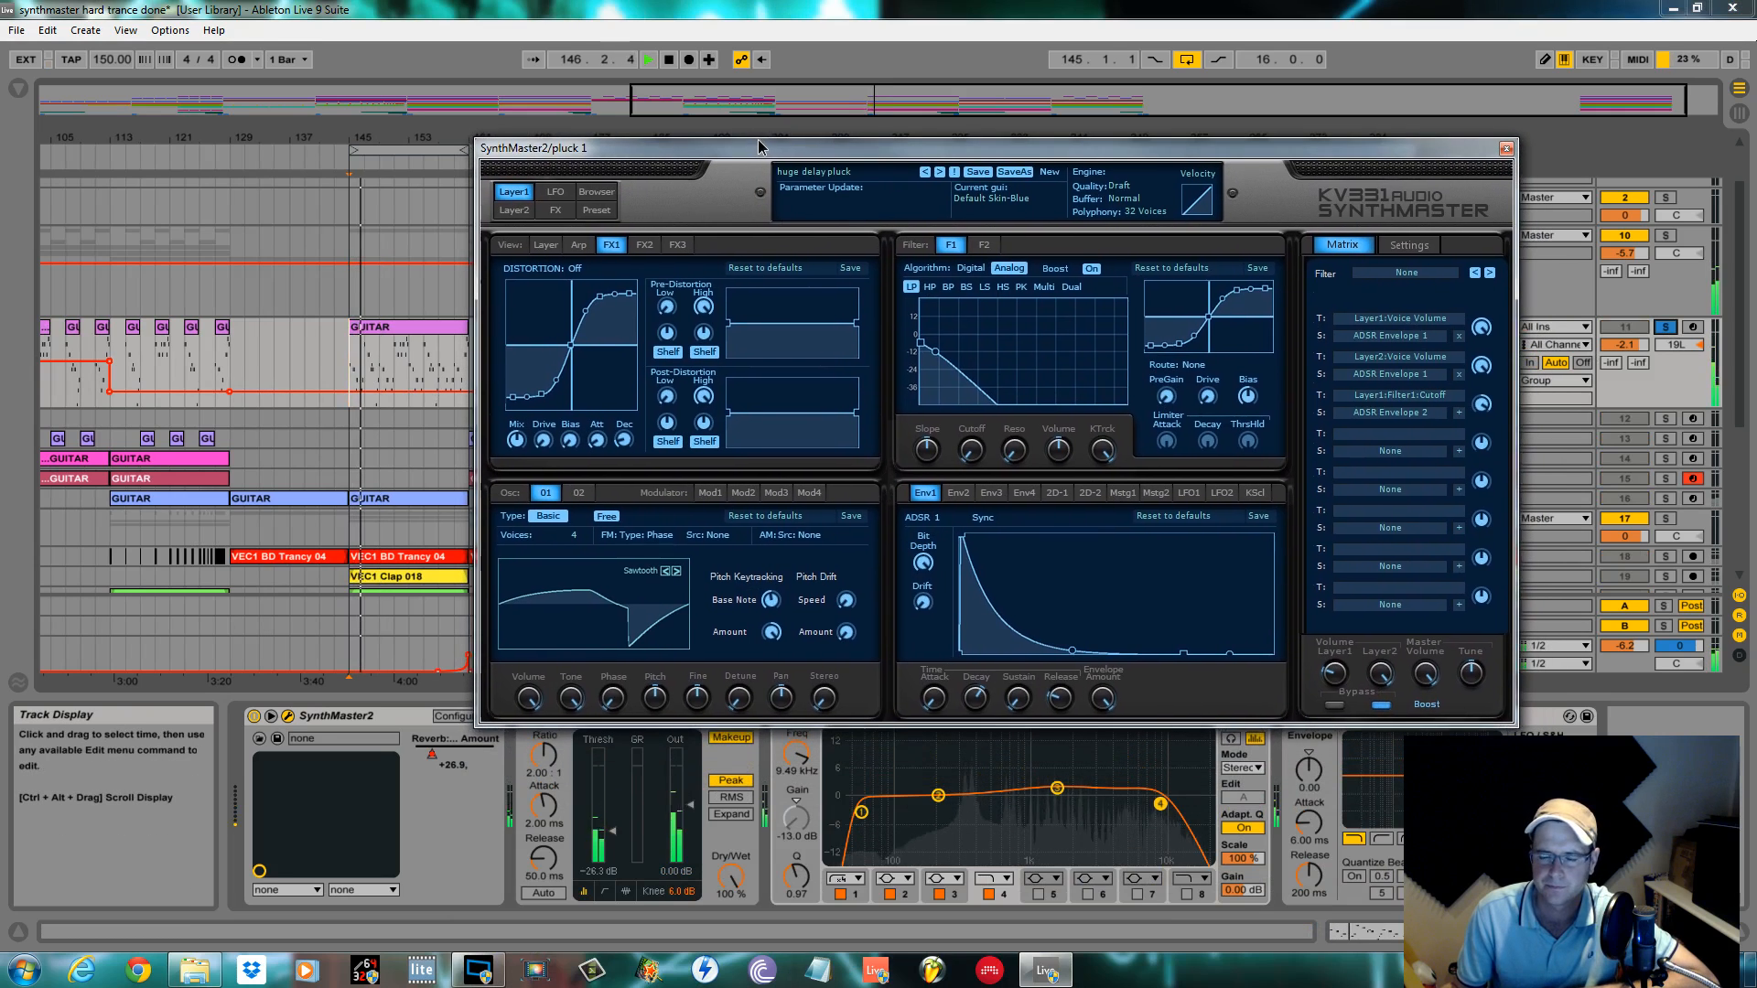
Step: Show SynthMaster's layer overview and initialise a fresh 'New Preset' in place of the delay pluck
left_click(513, 192)
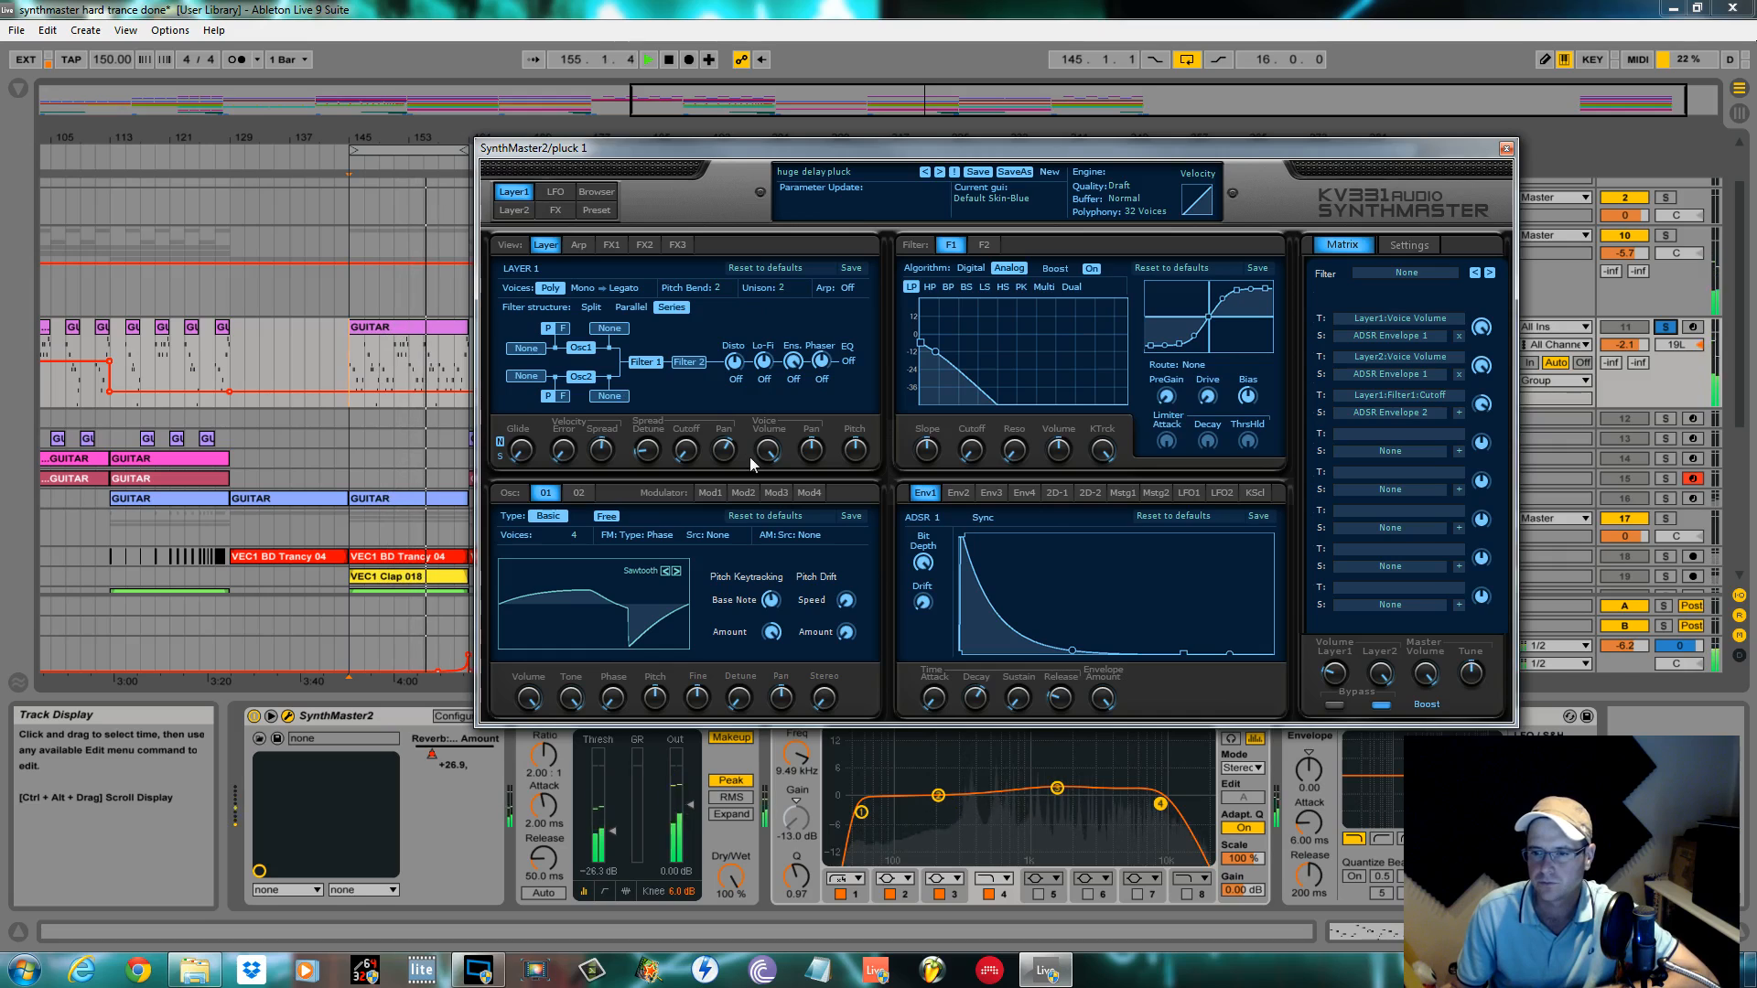
left_click_drag(975, 695, 981, 690)
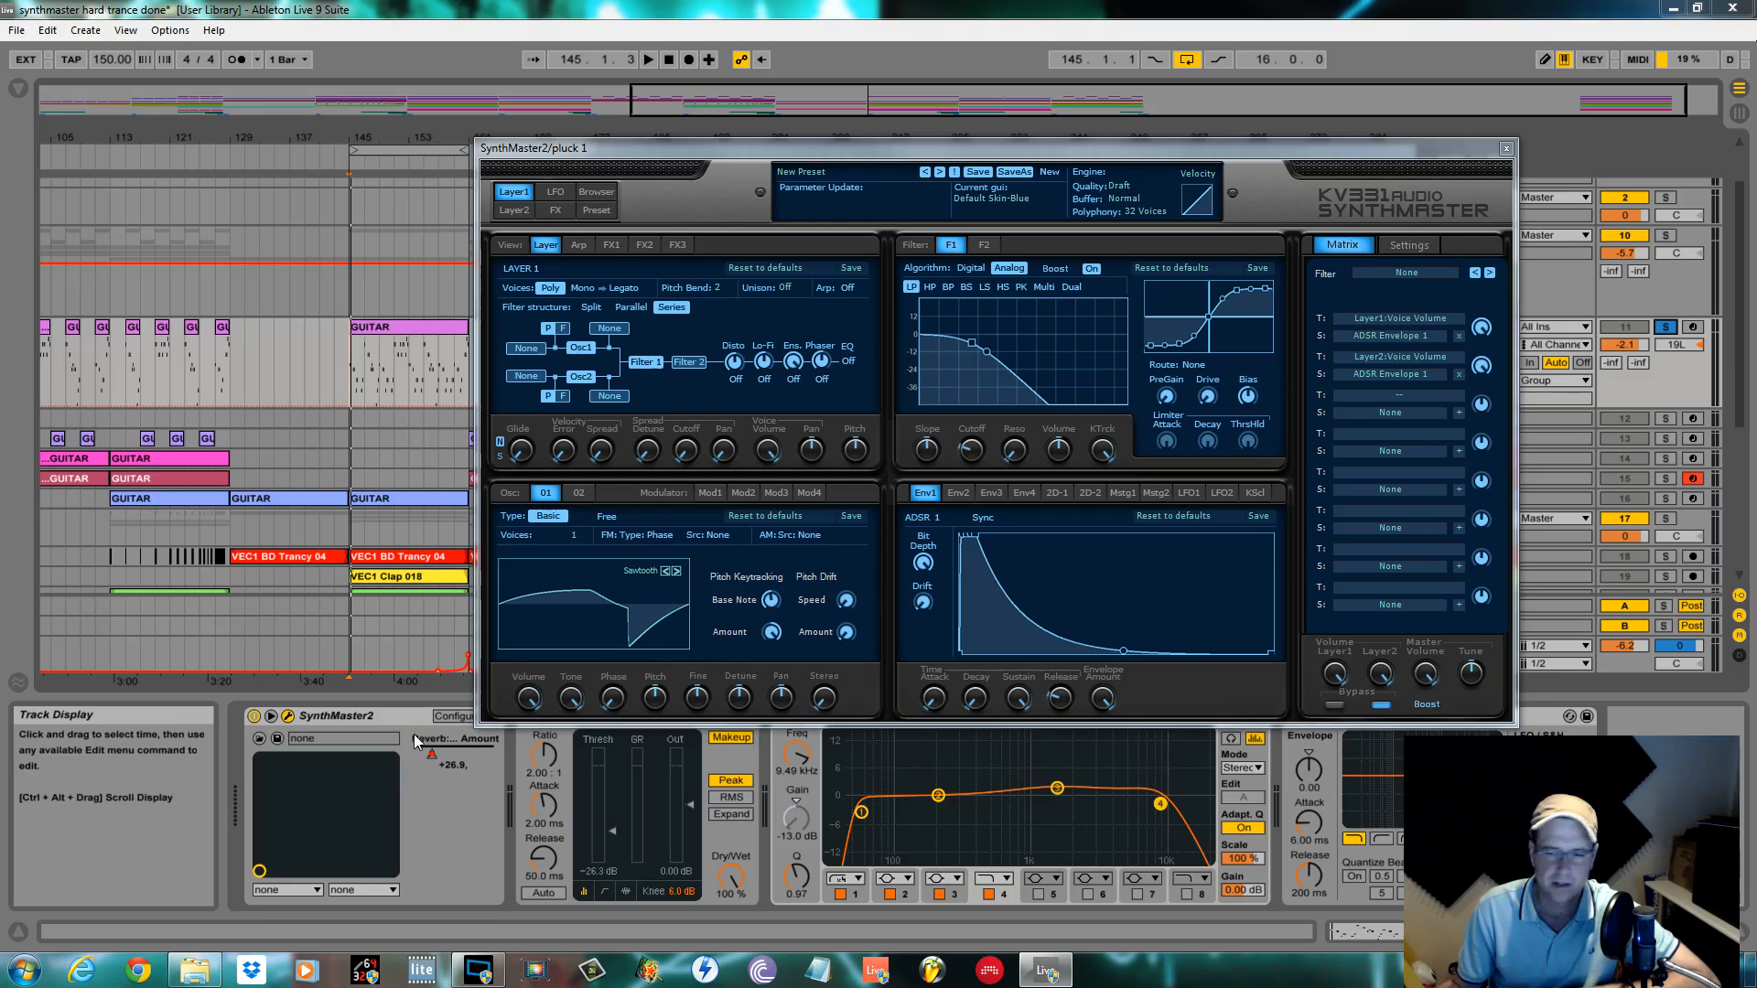
Step: Give Osc 1 four free-phase voices and move on to Osc 2
left_click(573, 535)
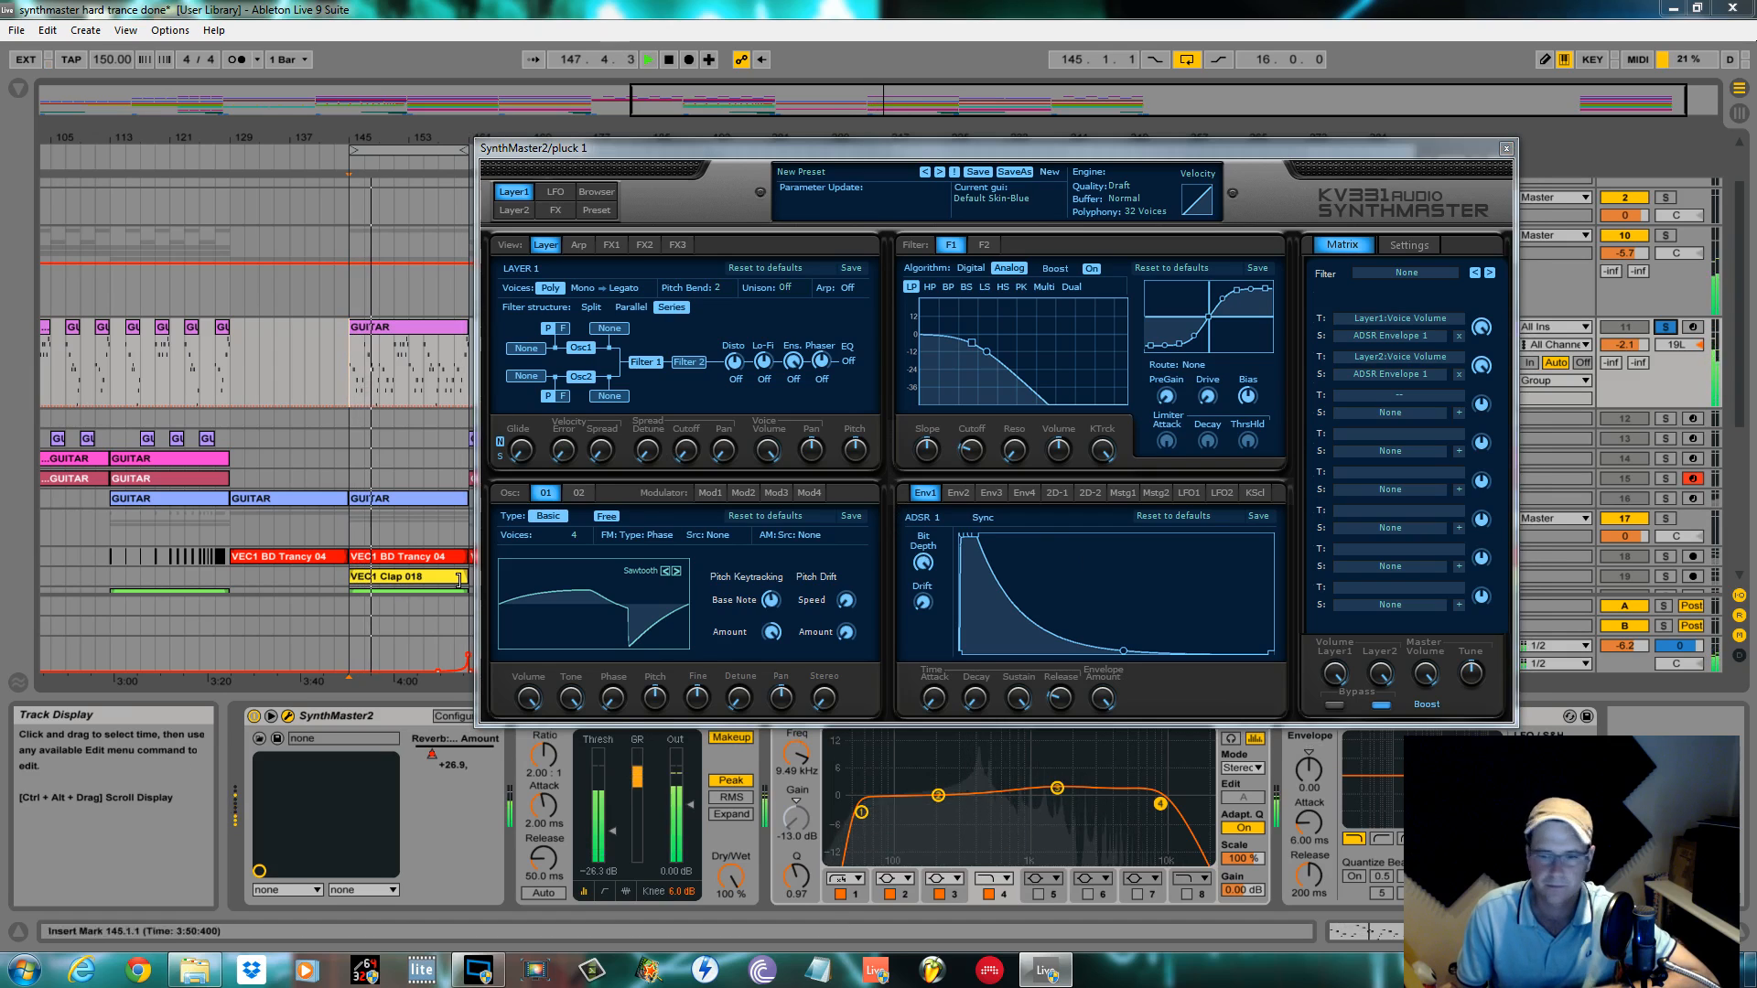
left_click(576, 492)
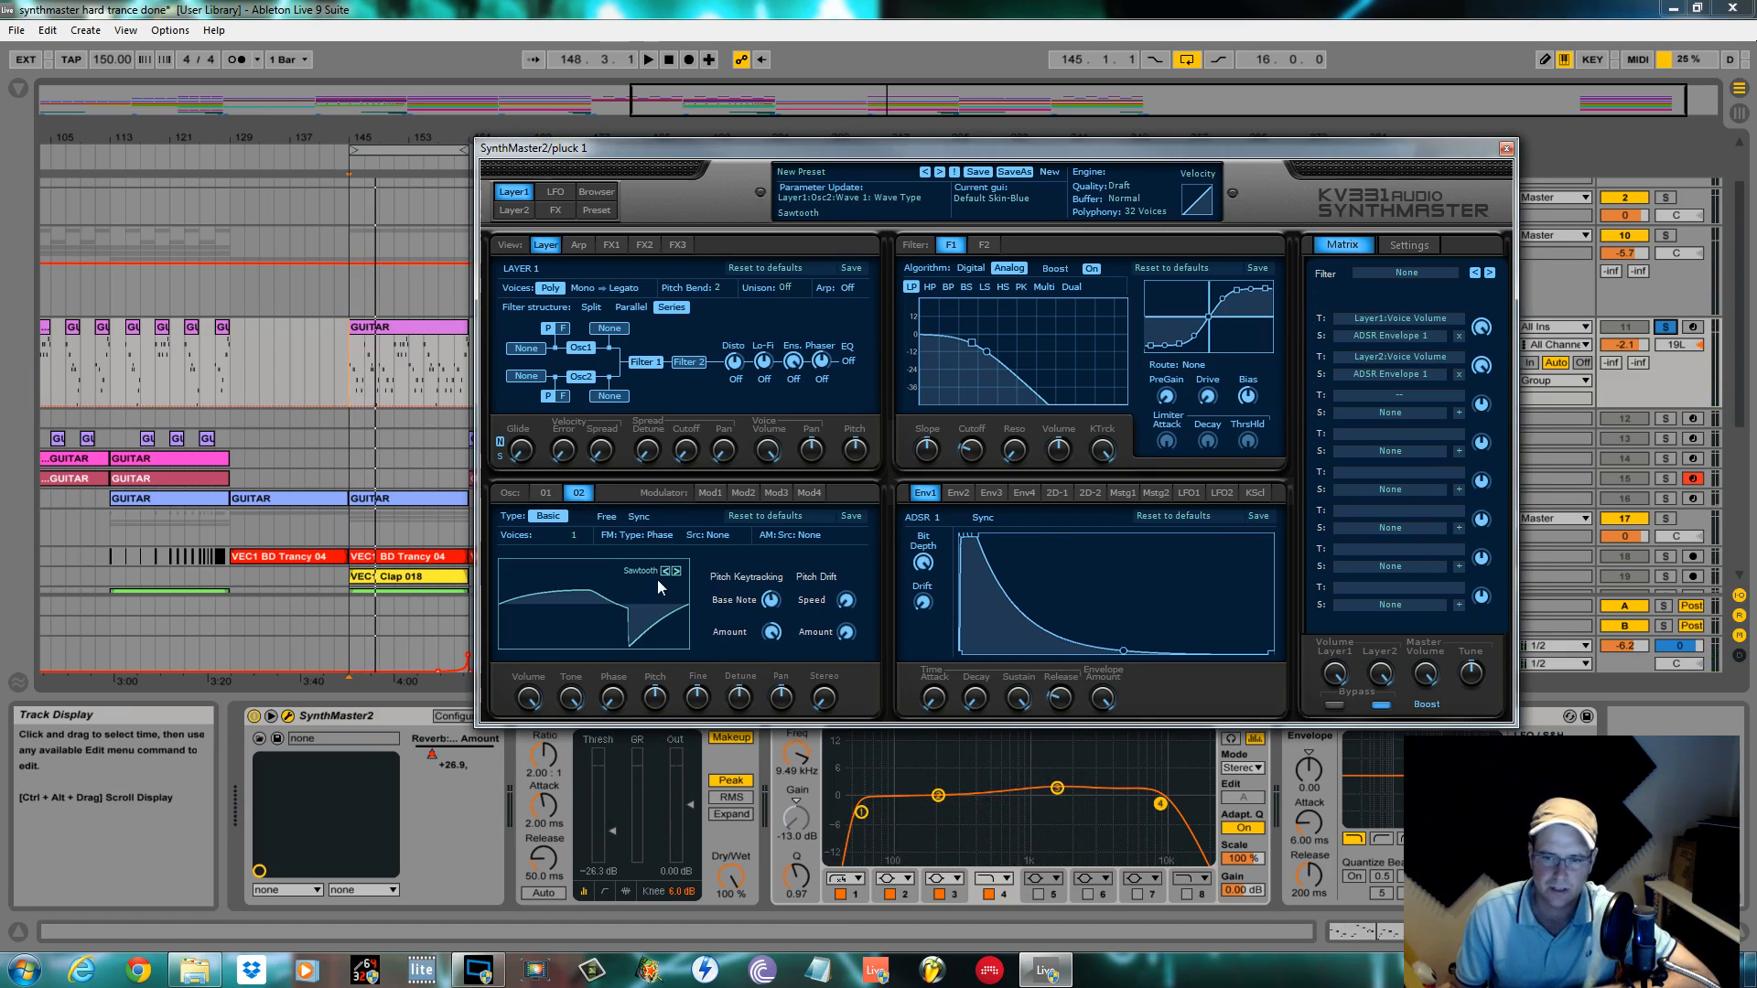
Step: Change Osc 2's waveform from Sawtooth to Pulse
left_click(676, 571)
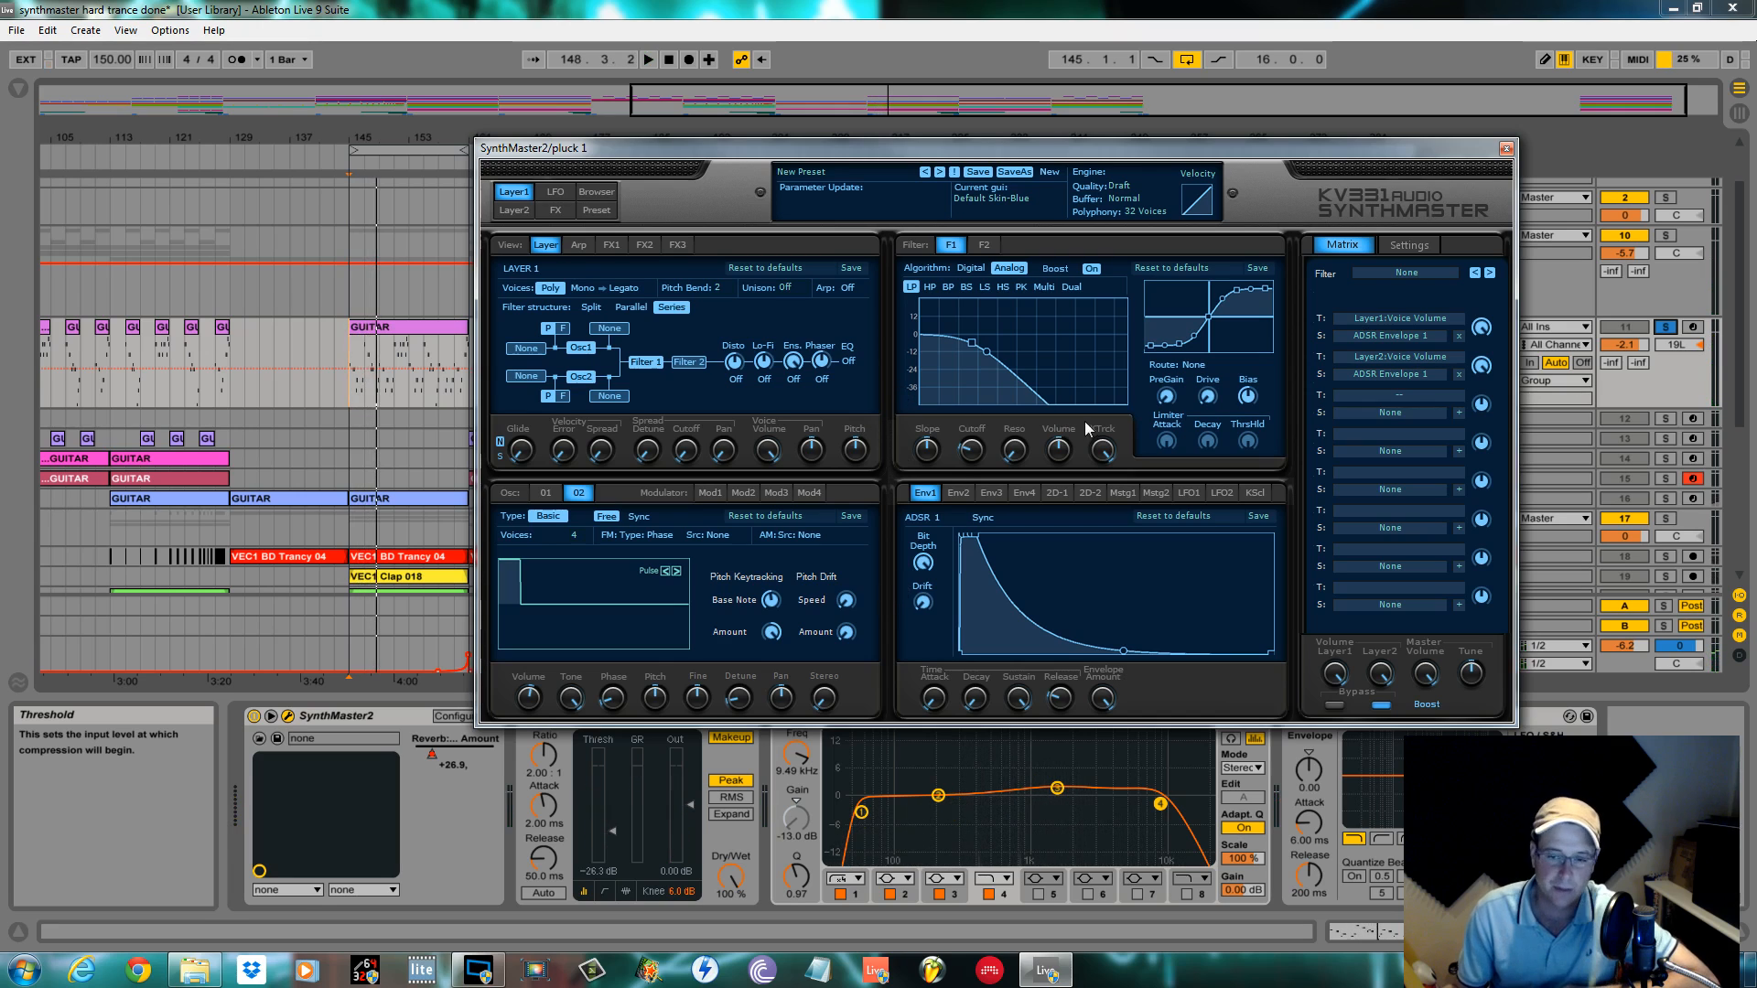
mouse_move(1056, 370)
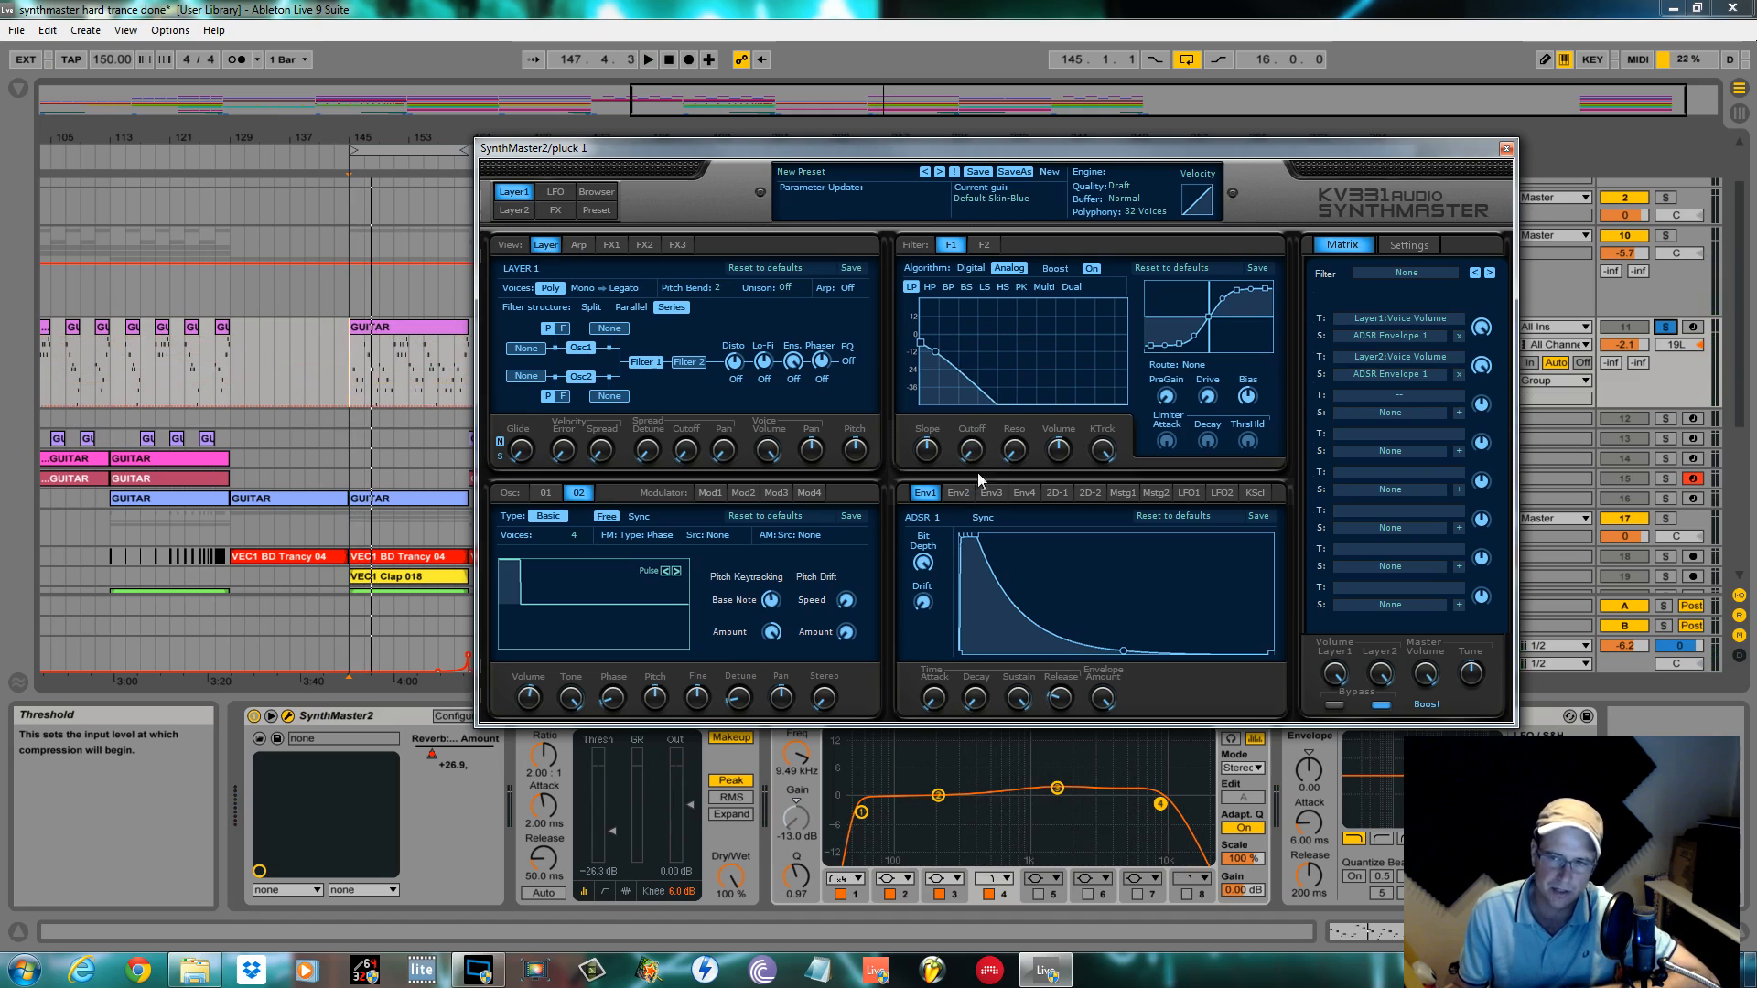
Step: Lower Filter 1 Cutoff and assign ADSR Envelope 2 as its Modulation 1 source
left_click(1007, 267)
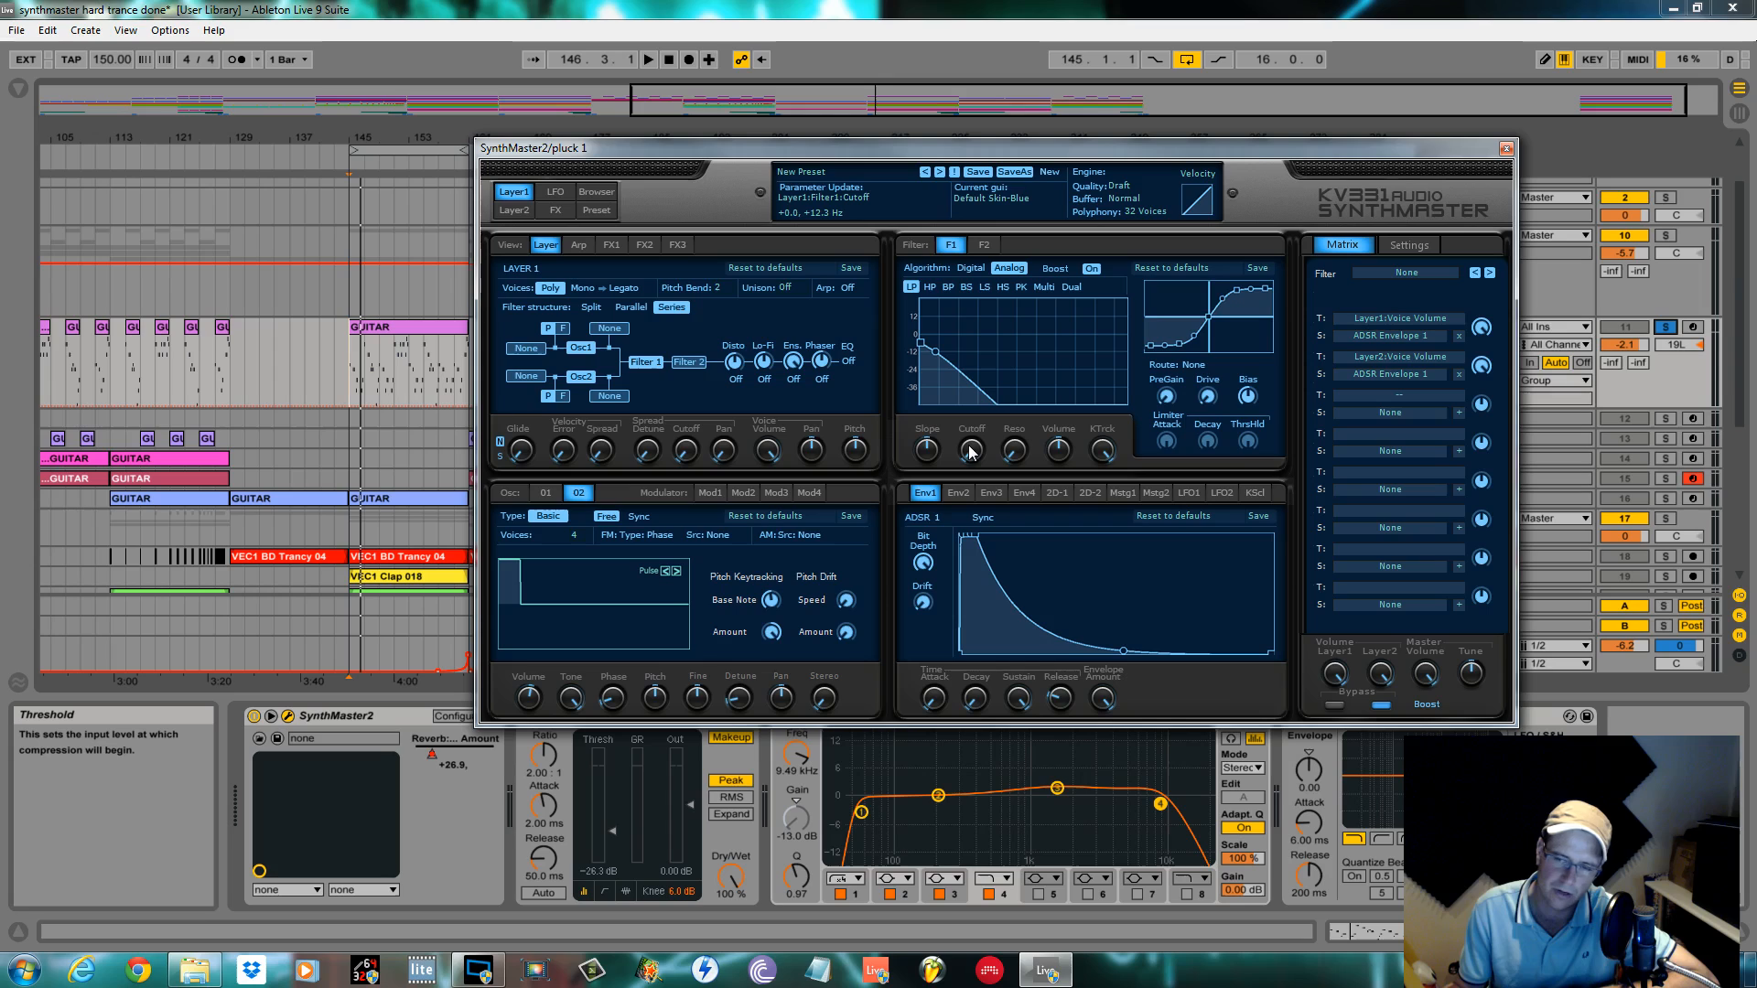
right_click(970, 451)
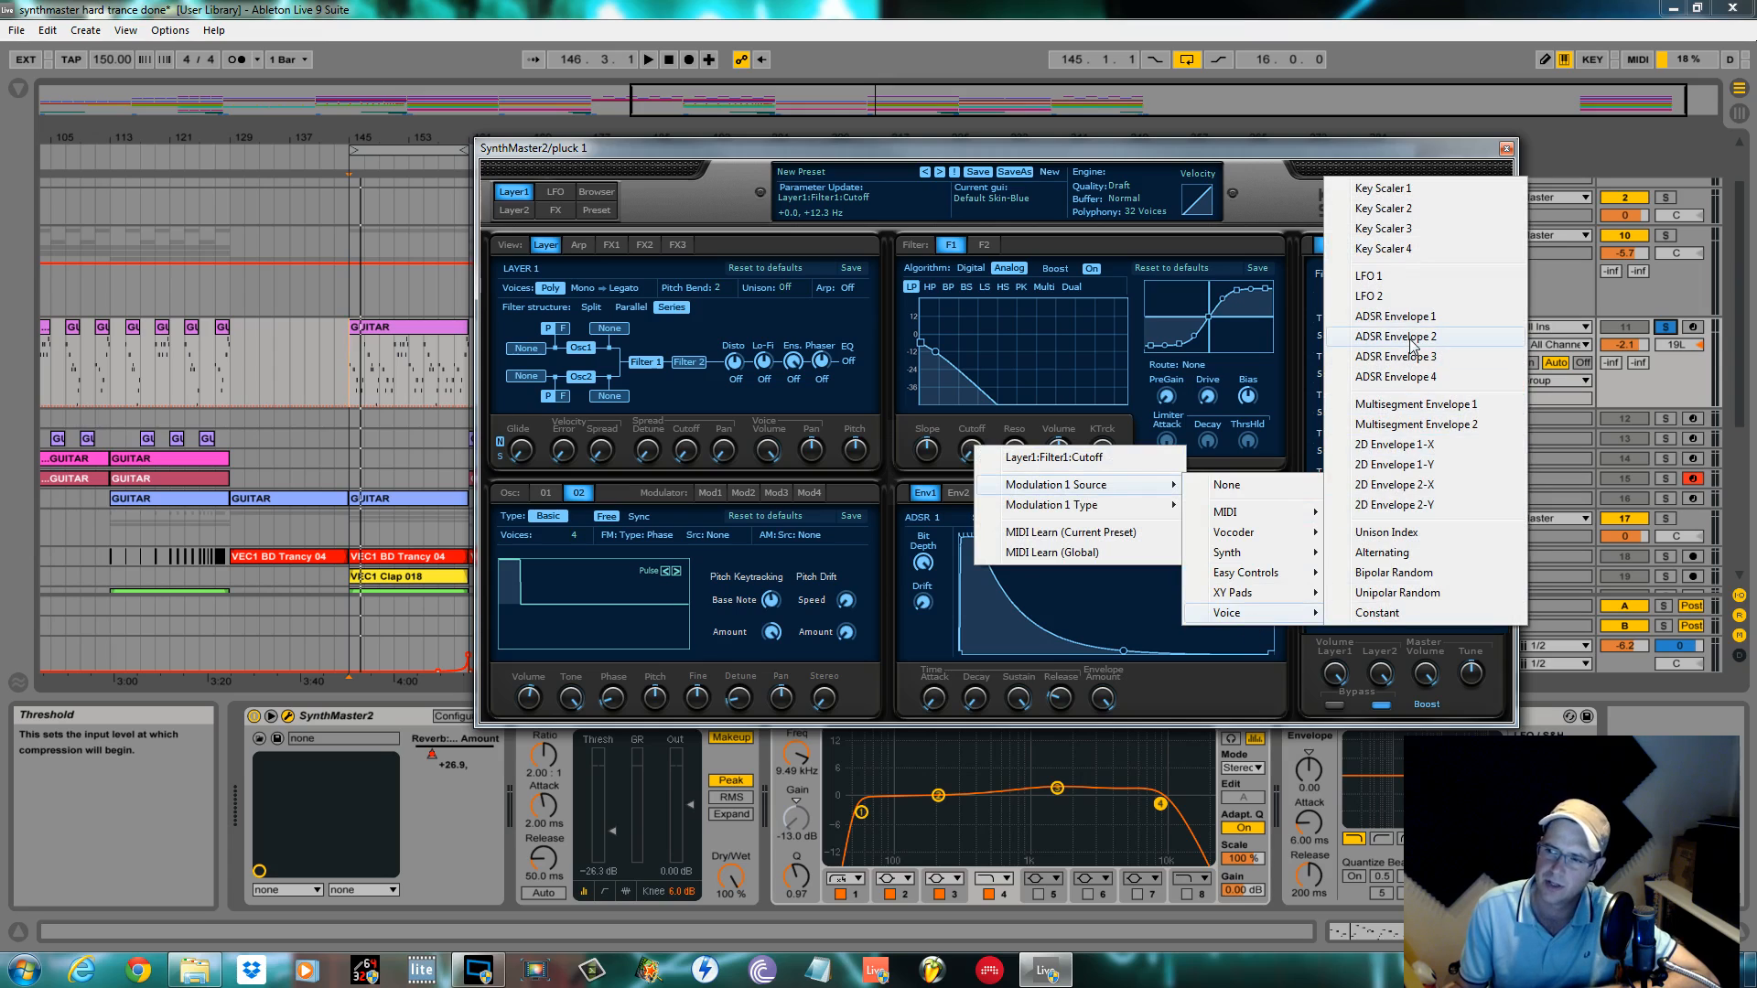
left_click(1397, 337)
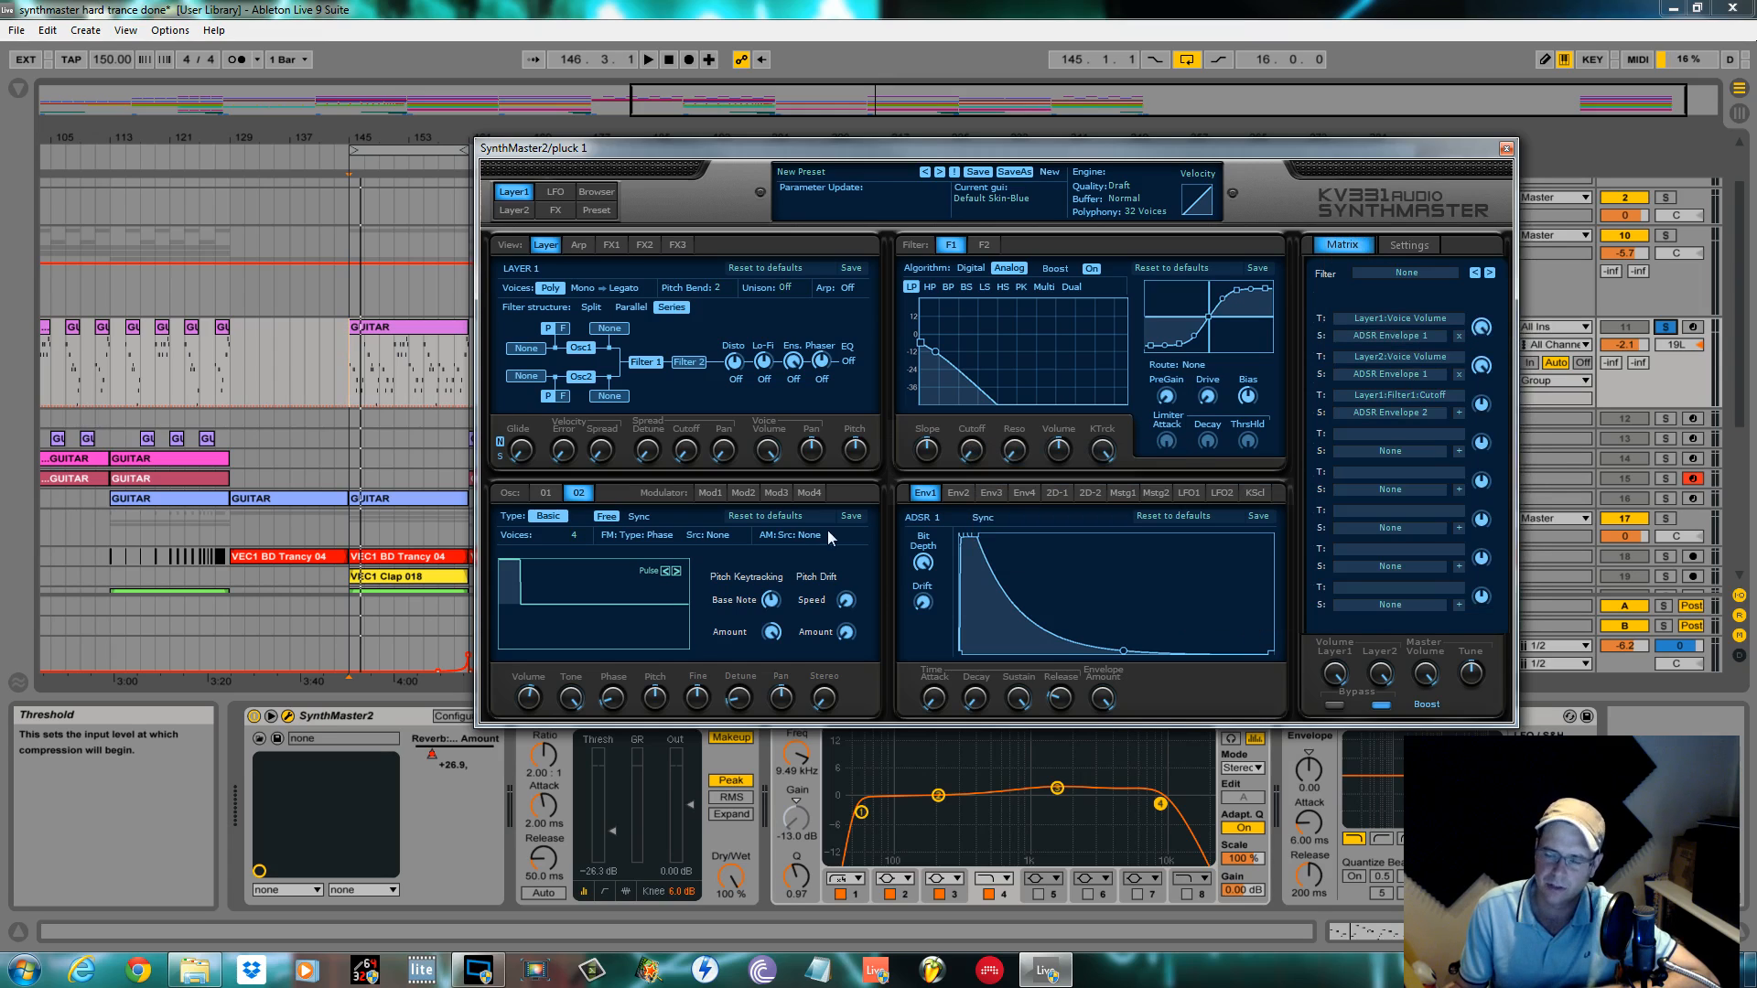
left_click(957, 492)
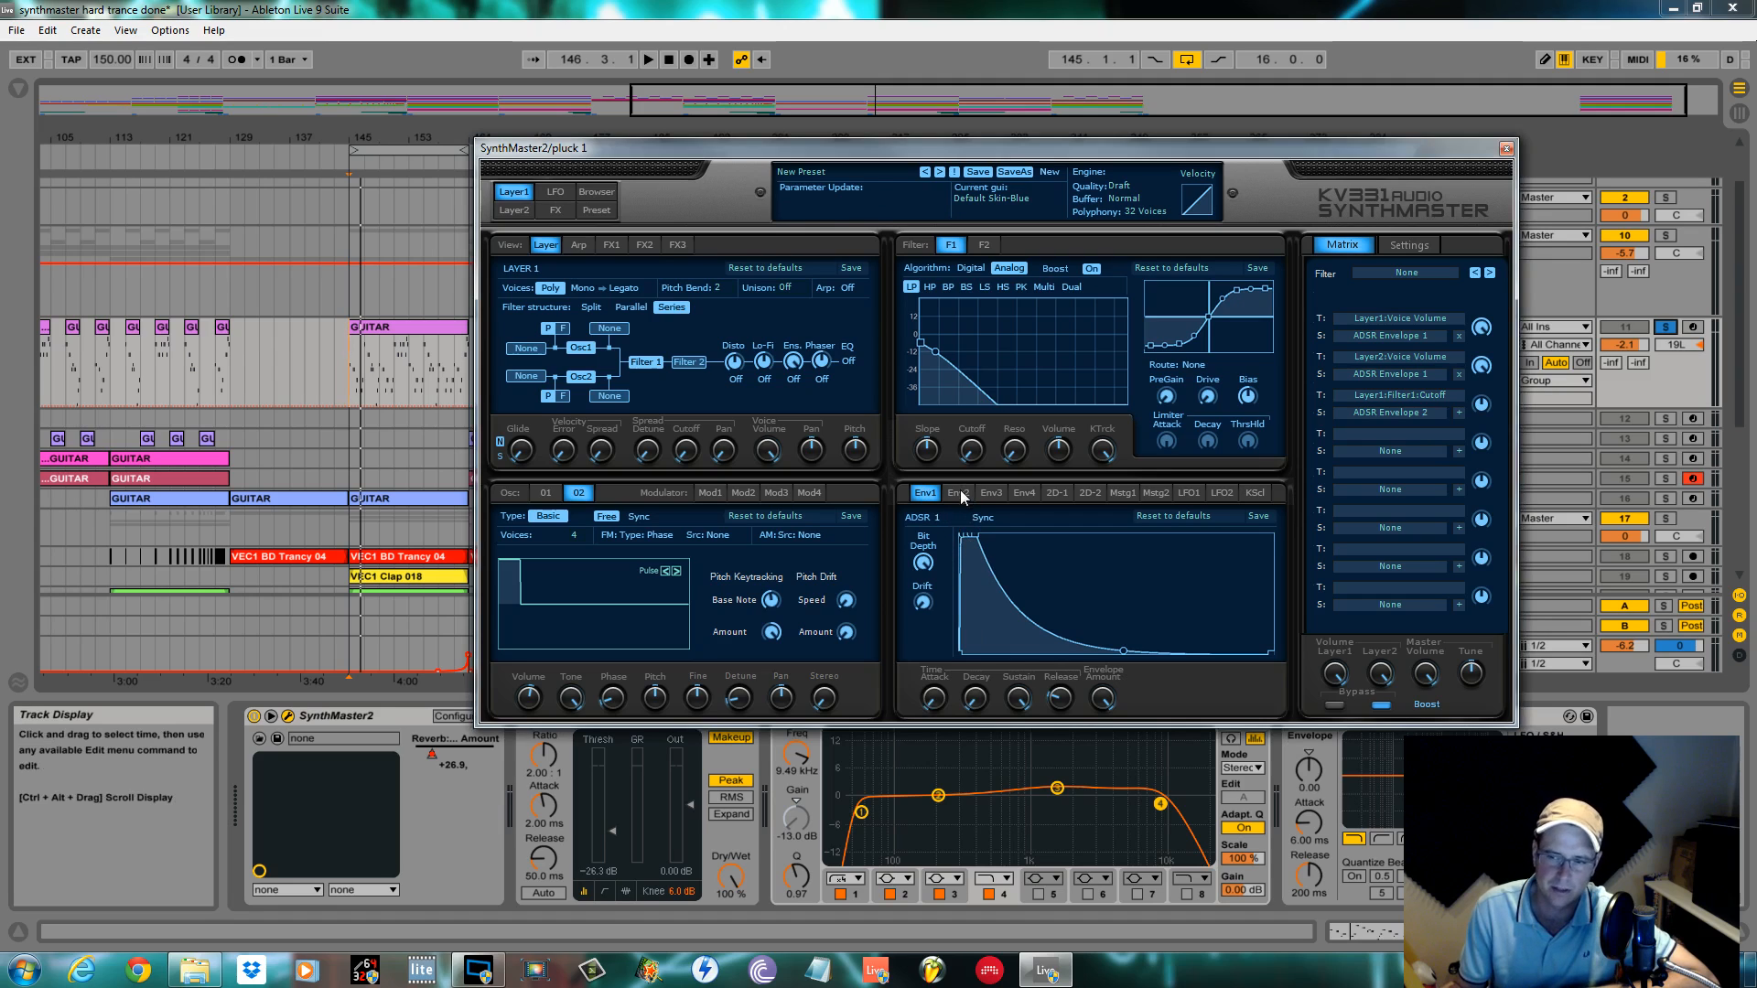
Step: Set Envelope 2's decay down to minimum, then back up to about 0.51 sec
left_click(958, 492)
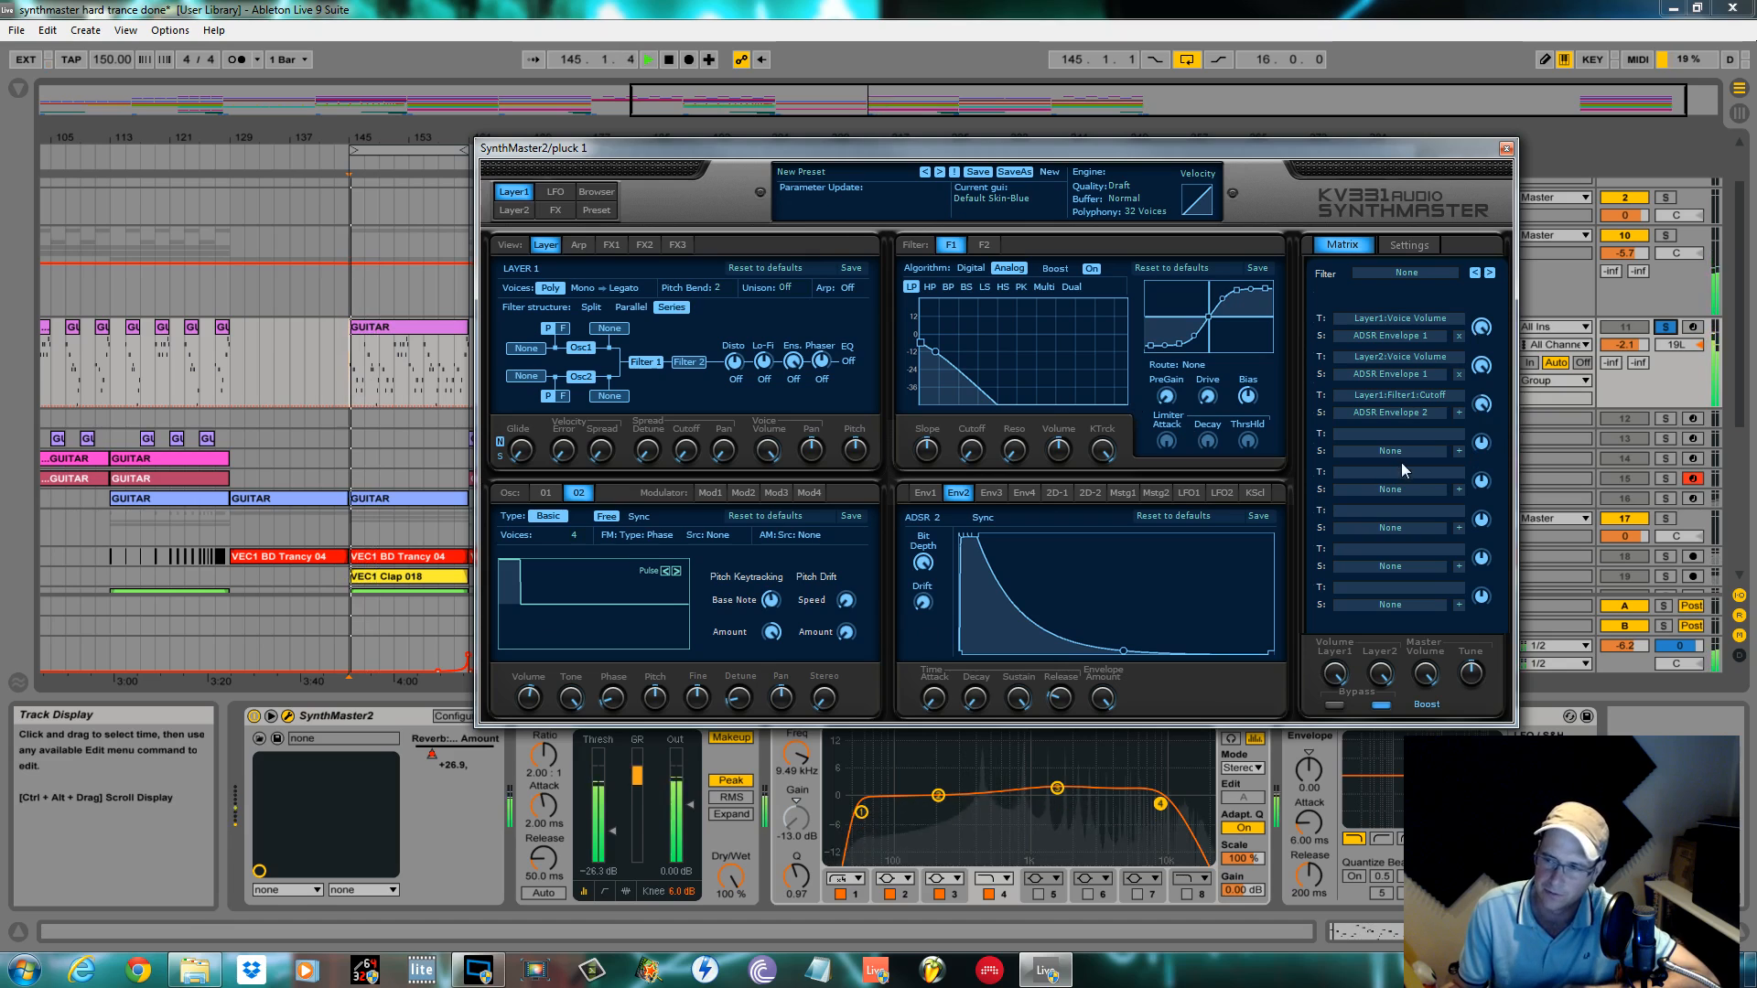
left_click_drag(972, 698, 972, 706)
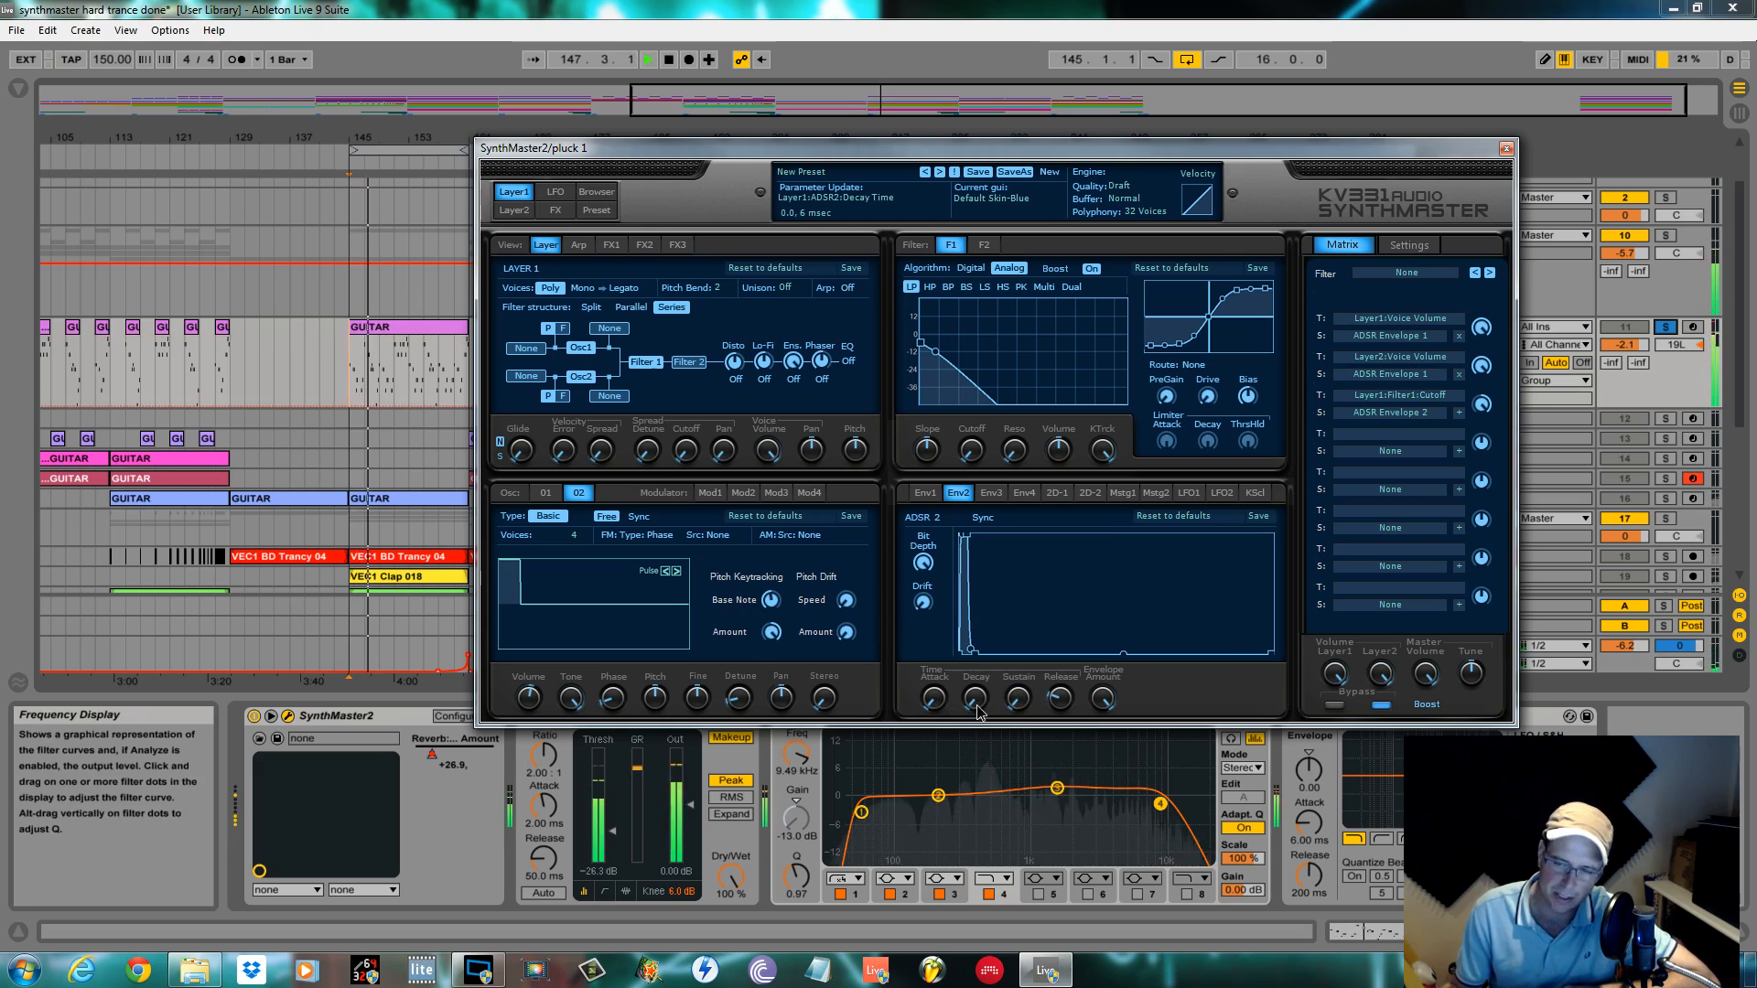
left_click_drag(975, 696, 976, 690)
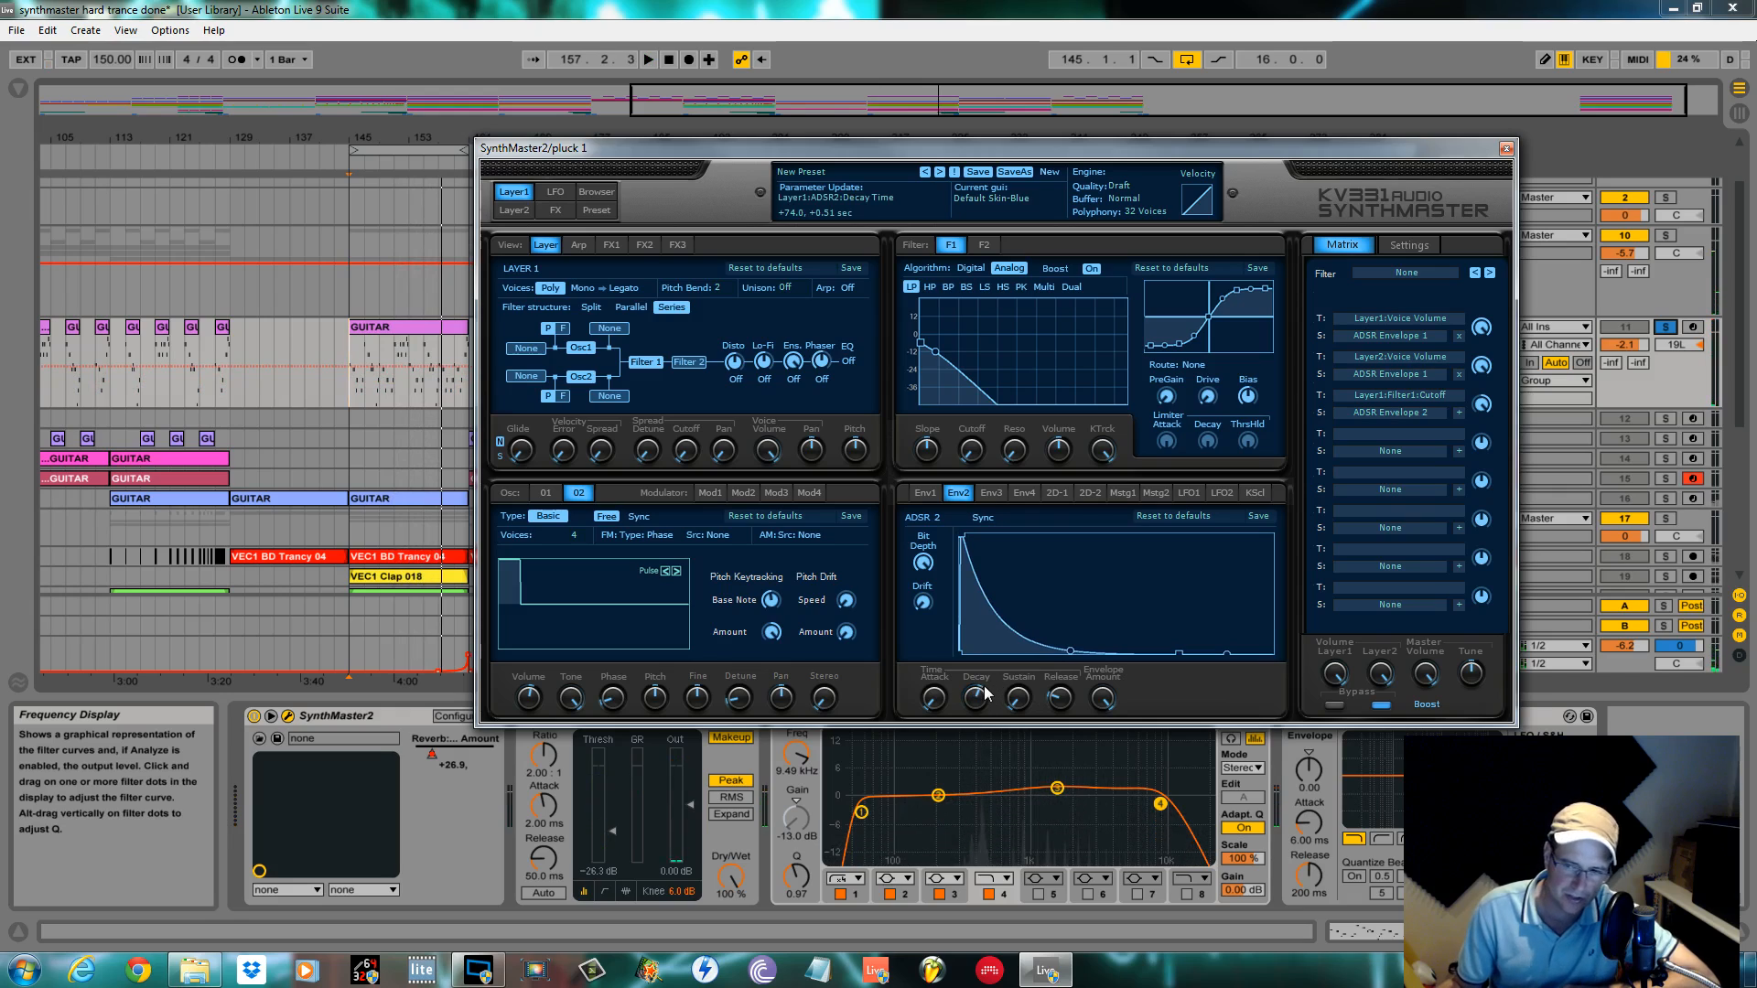
Step: Adjust Envelope 1's sustain level for a decaying pluck shape
left_click(924, 492)
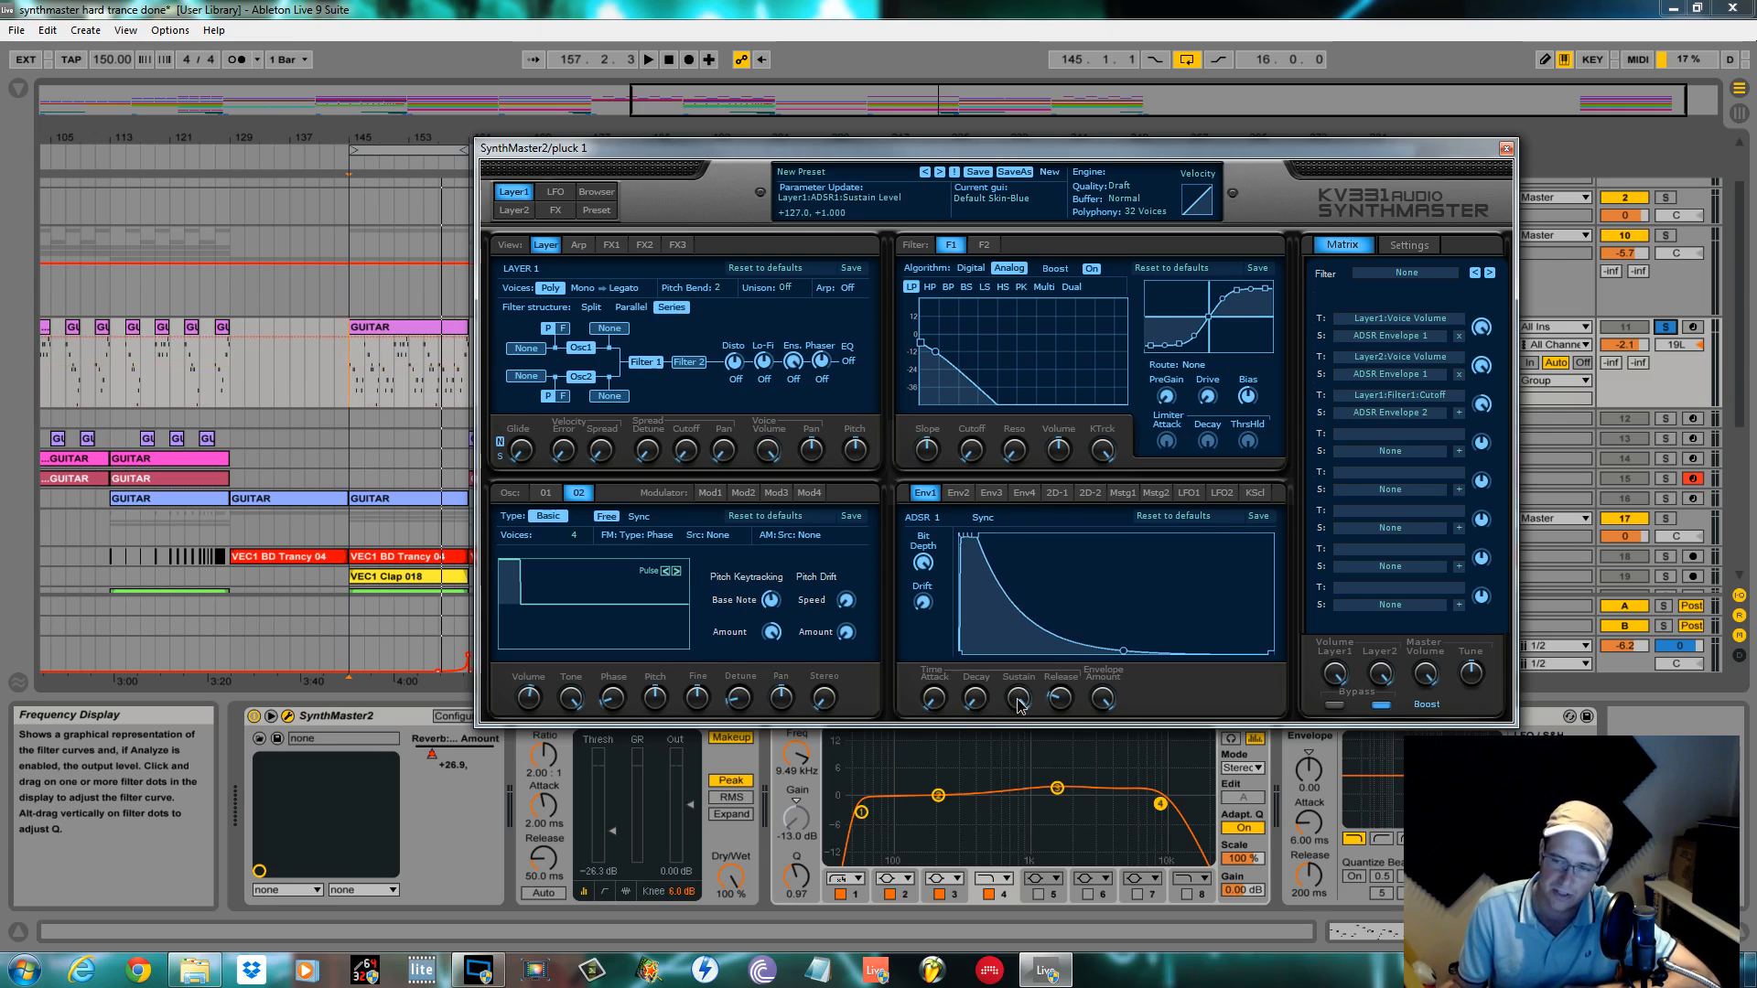
left_click_drag(973, 698, 969, 660)
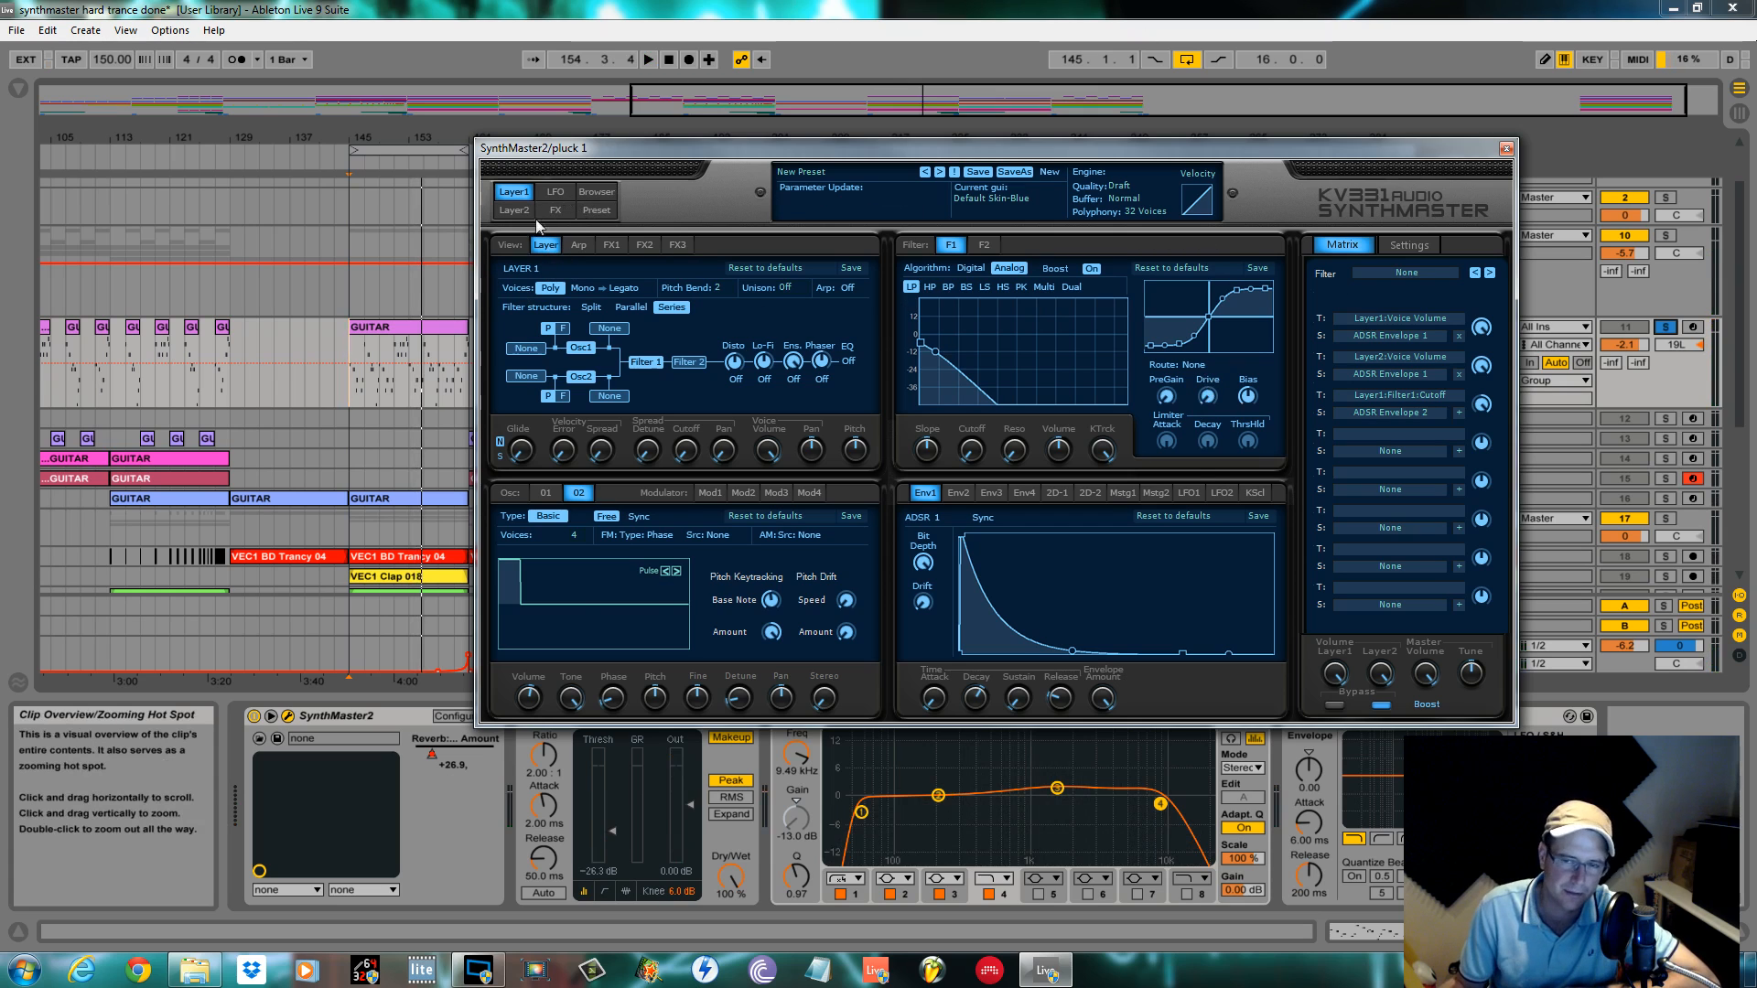
Step: Switch SynthMaster to its Synth FX page with echo, reverb and routing
left_click(554, 210)
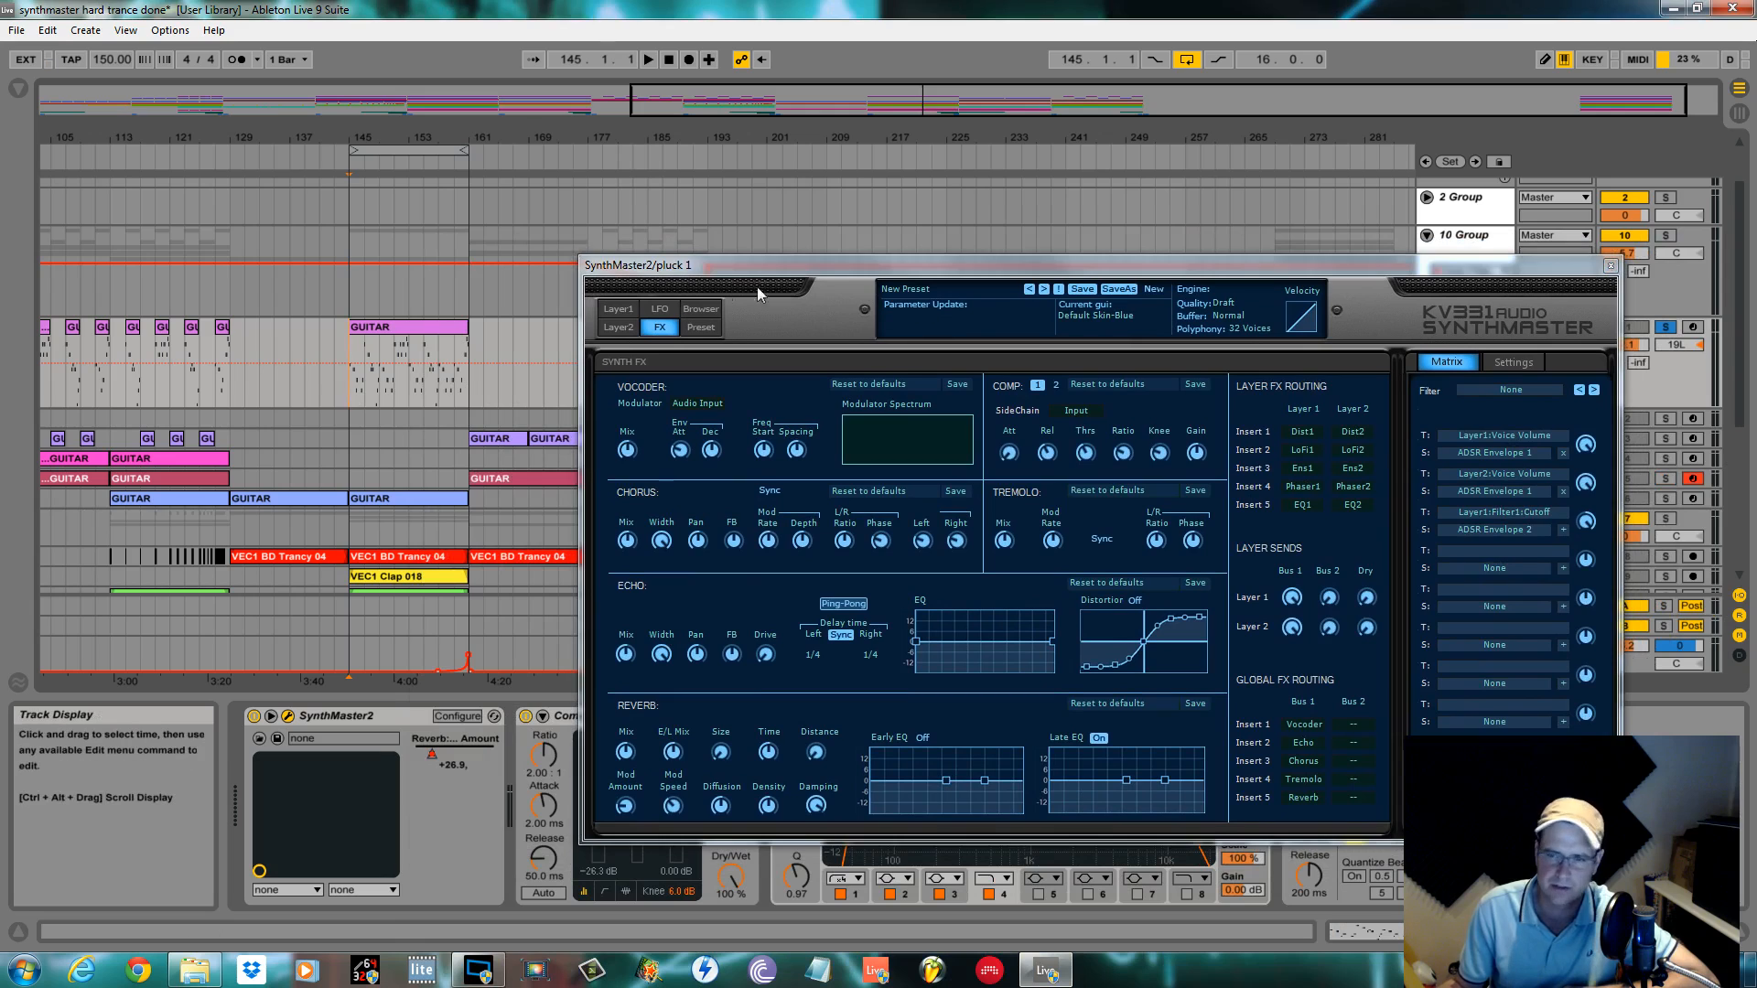
Step: Move the synth window left, then adjust the echo's pan, feedback and width
left_click_drag(755, 293, 738, 207)
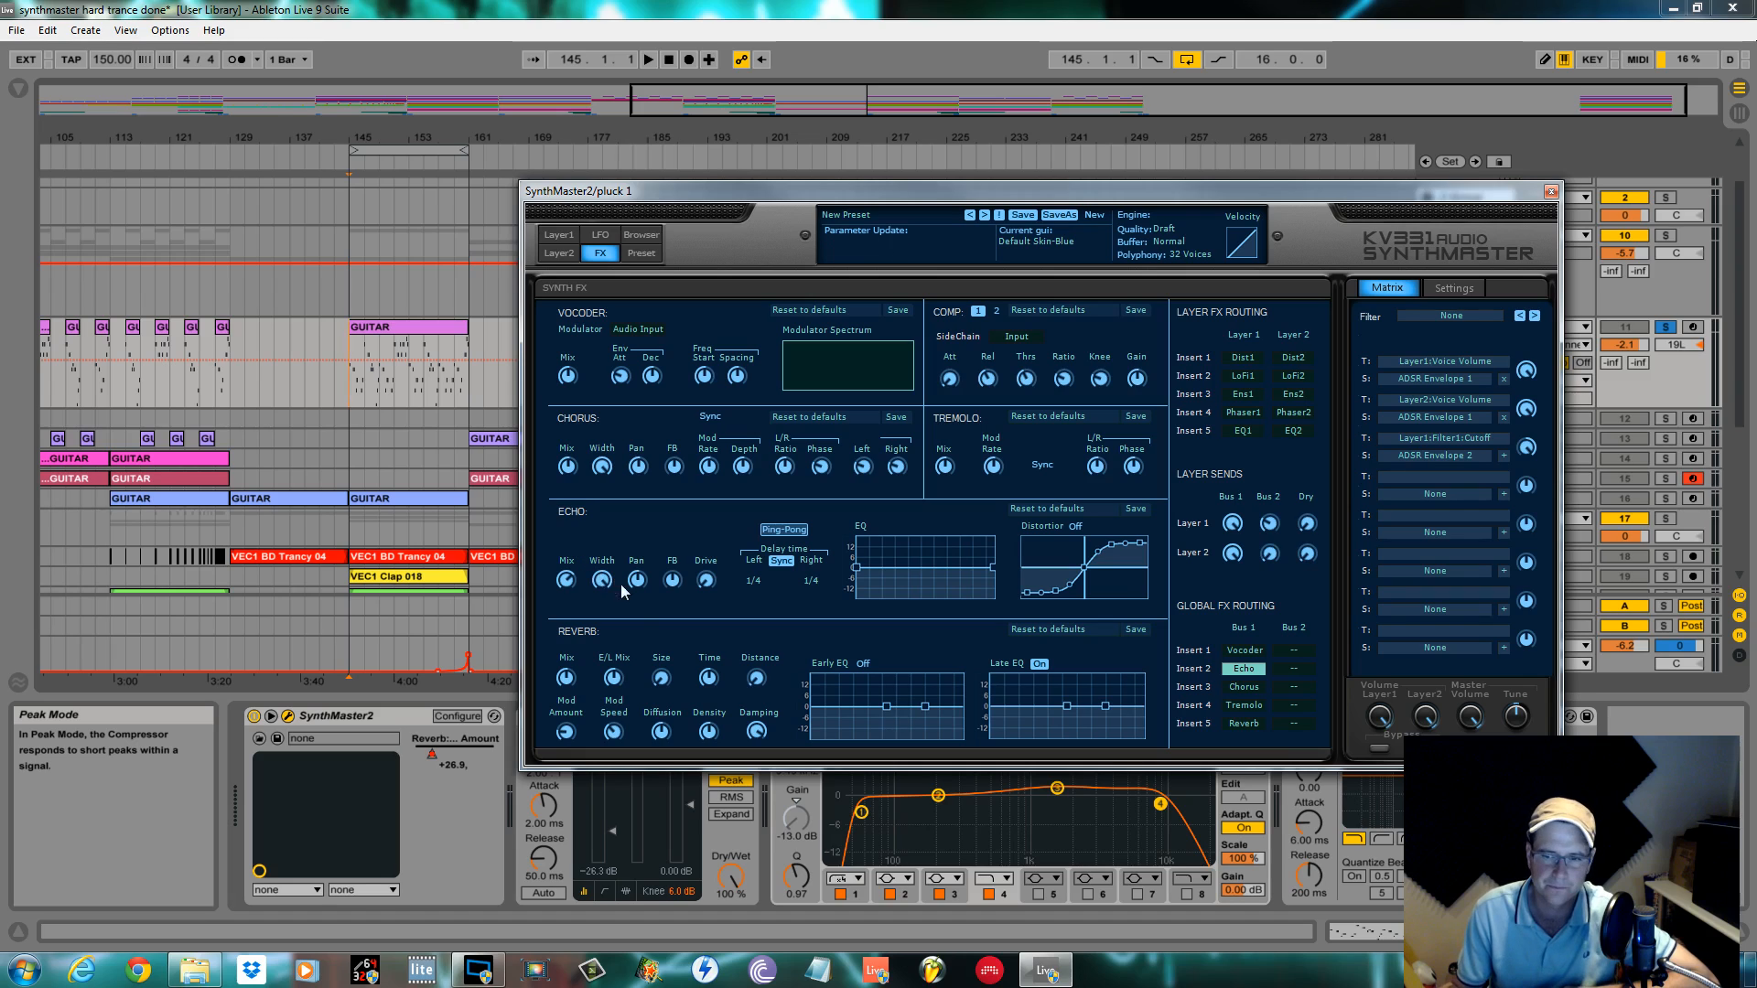
left_click_drag(672, 580, 672, 560)
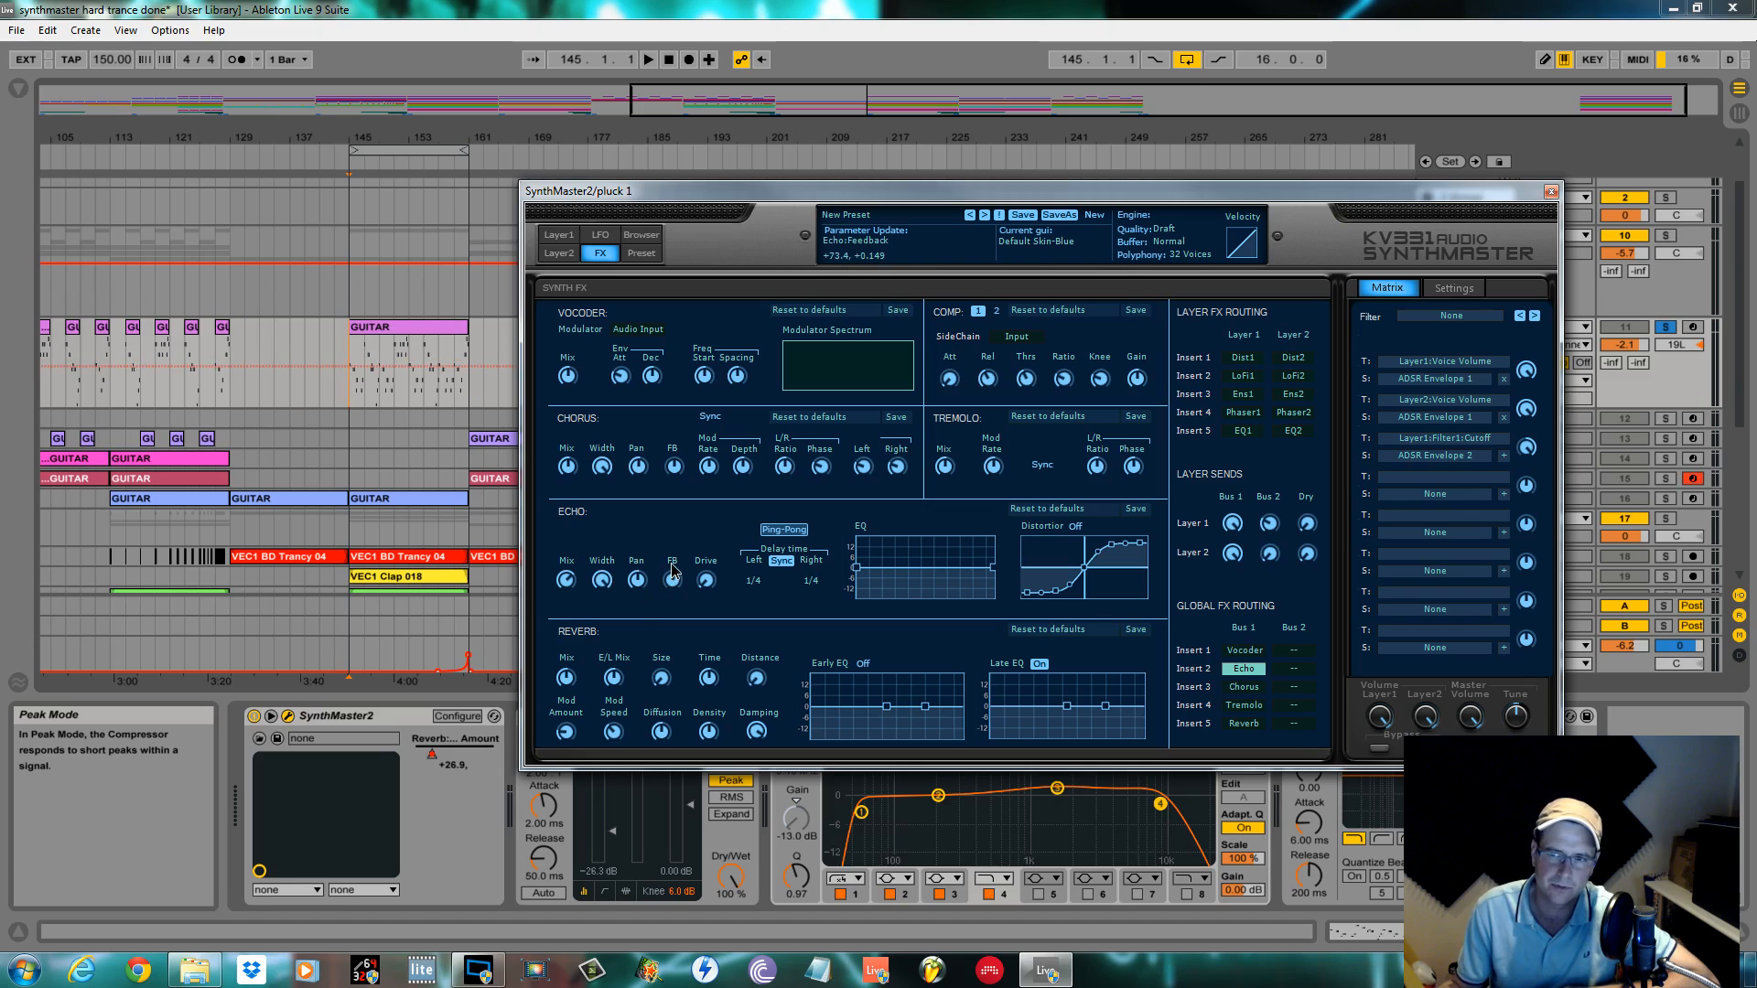
left_click(648, 59)
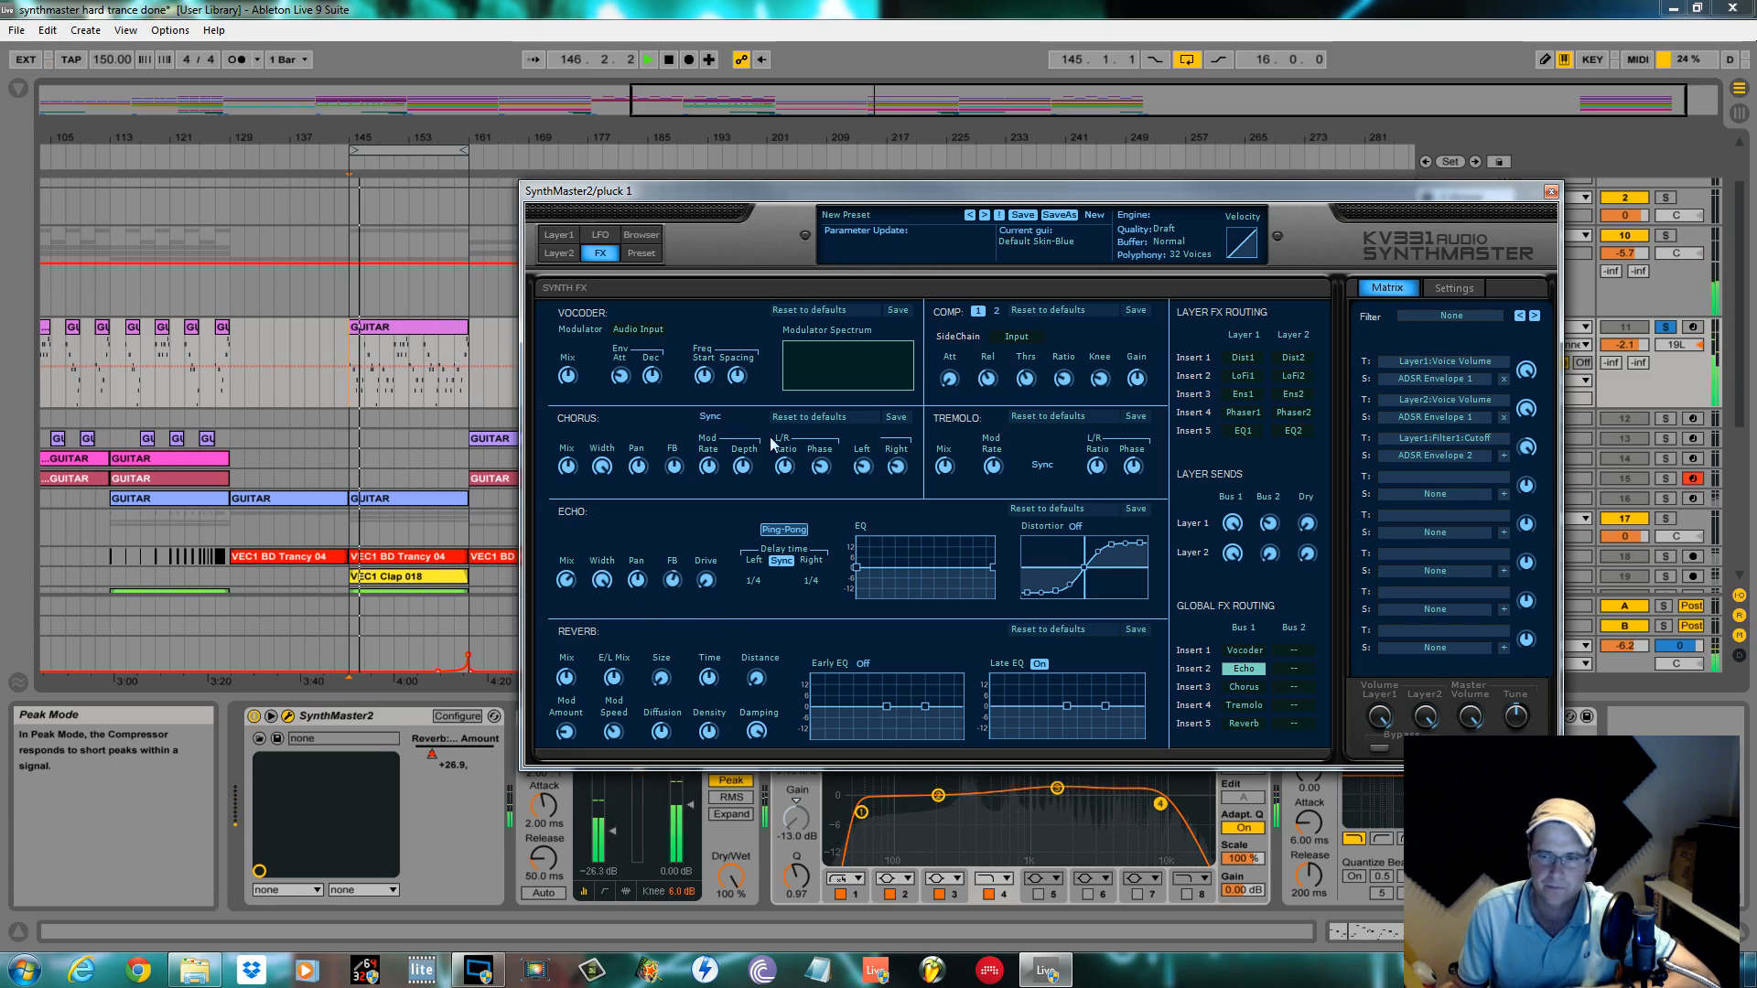
left_click_drag(783, 463, 783, 471)
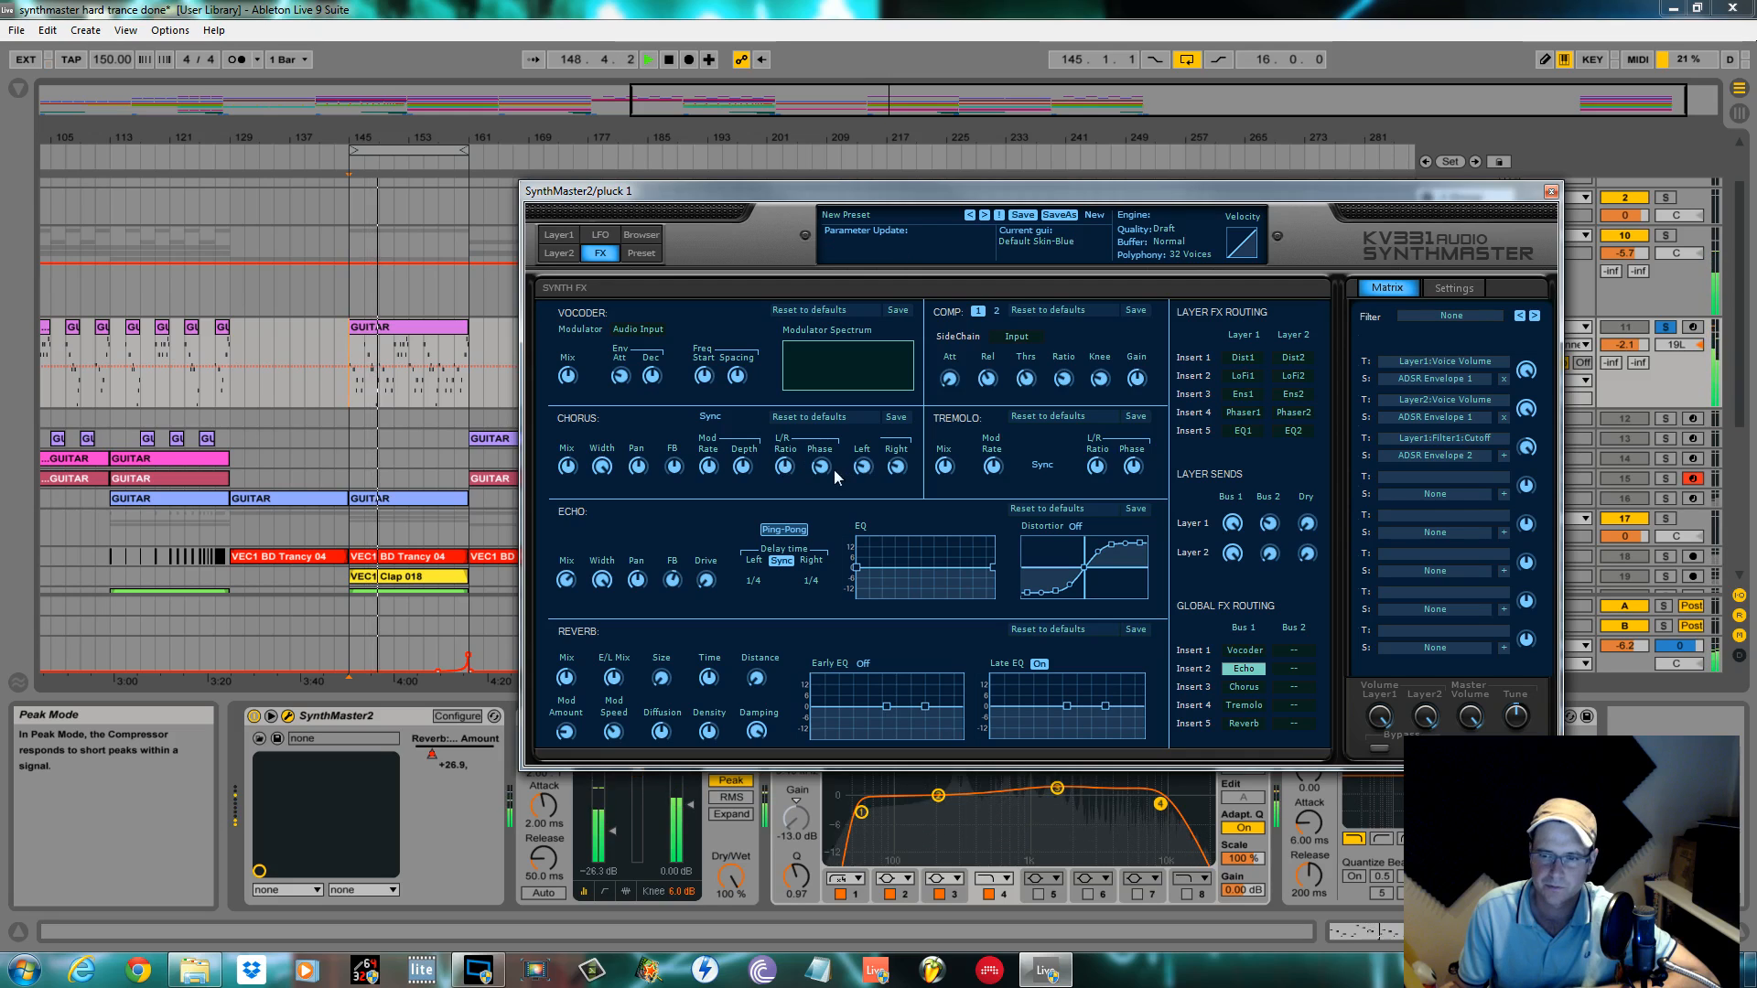
left_click_drag(862, 466, 862, 449)
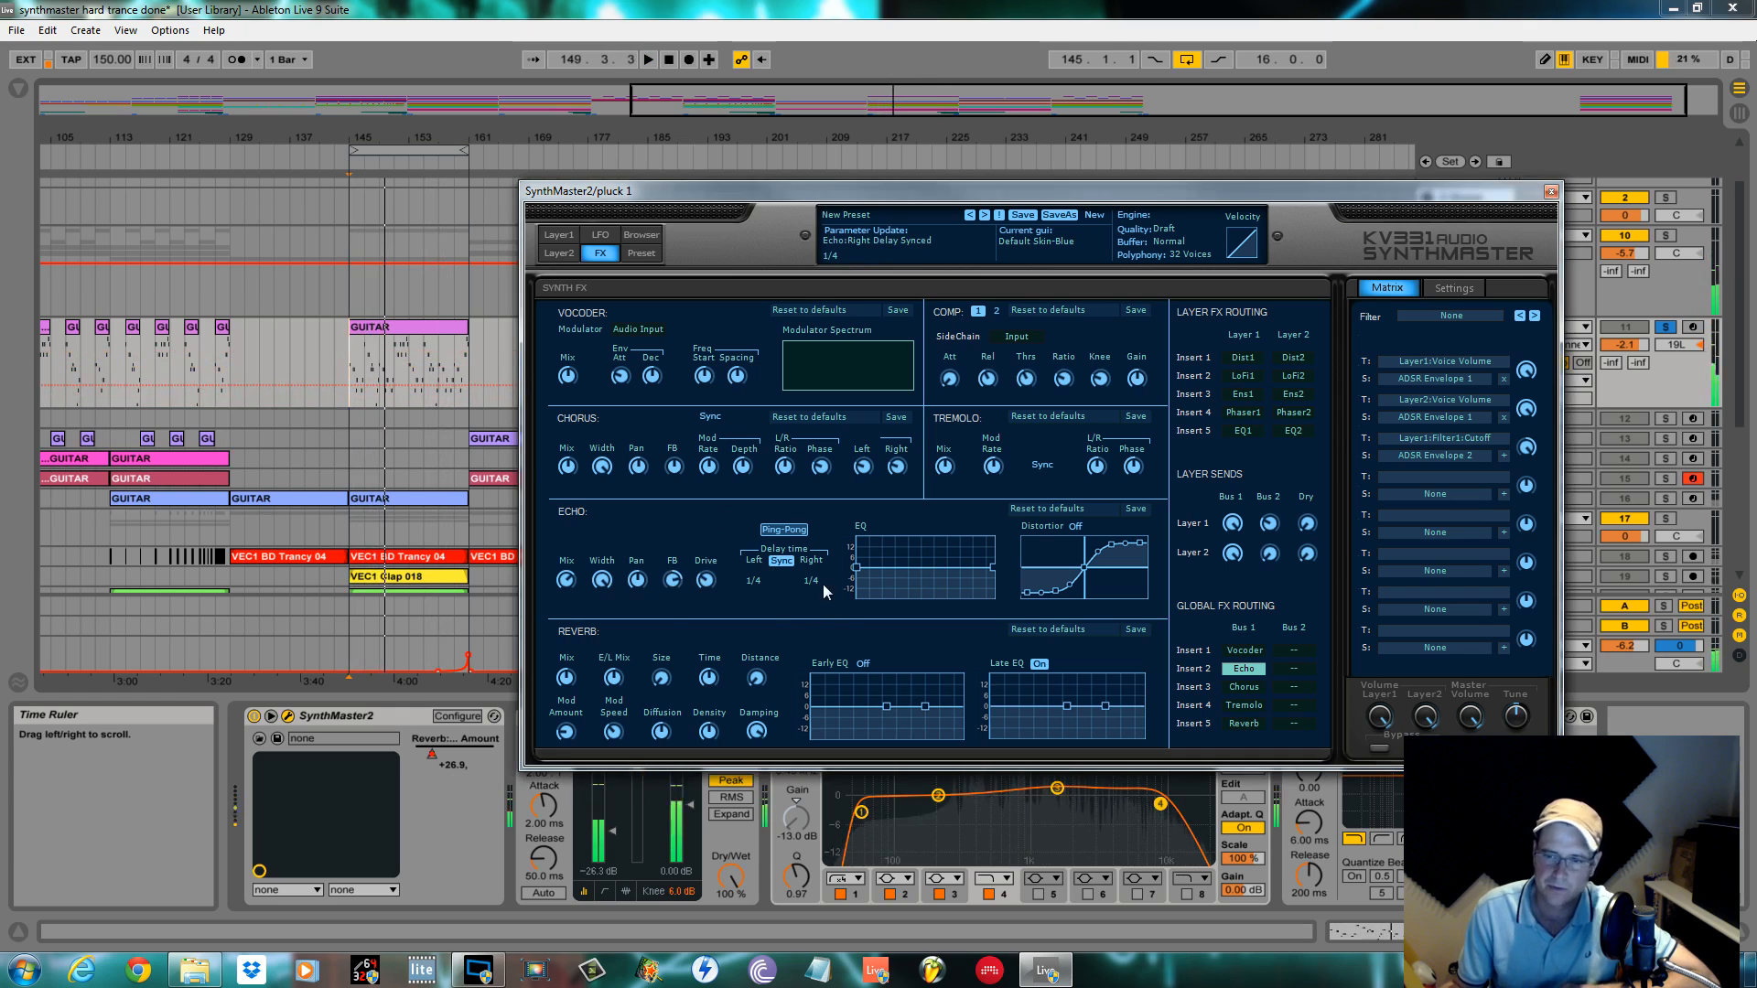
Step: Set the echo's right delay time to 1/8
left_click(785, 529)
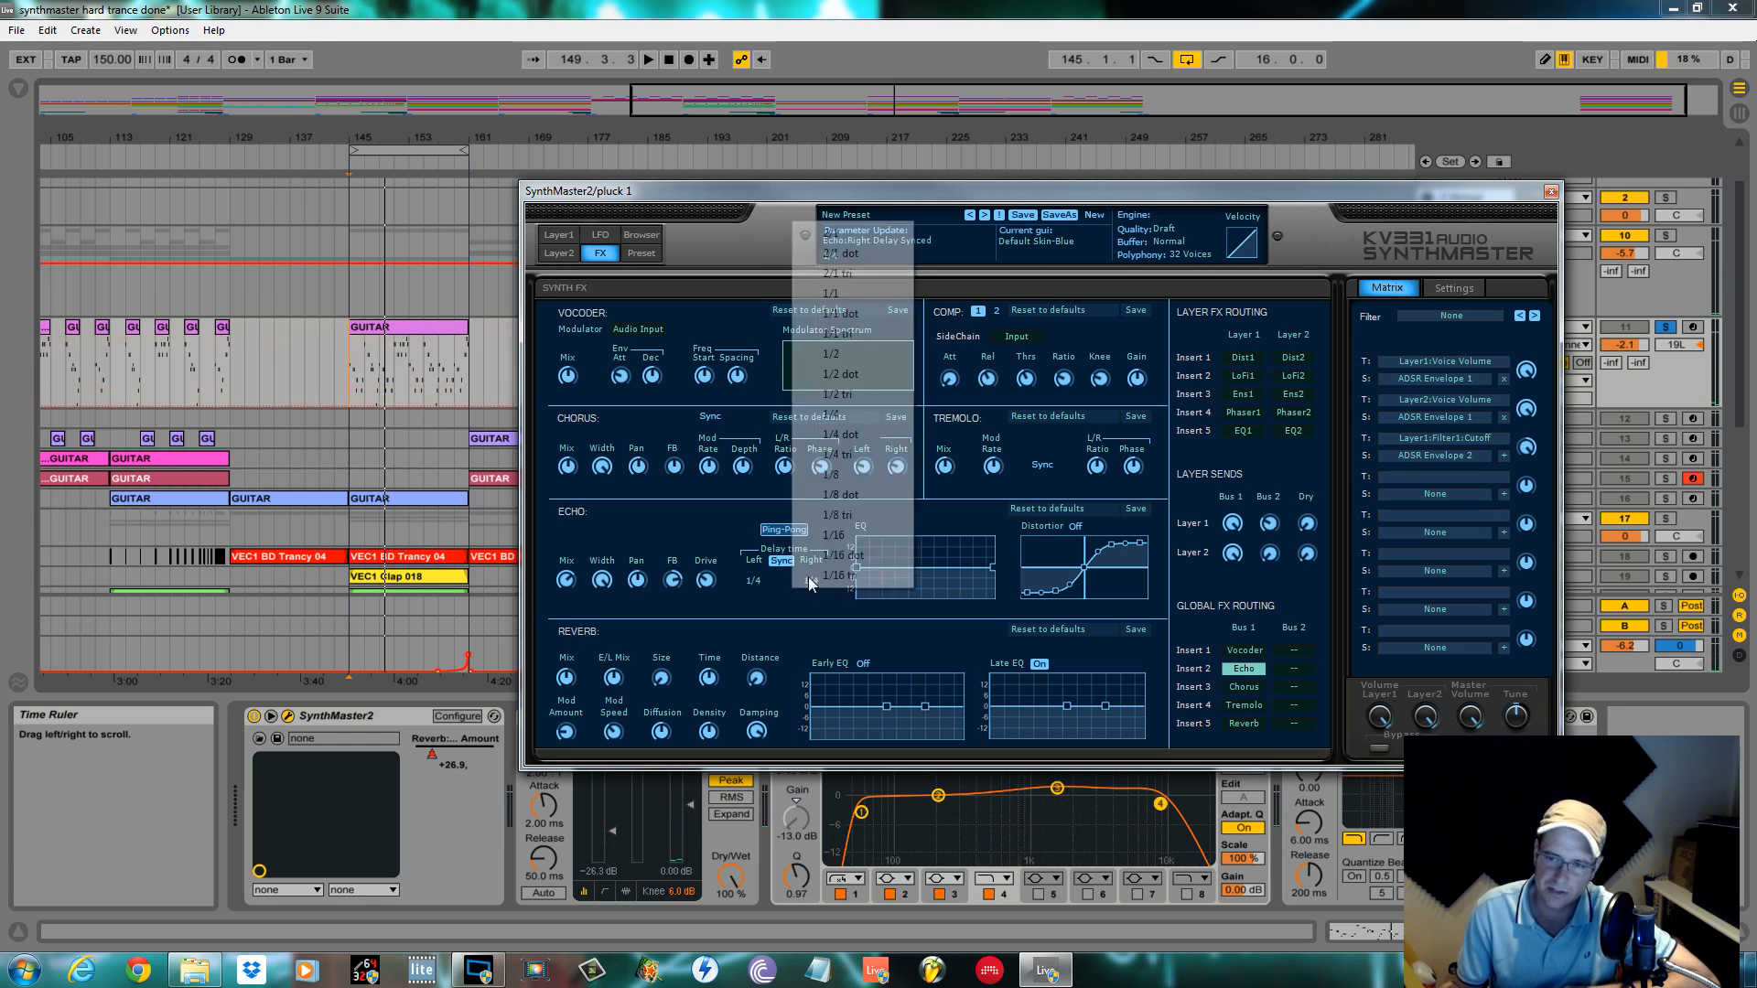
left_click(831, 476)
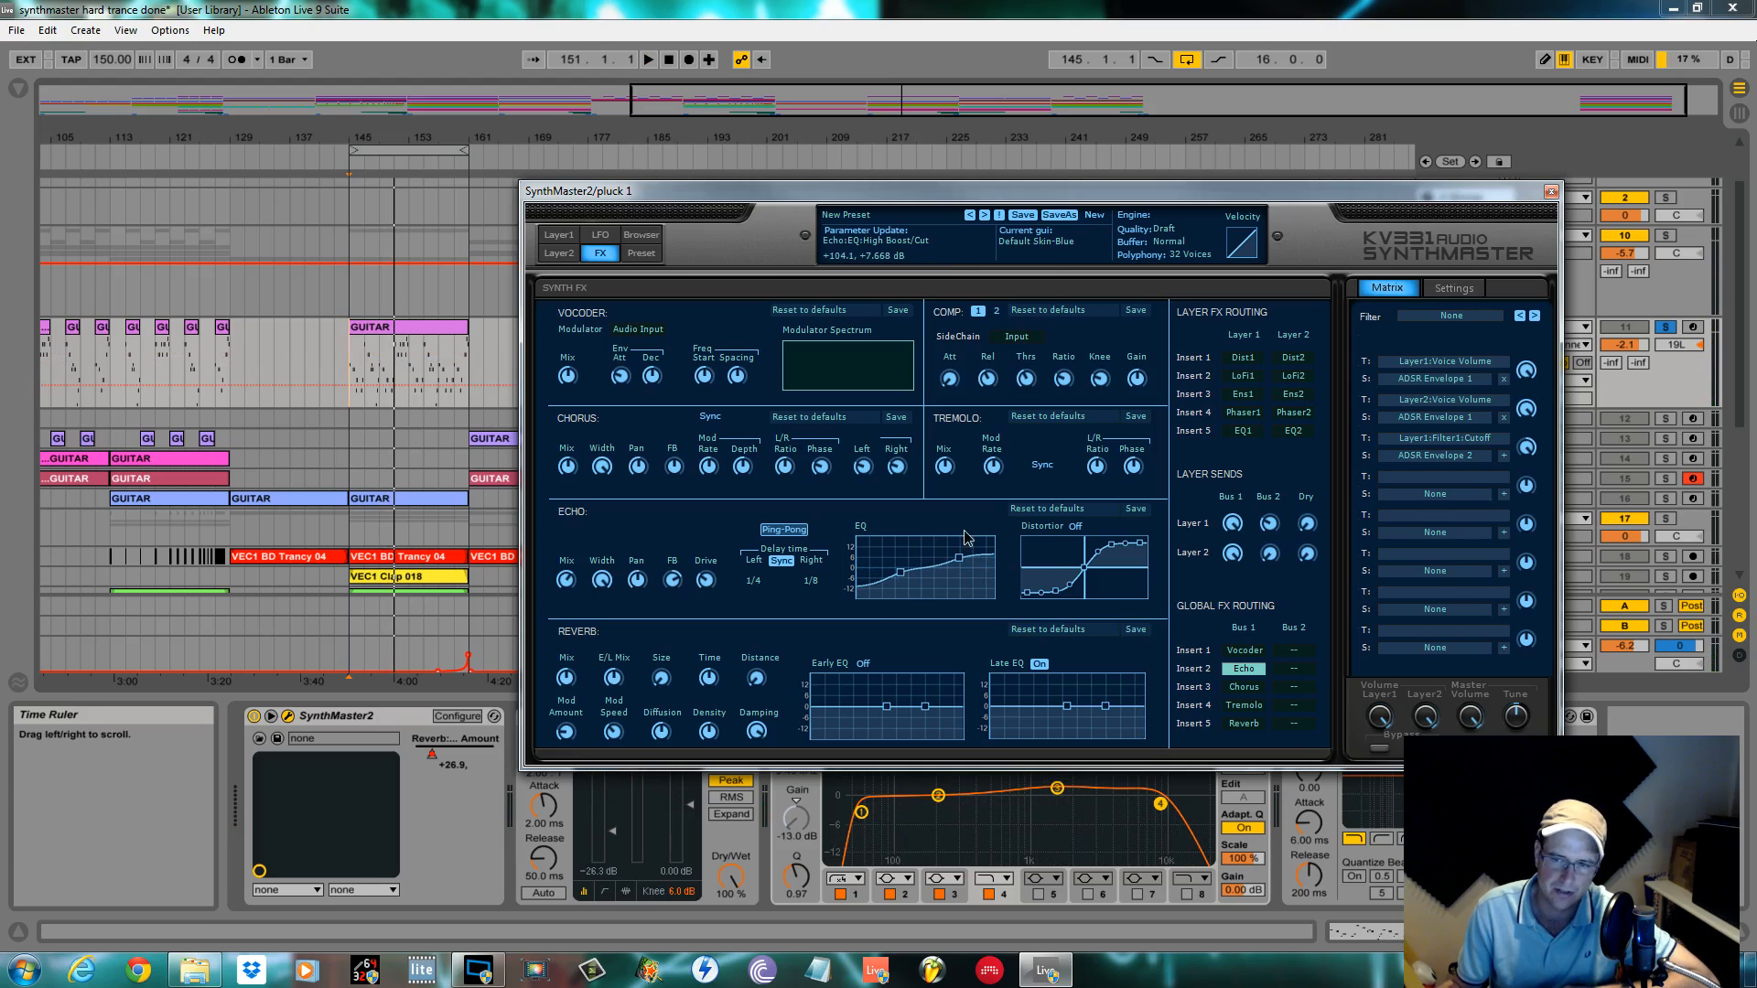
Step: Switch the echo distortion On and drag its curve's top, middle and low end into a new transfer shape
left_click_drag(970, 538, 957, 566)
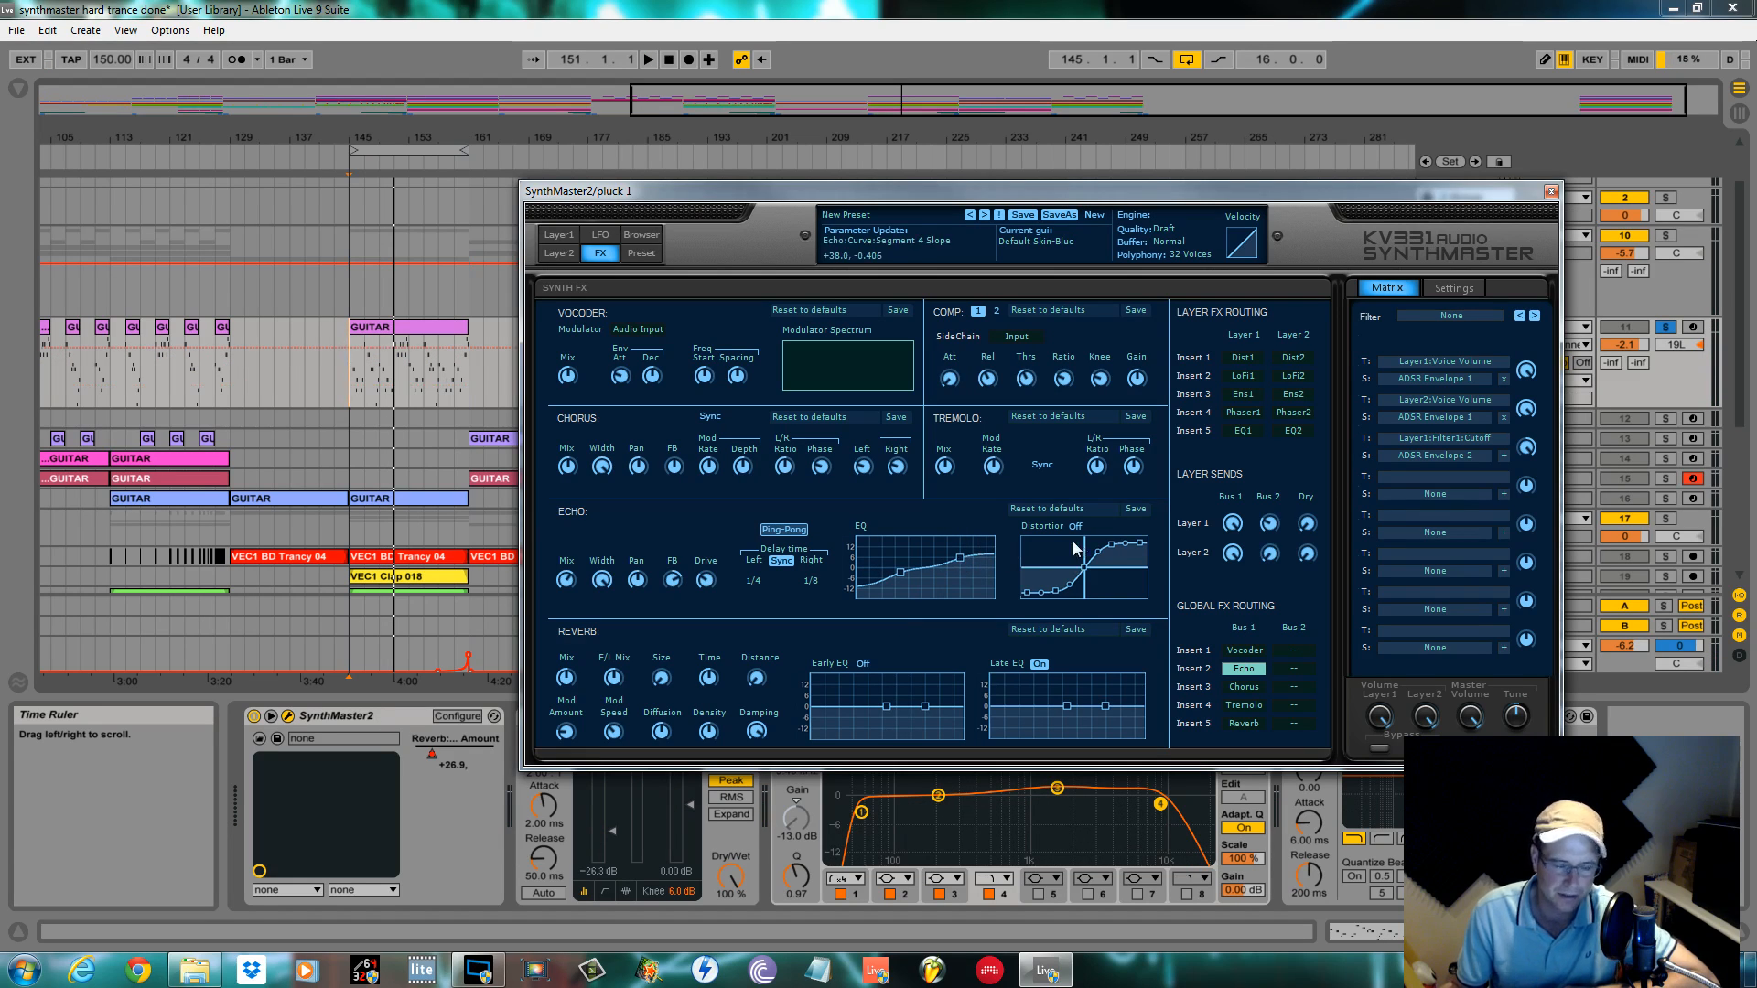
left_click(1075, 527)
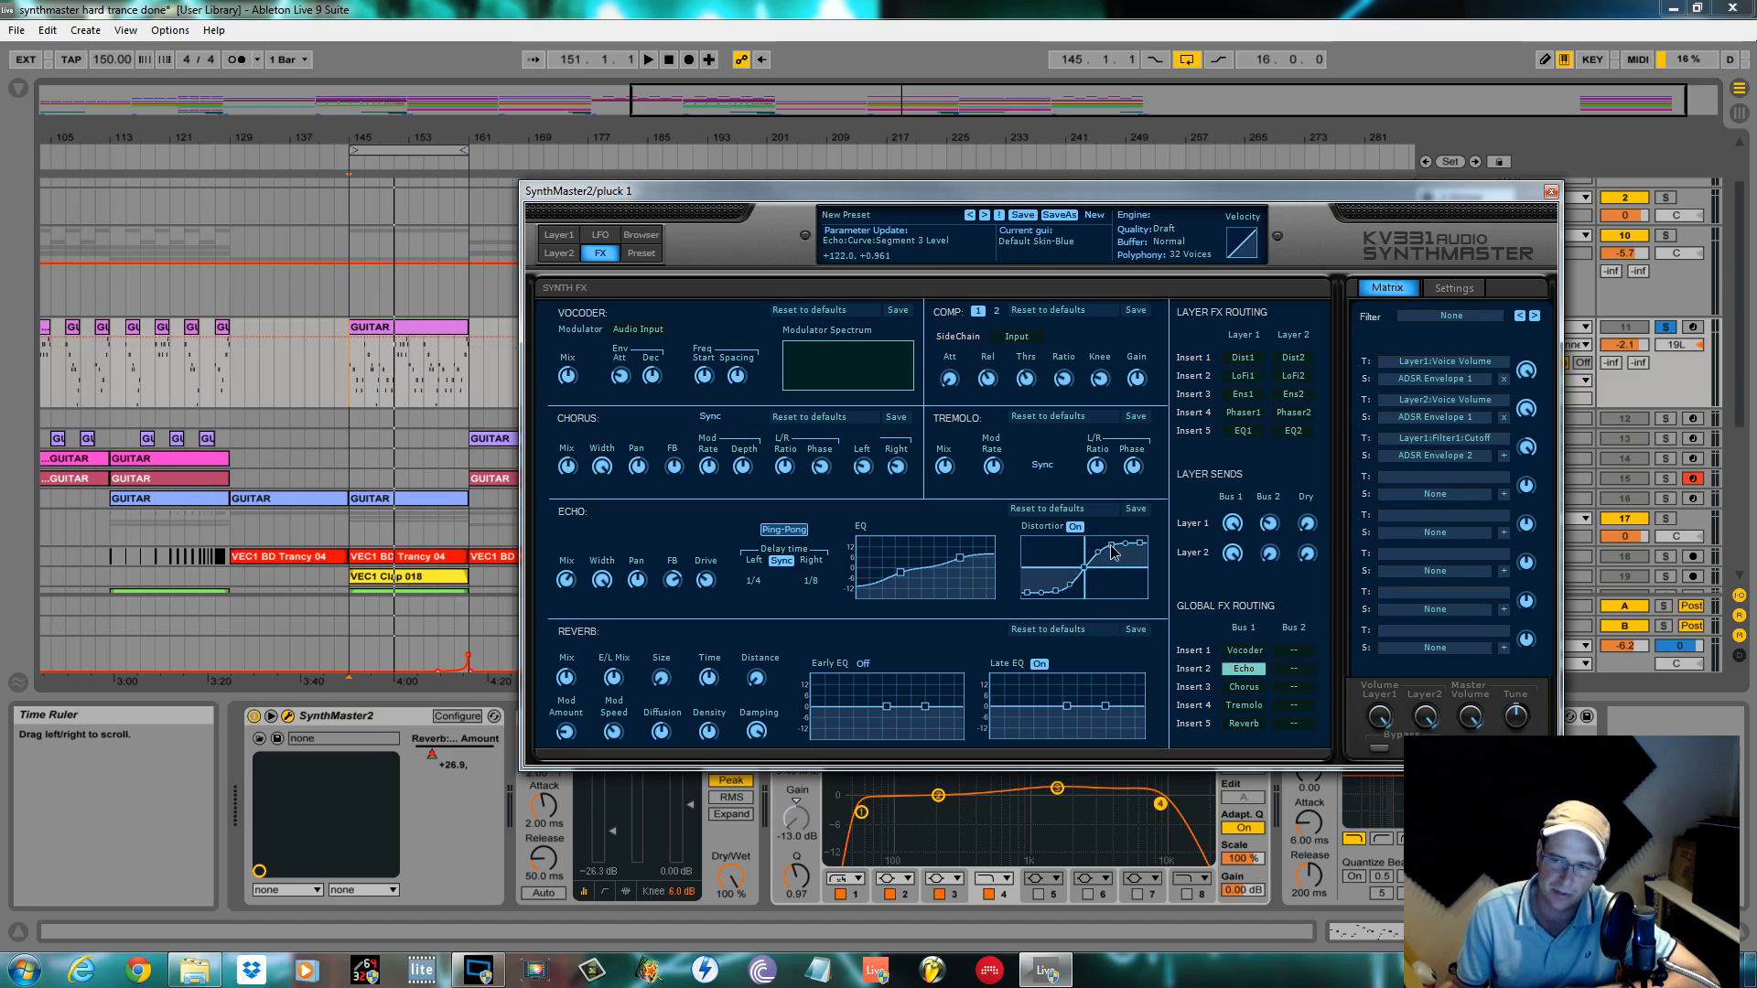
left_click_drag(1109, 544, 1054, 593)
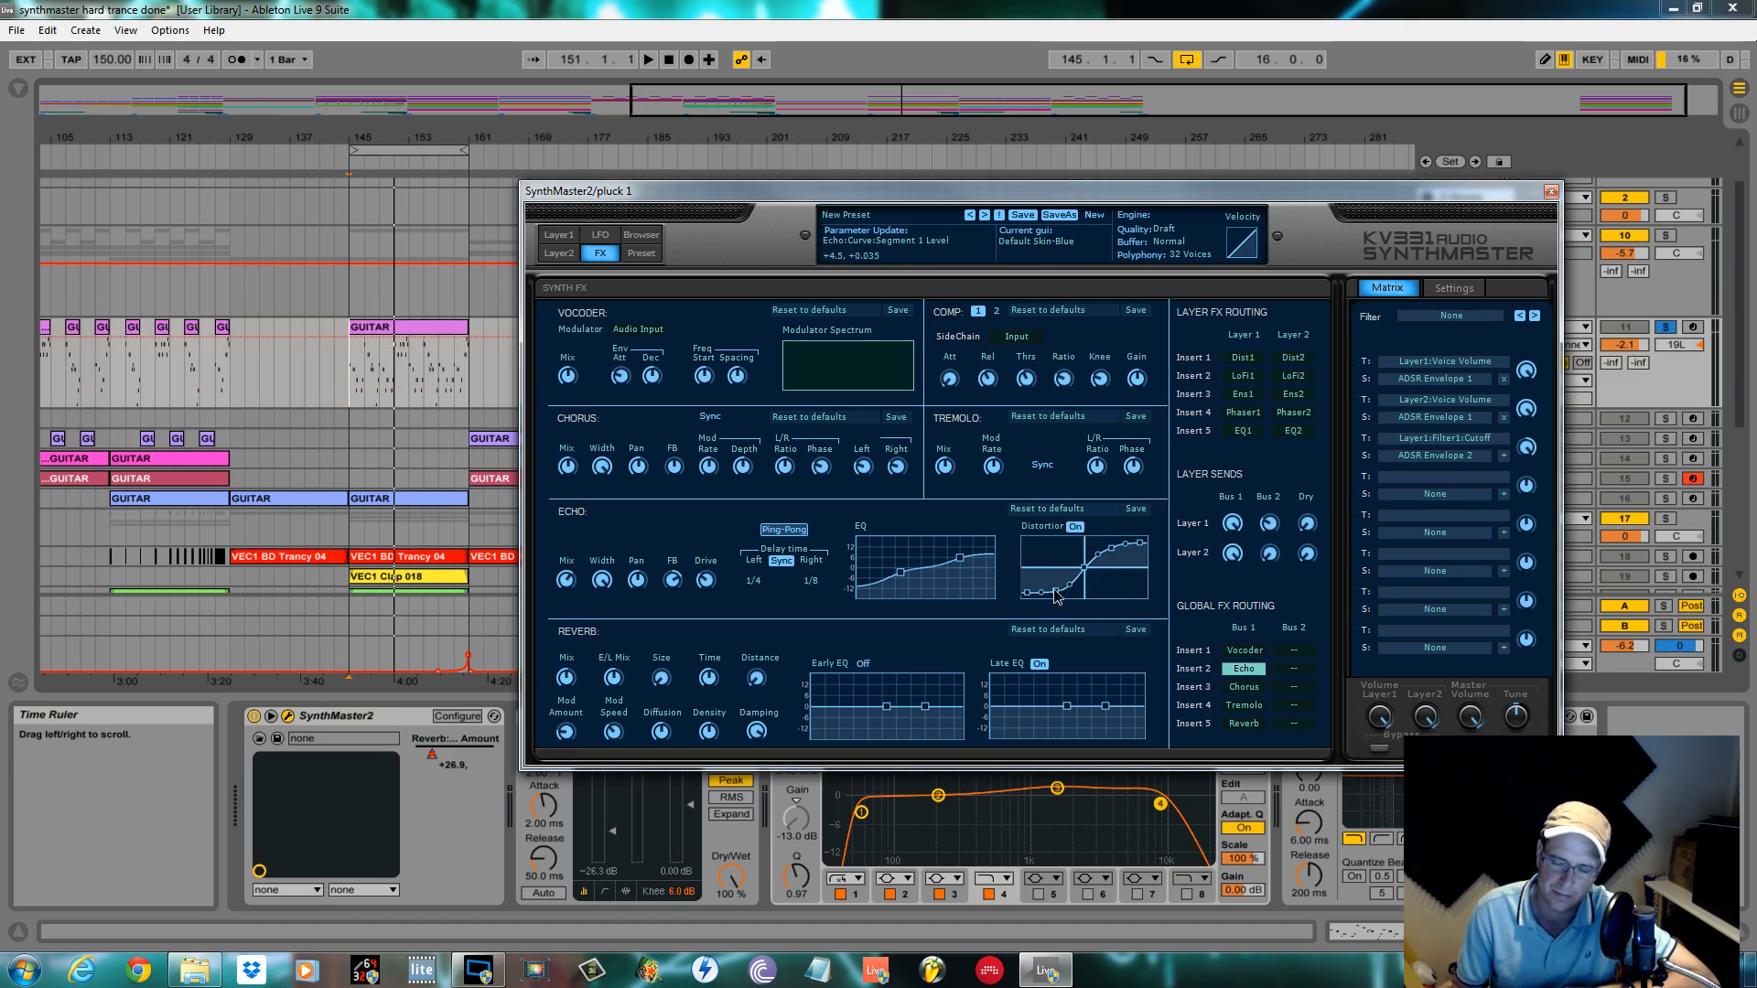
left_click_drag(1054, 591, 1036, 597)
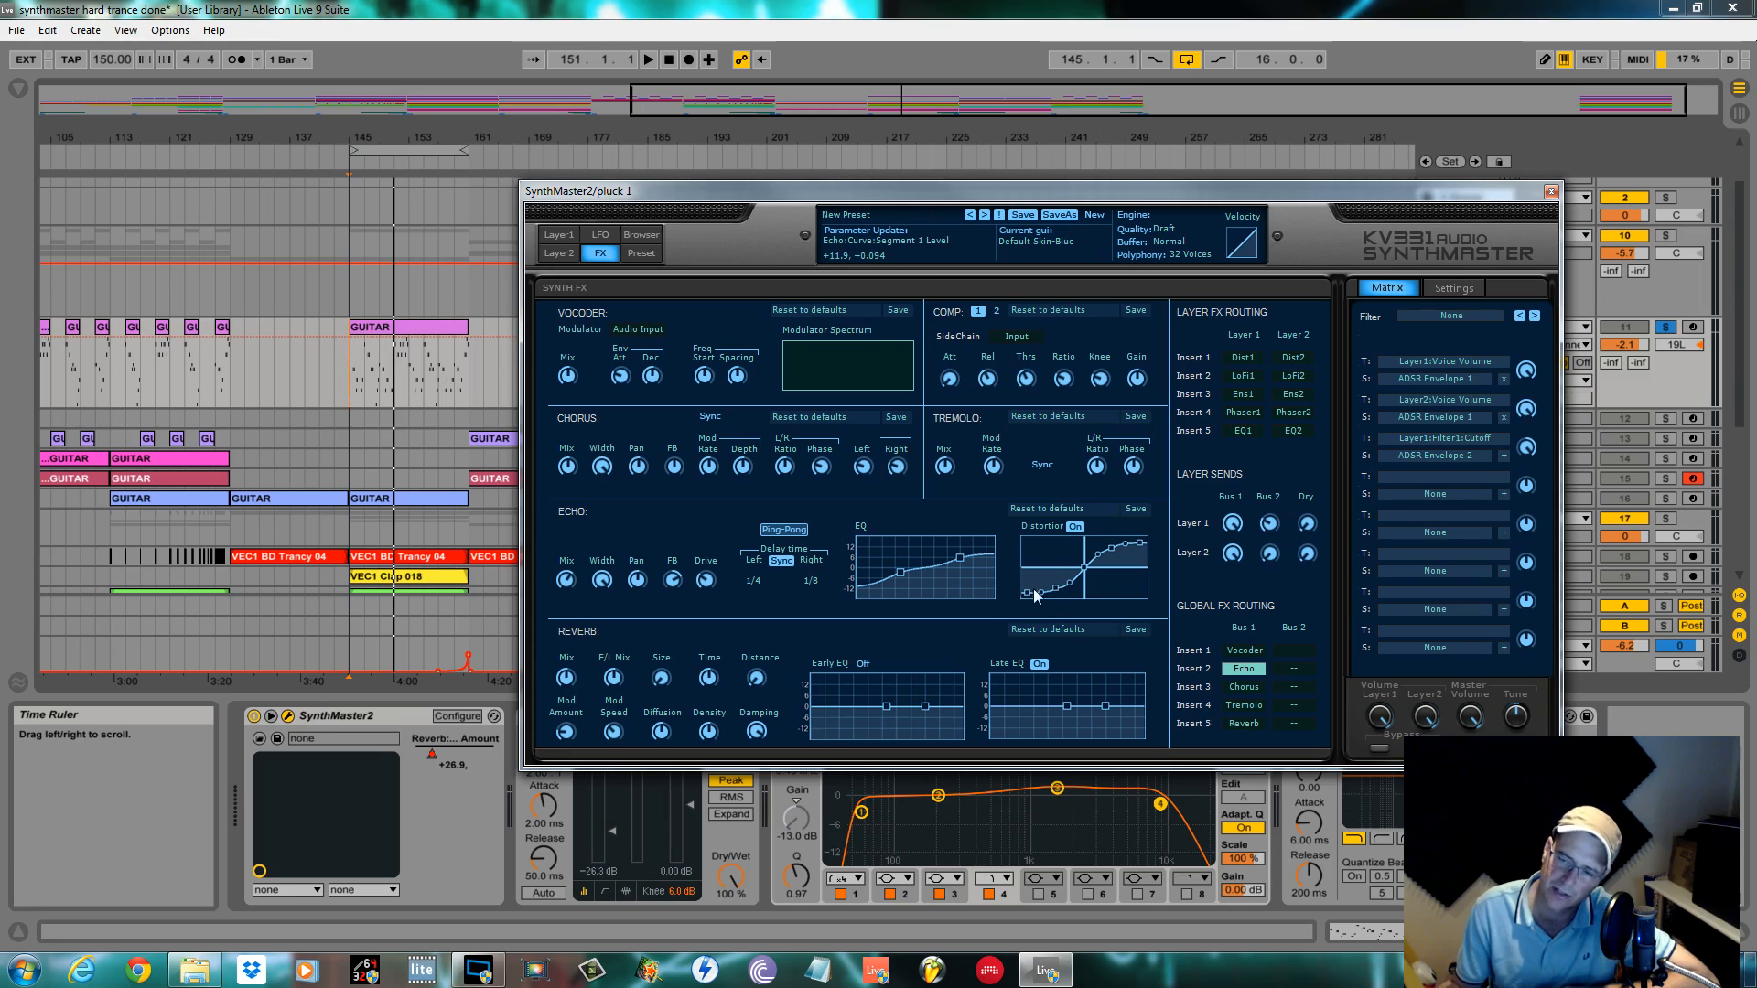
left_click(647, 58)
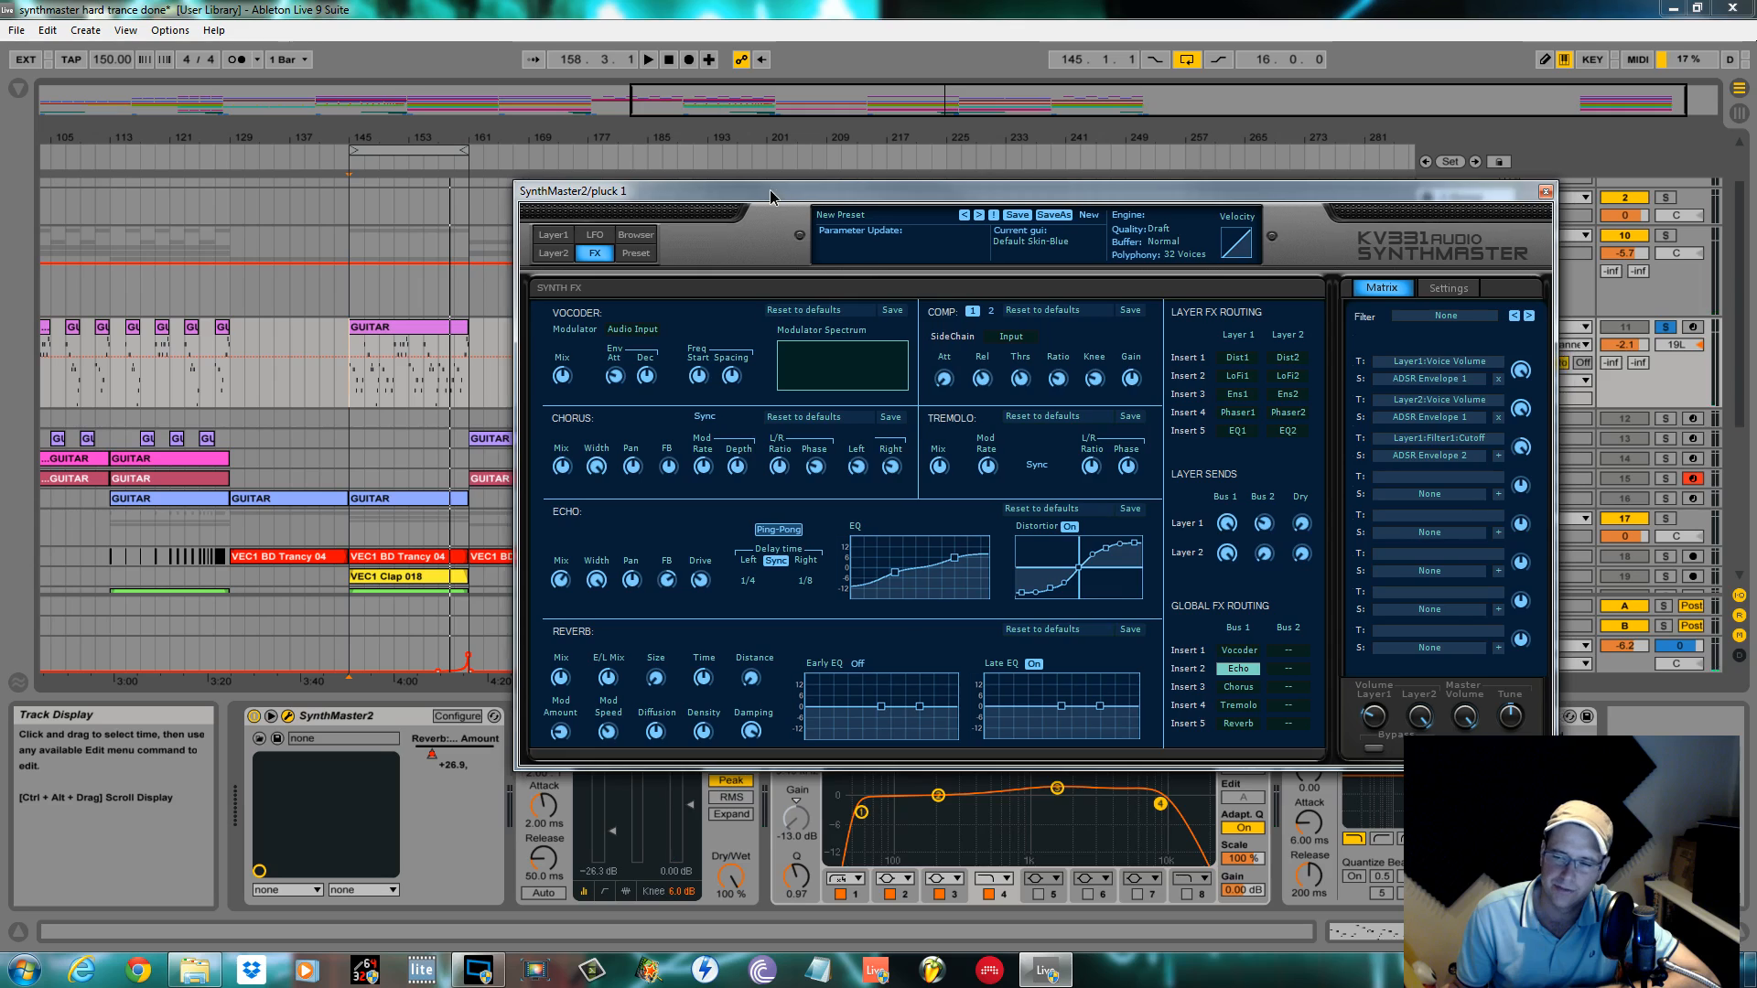
left_click_drag(770, 190, 606, 126)
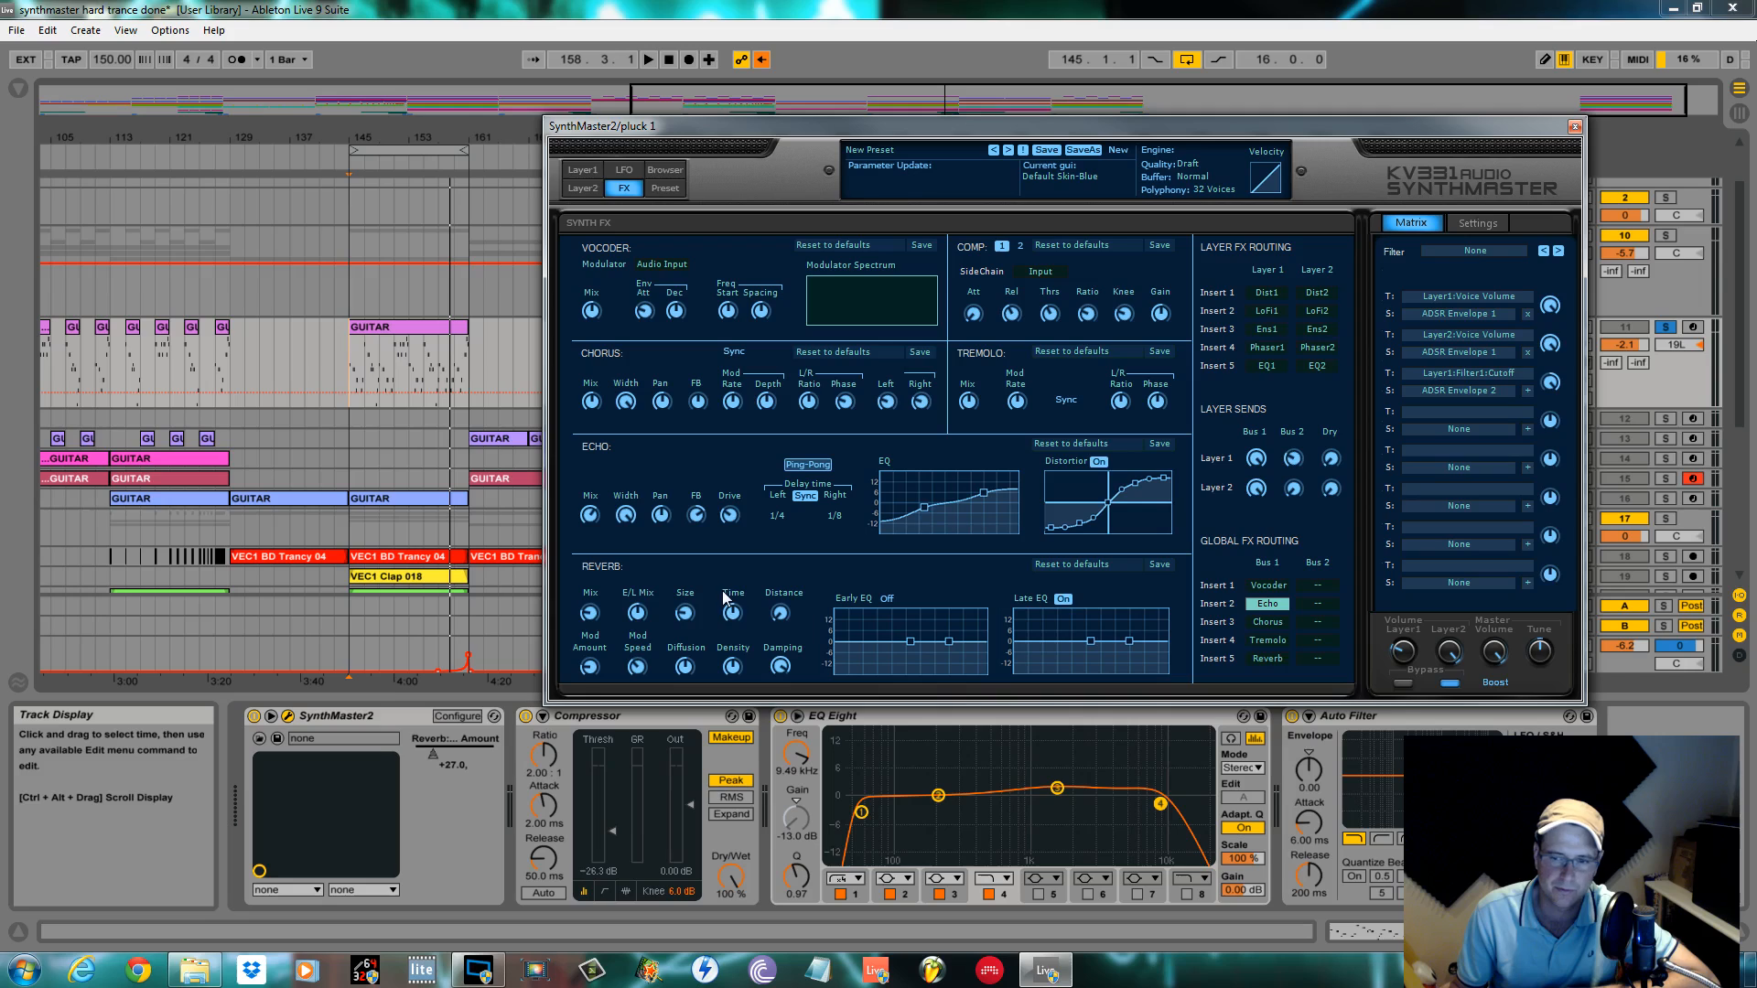
left_click(779, 613)
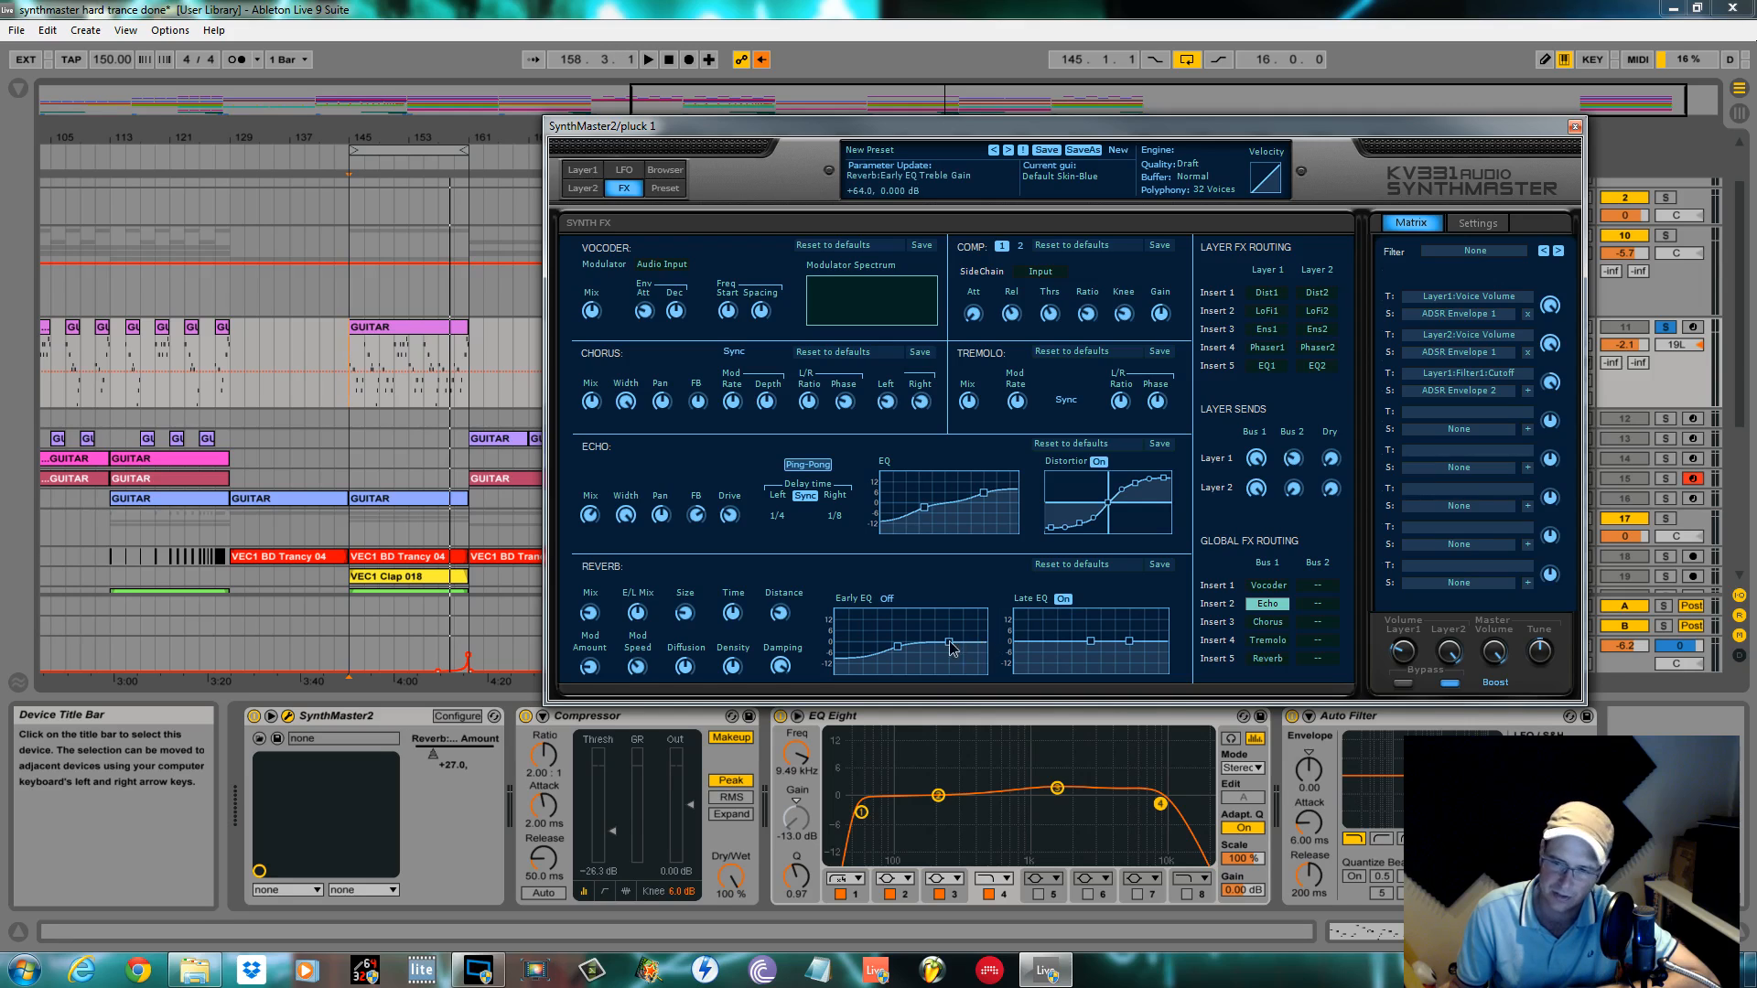
left_click_drag(950, 641, 900, 652)
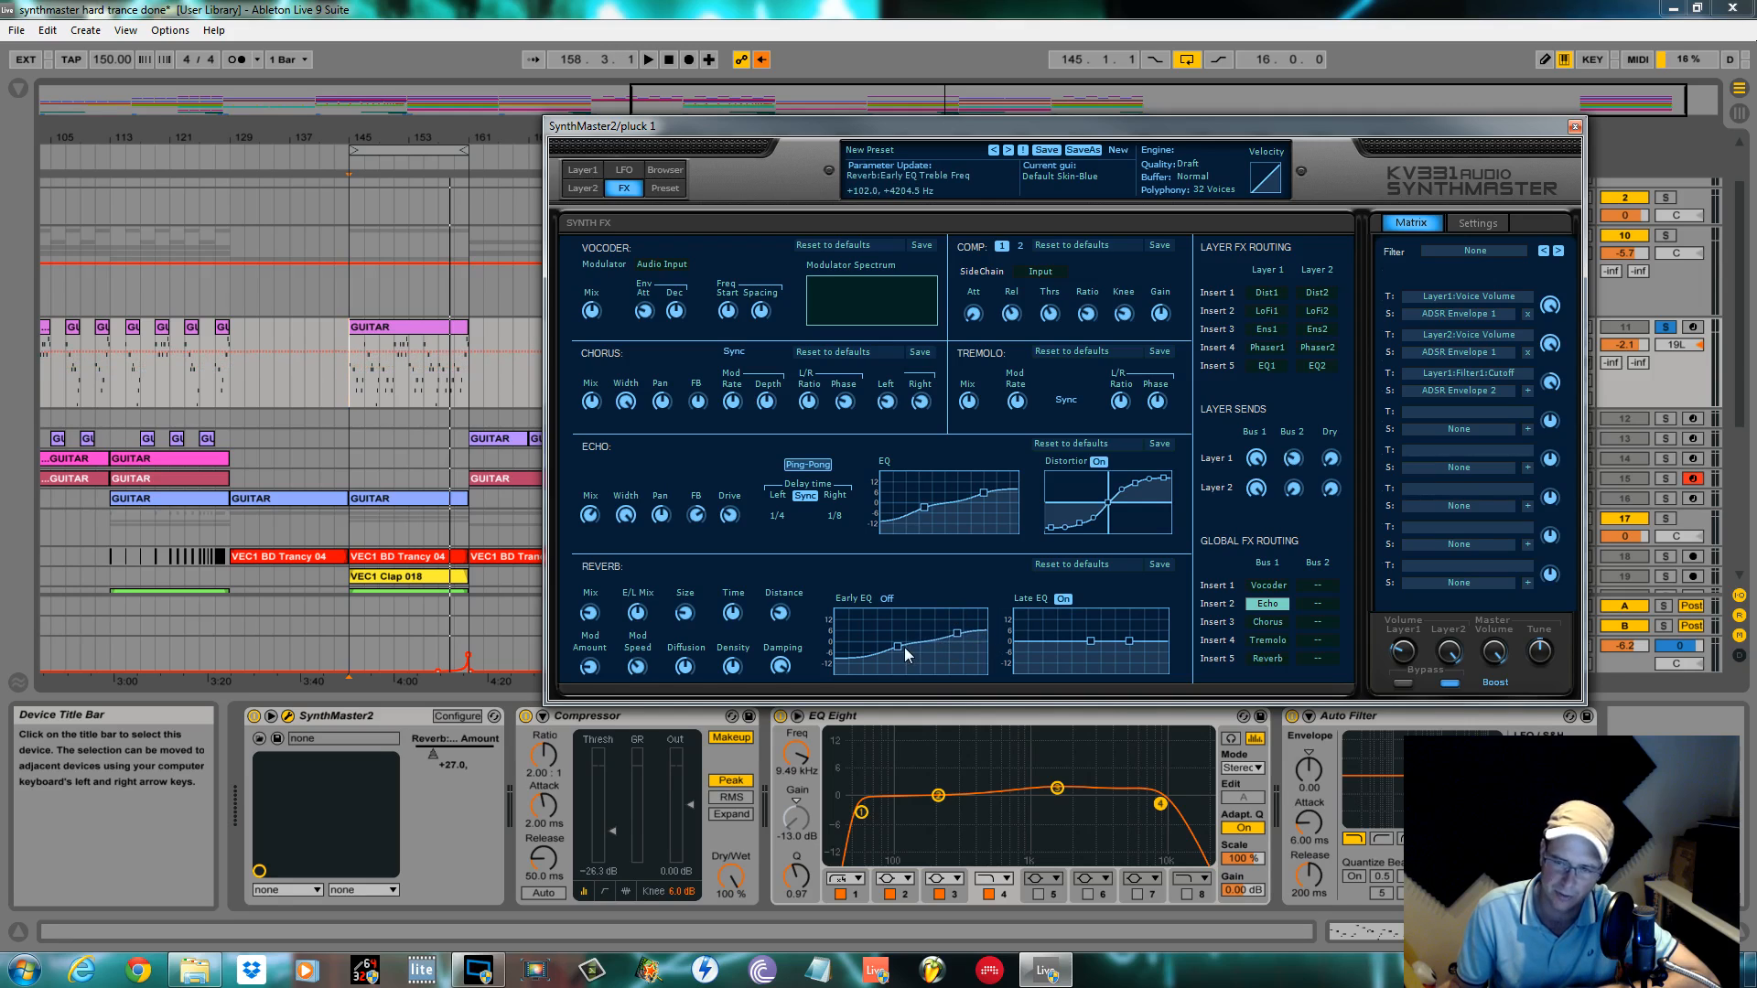
left_click_drag(896, 648, 897, 650)
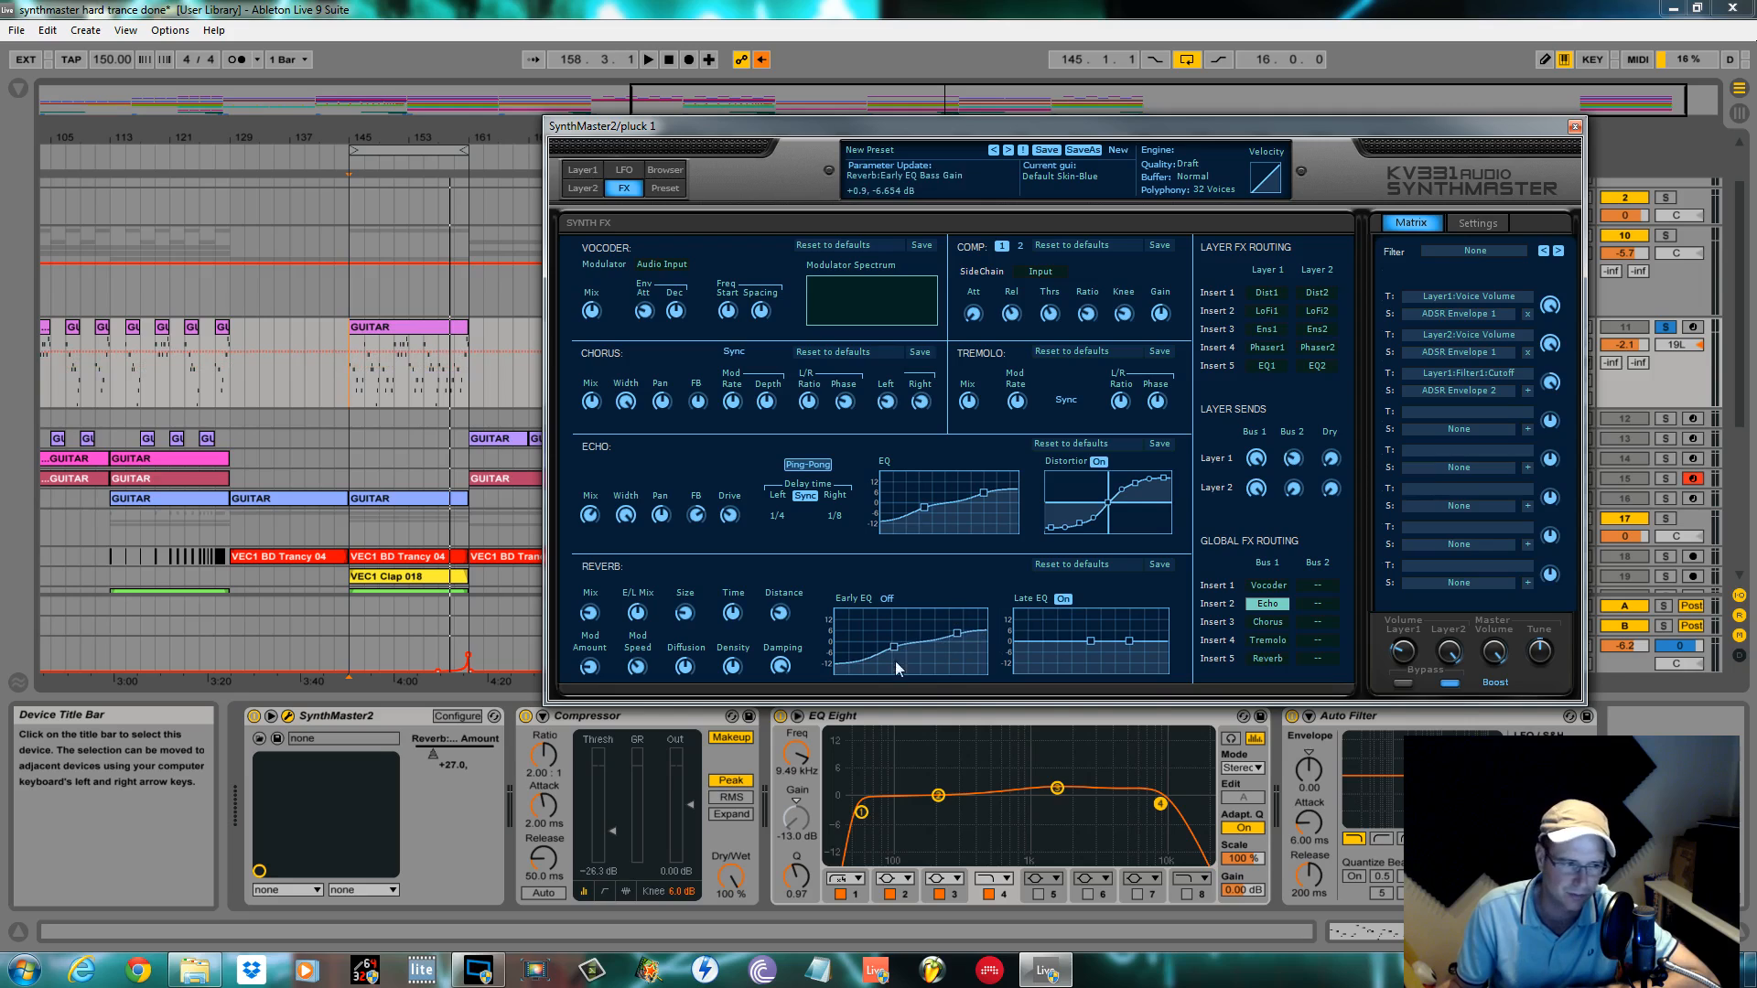
left_click_drag(896, 642, 1129, 642)
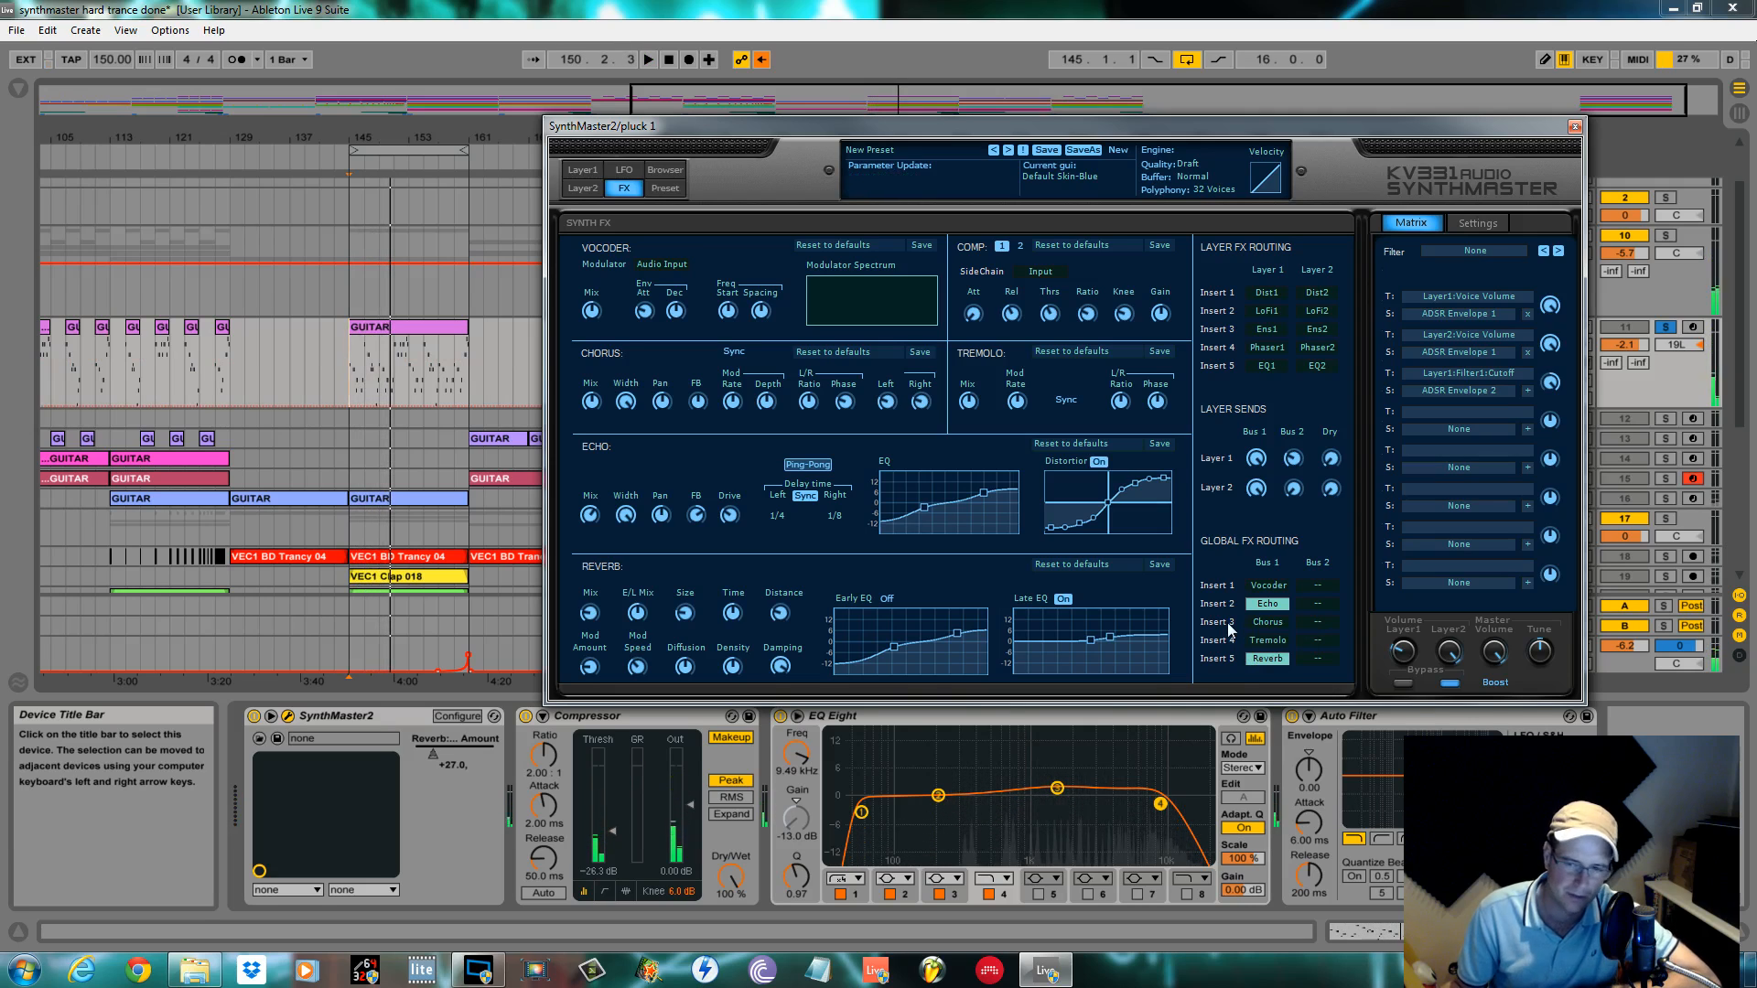
left_click(761, 59)
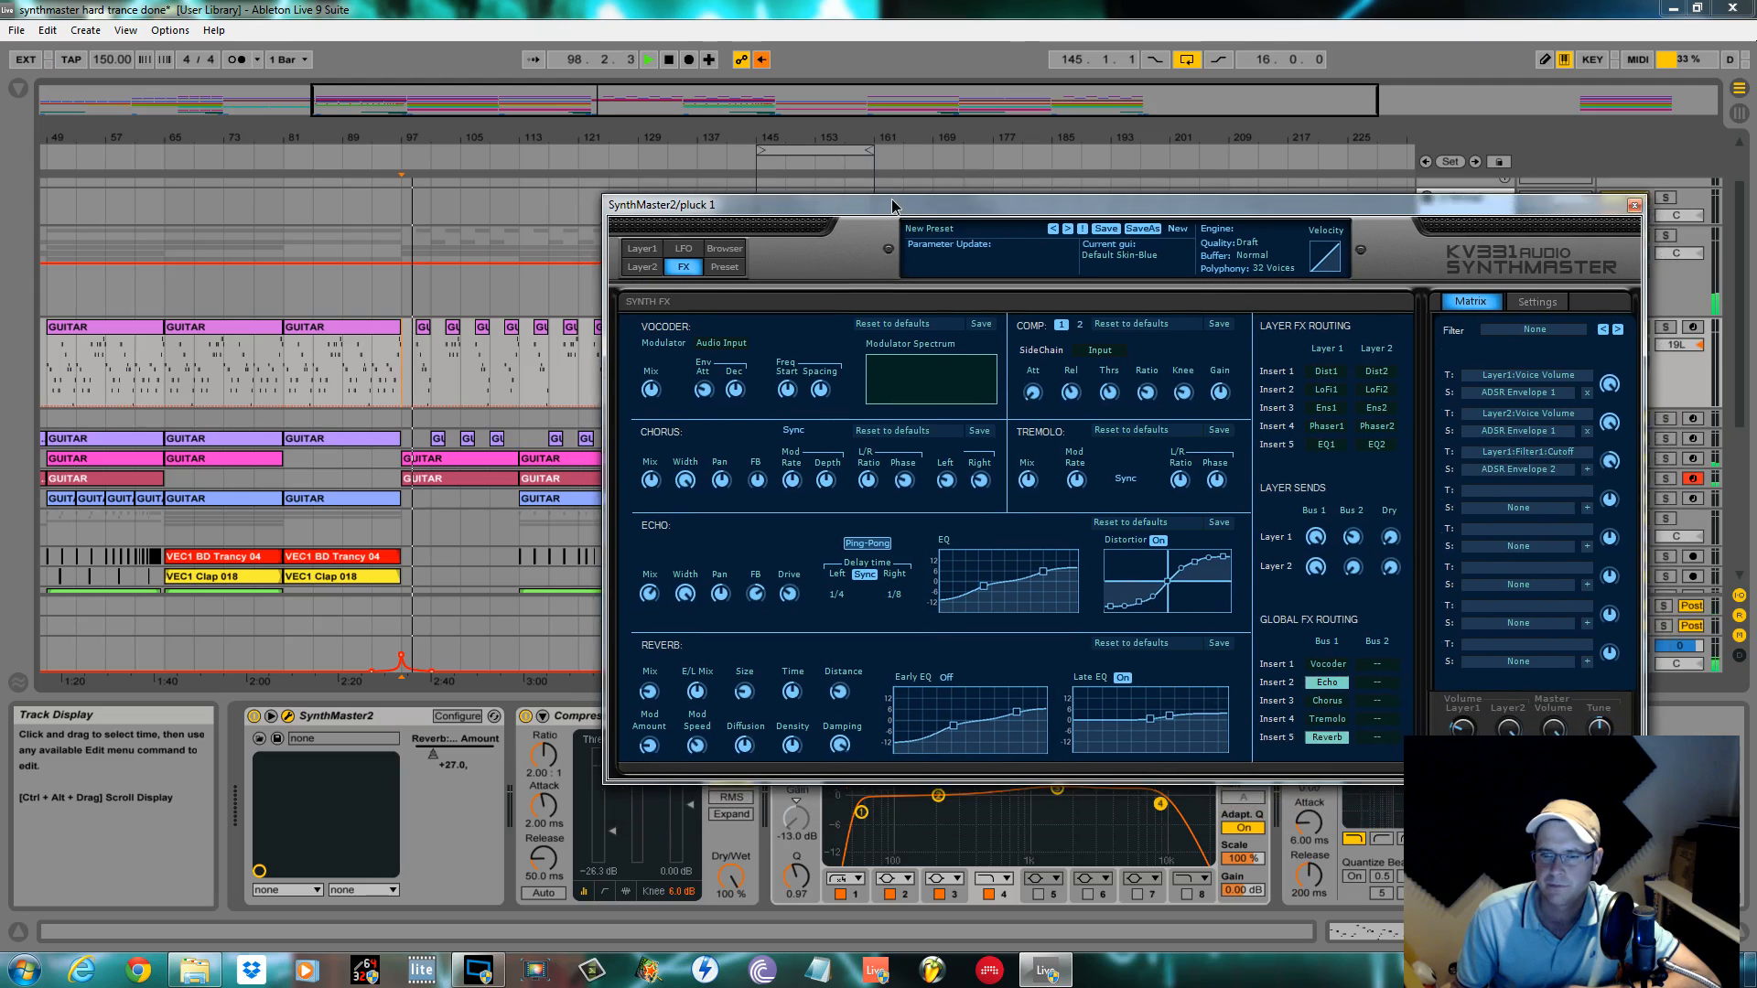
Step: Raise SynthMaster's Echo FB knob to +90.0 after shifting the plugin window aside
left_click_drag(892, 205, 966, 216)
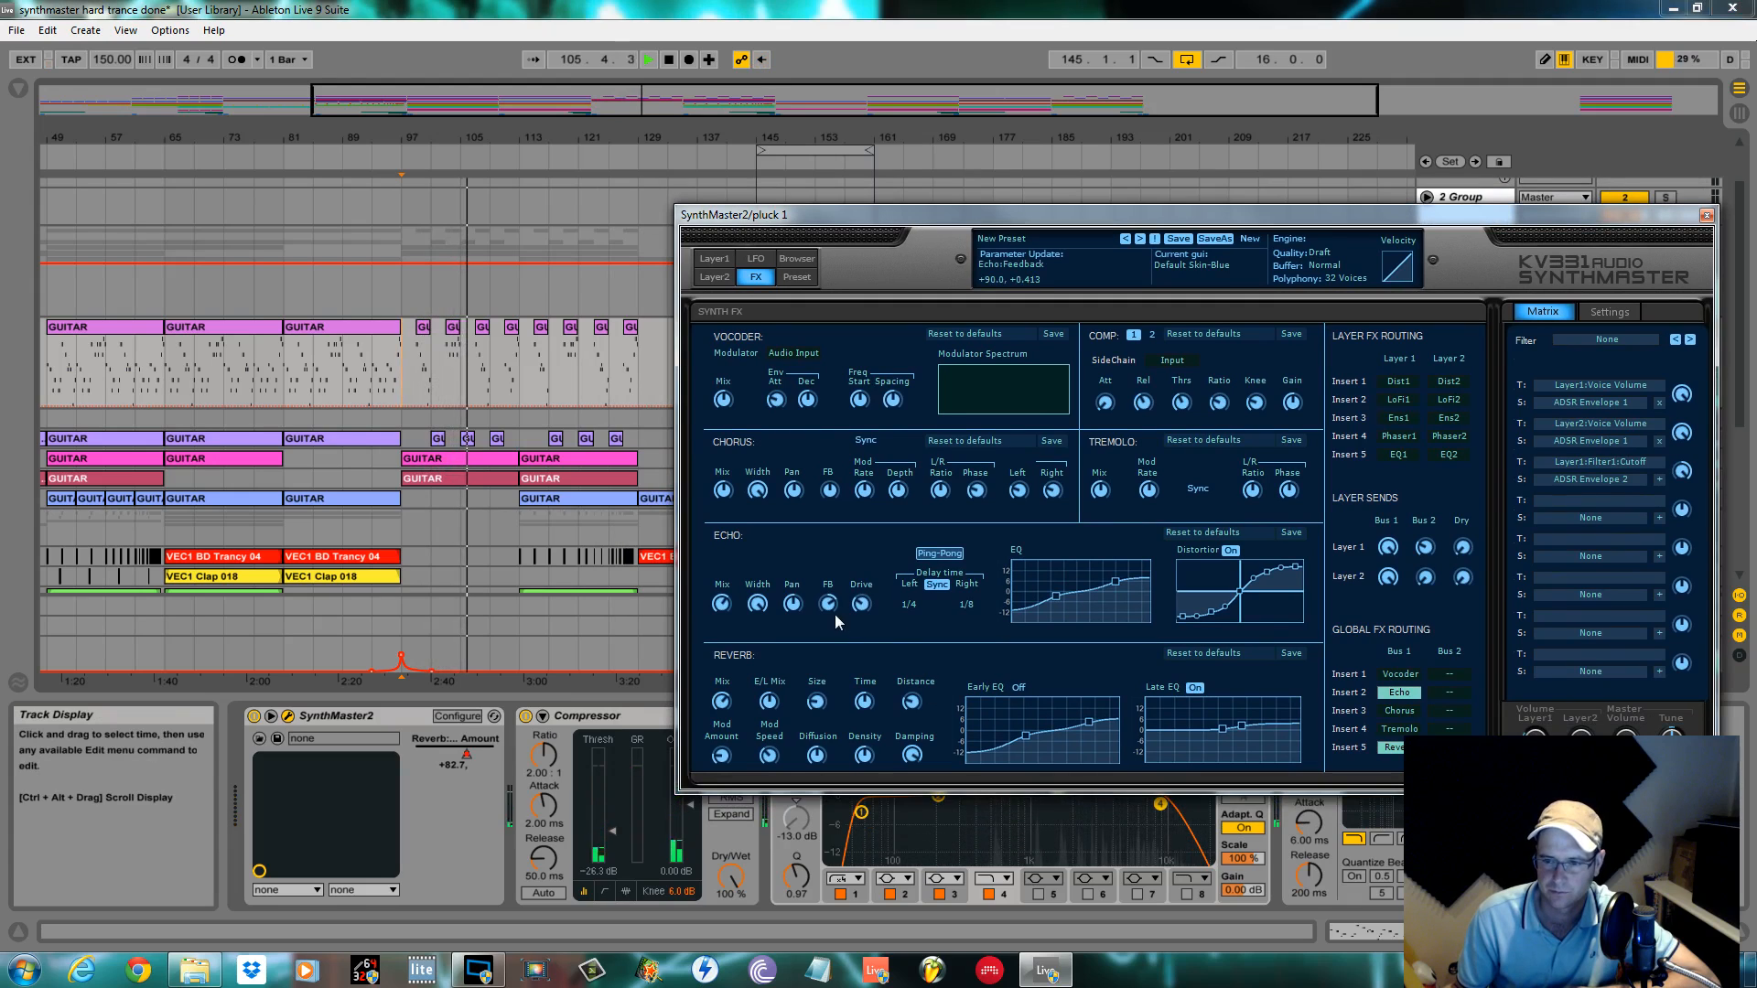
left_click_drag(756, 606, 756, 582)
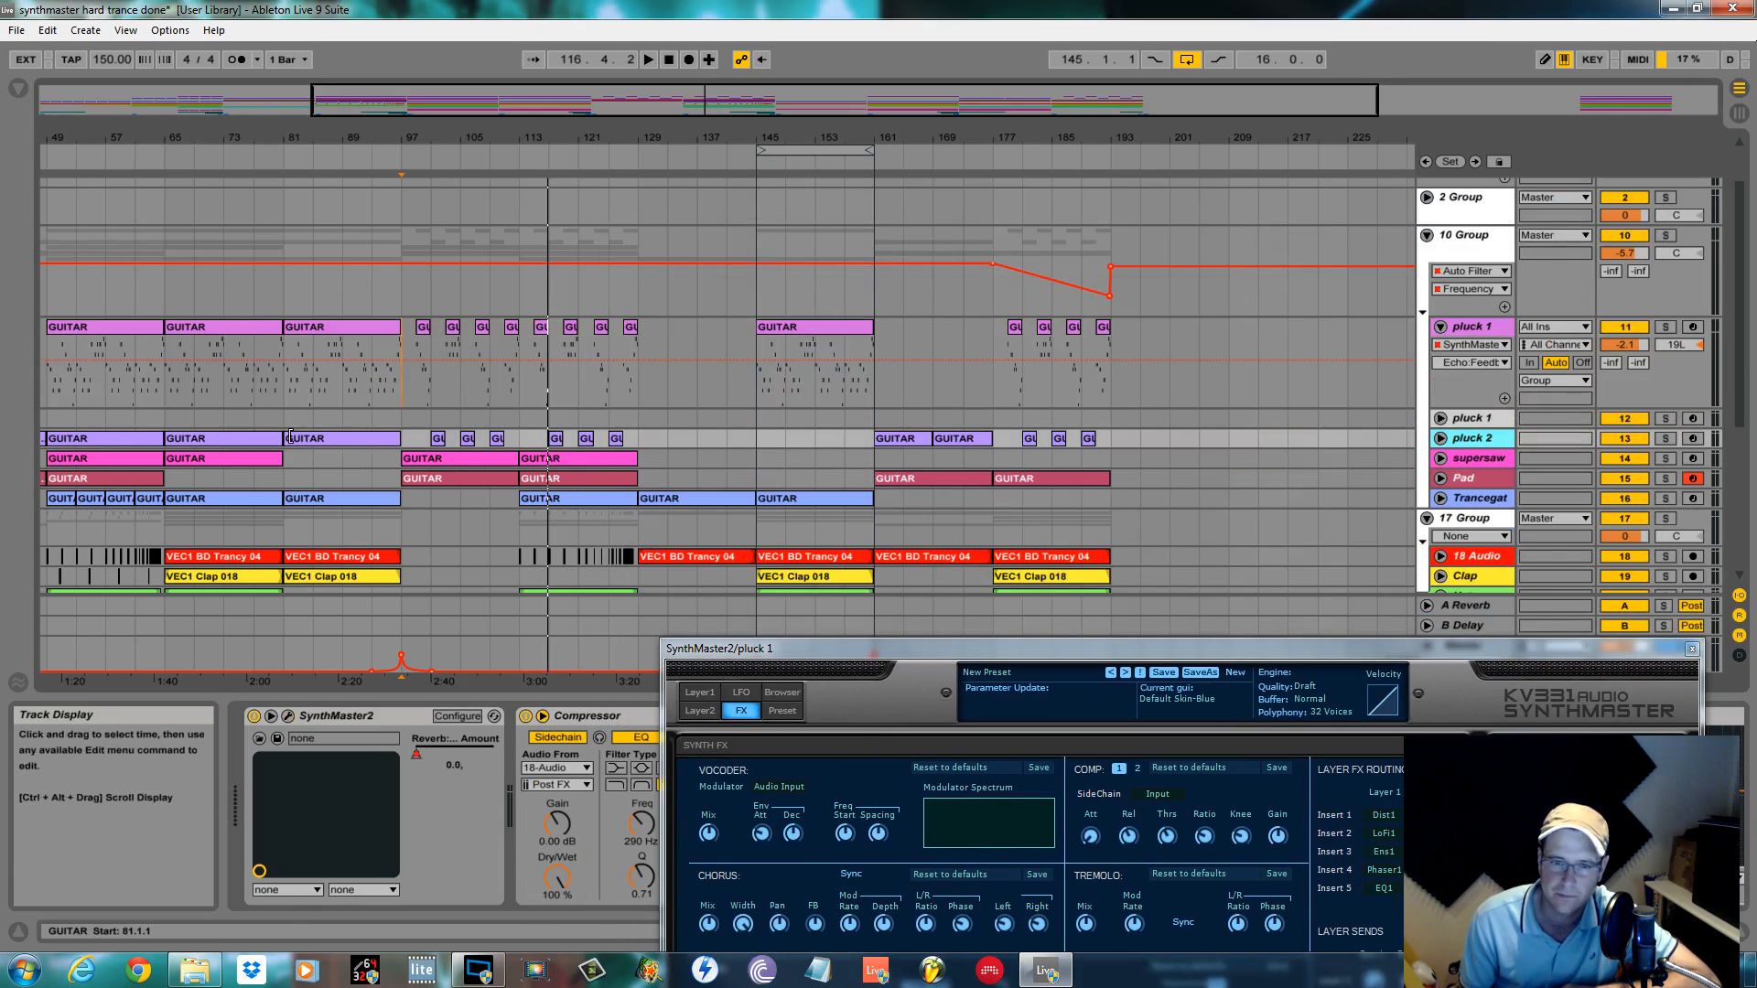
mouse_move(1441, 437)
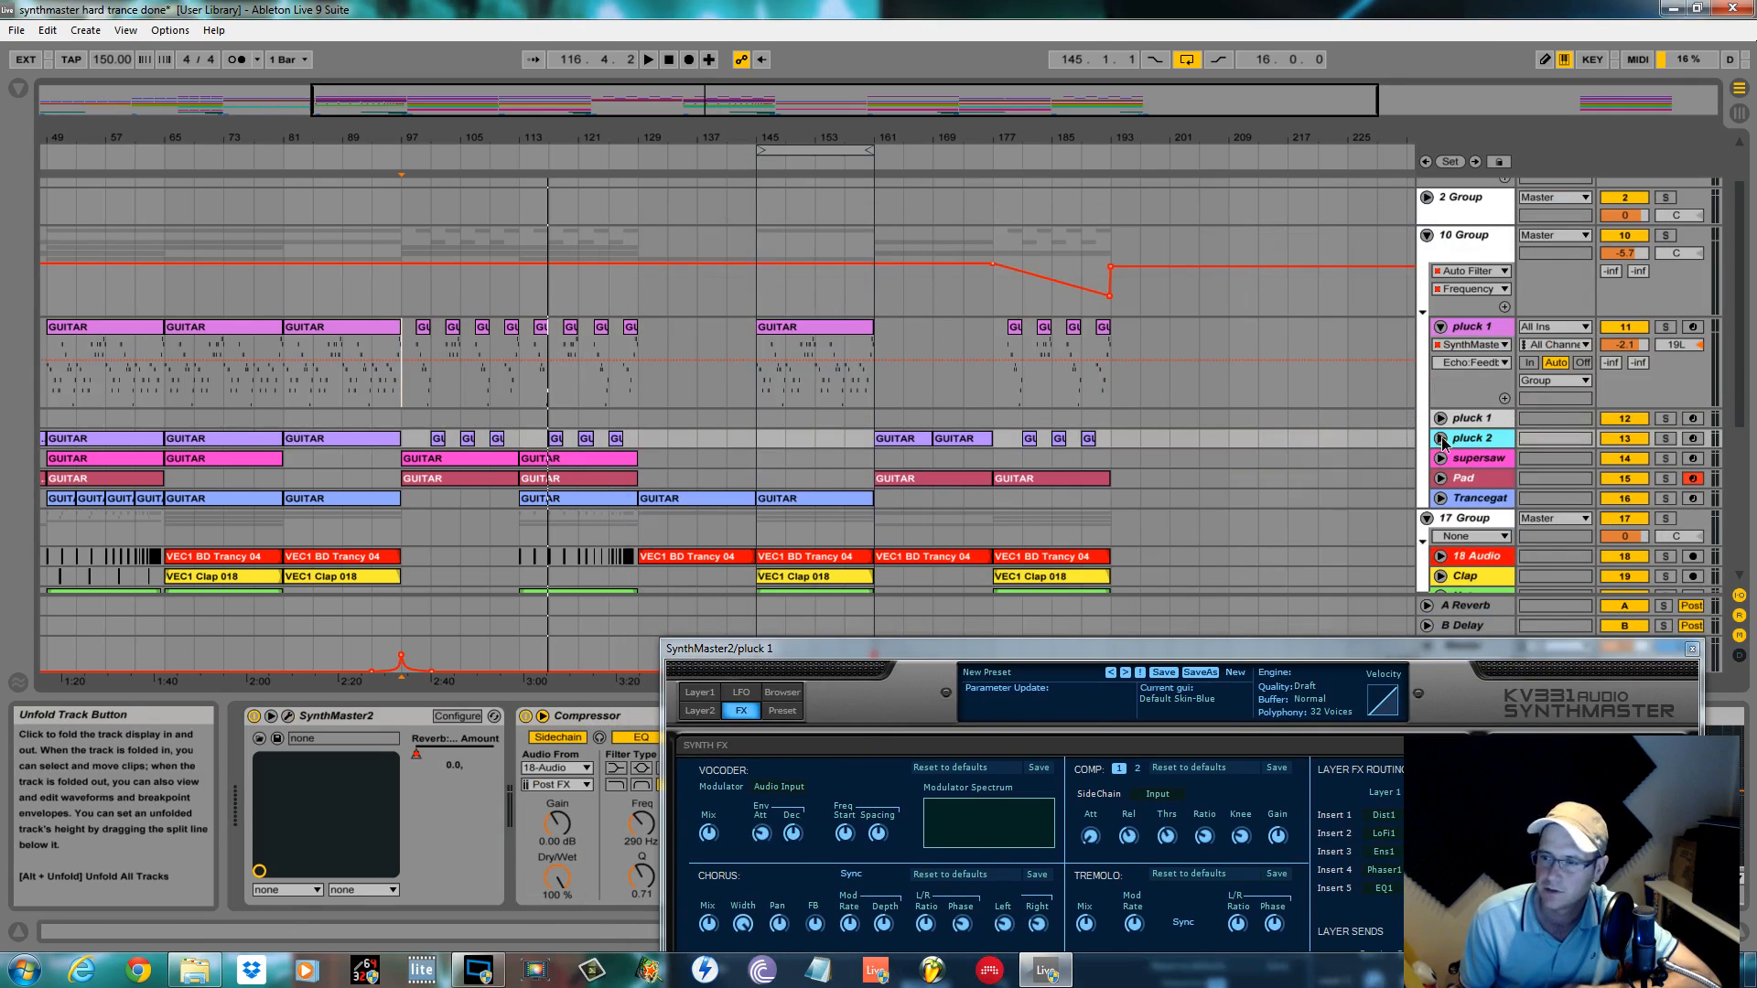
Step: Unfold the pluck 2 track and bring up its SynthMaster2 editor on the Layer view
left_click(1470, 456)
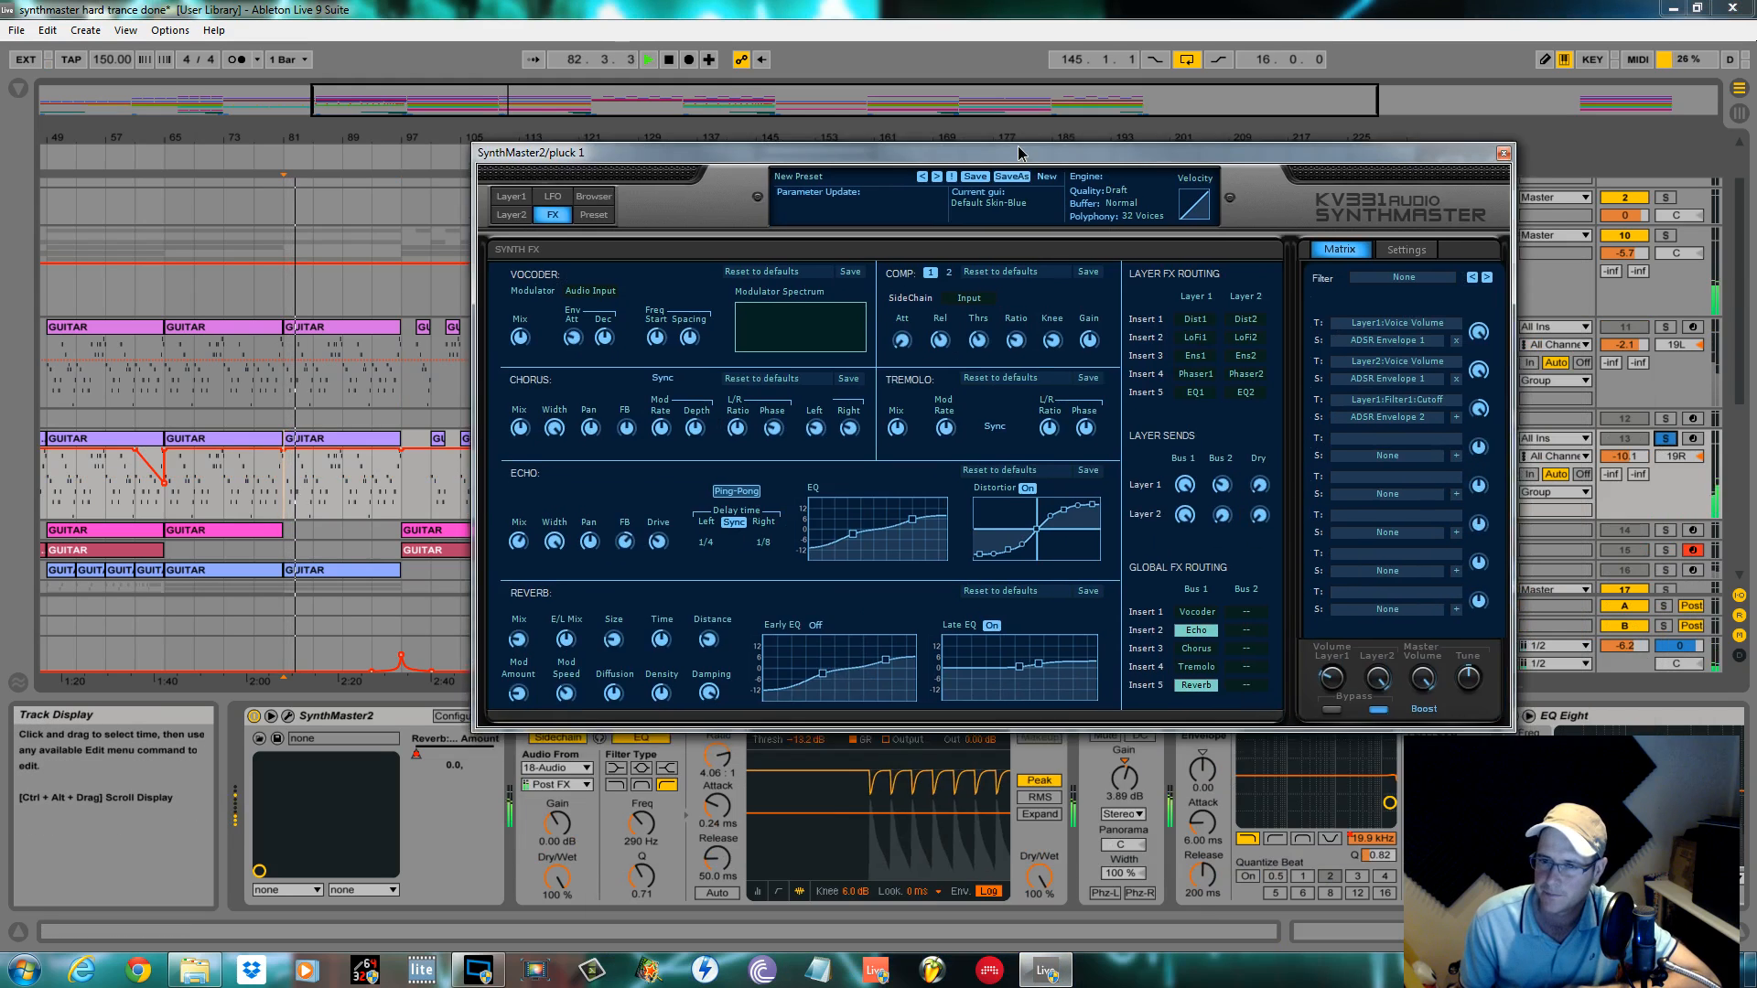
left_click_drag(1020, 152, 1065, 511)
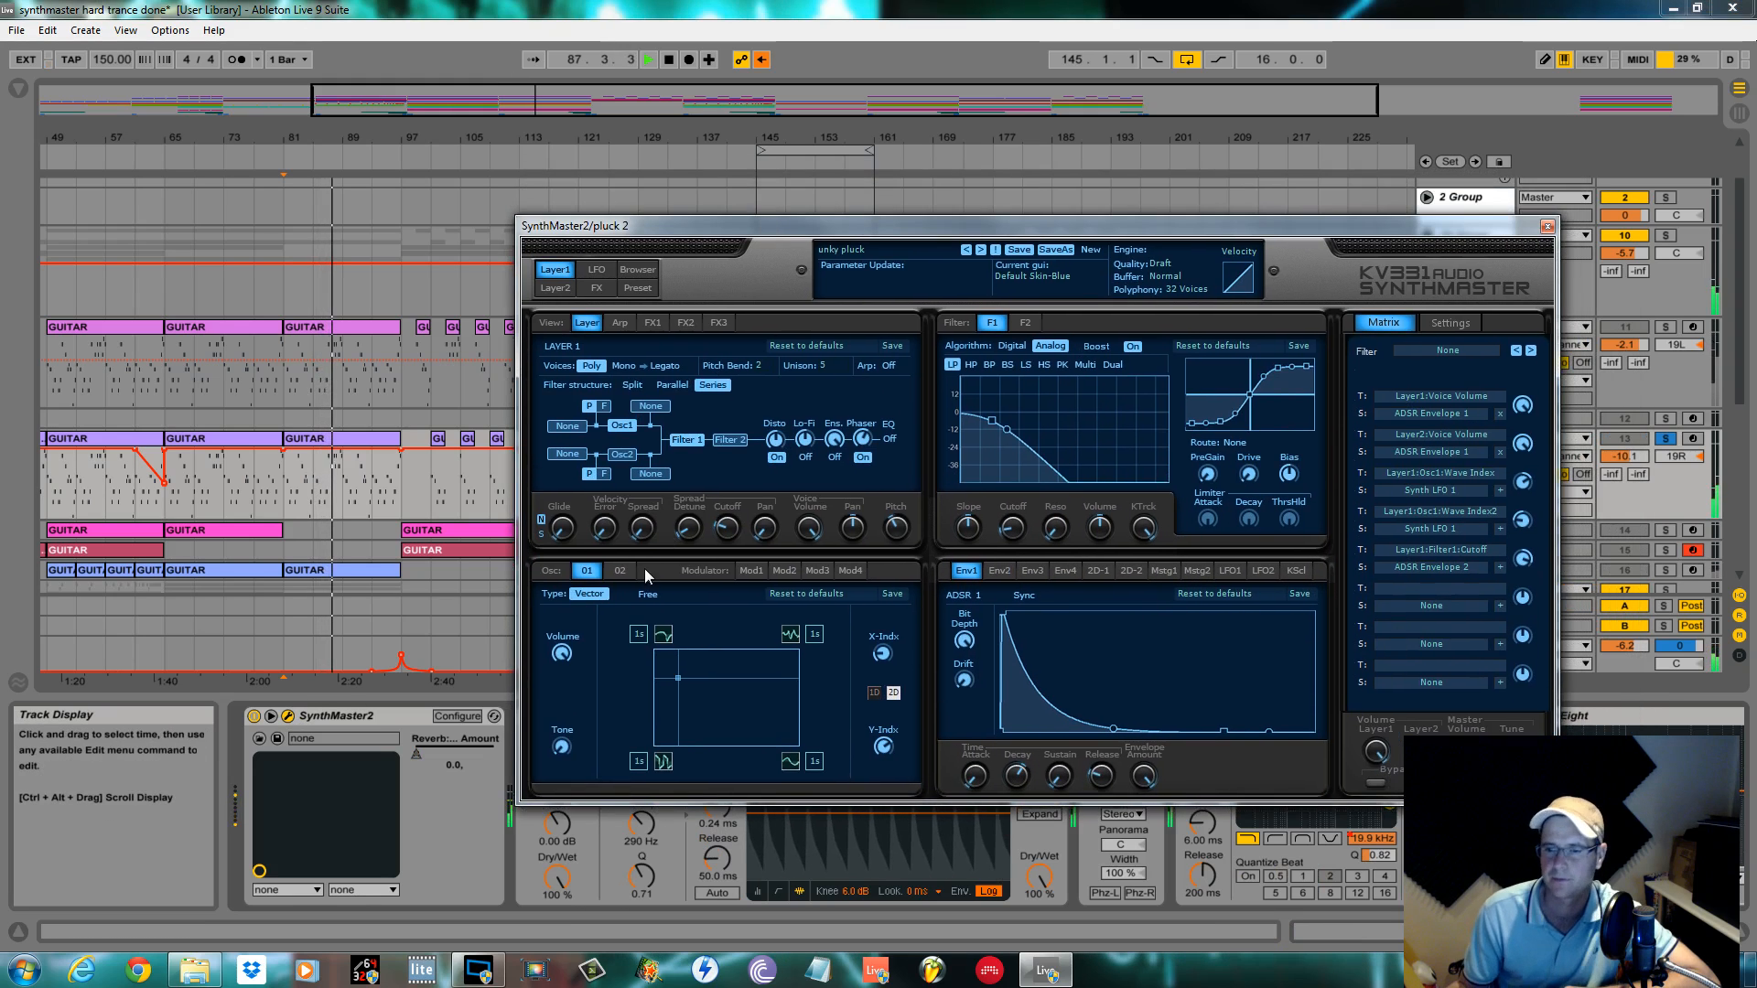
Step: Sweep the Osc1 Vector XY blend point across corners, centre and bottom edge while pluck 2 plays
left_click(620, 571)
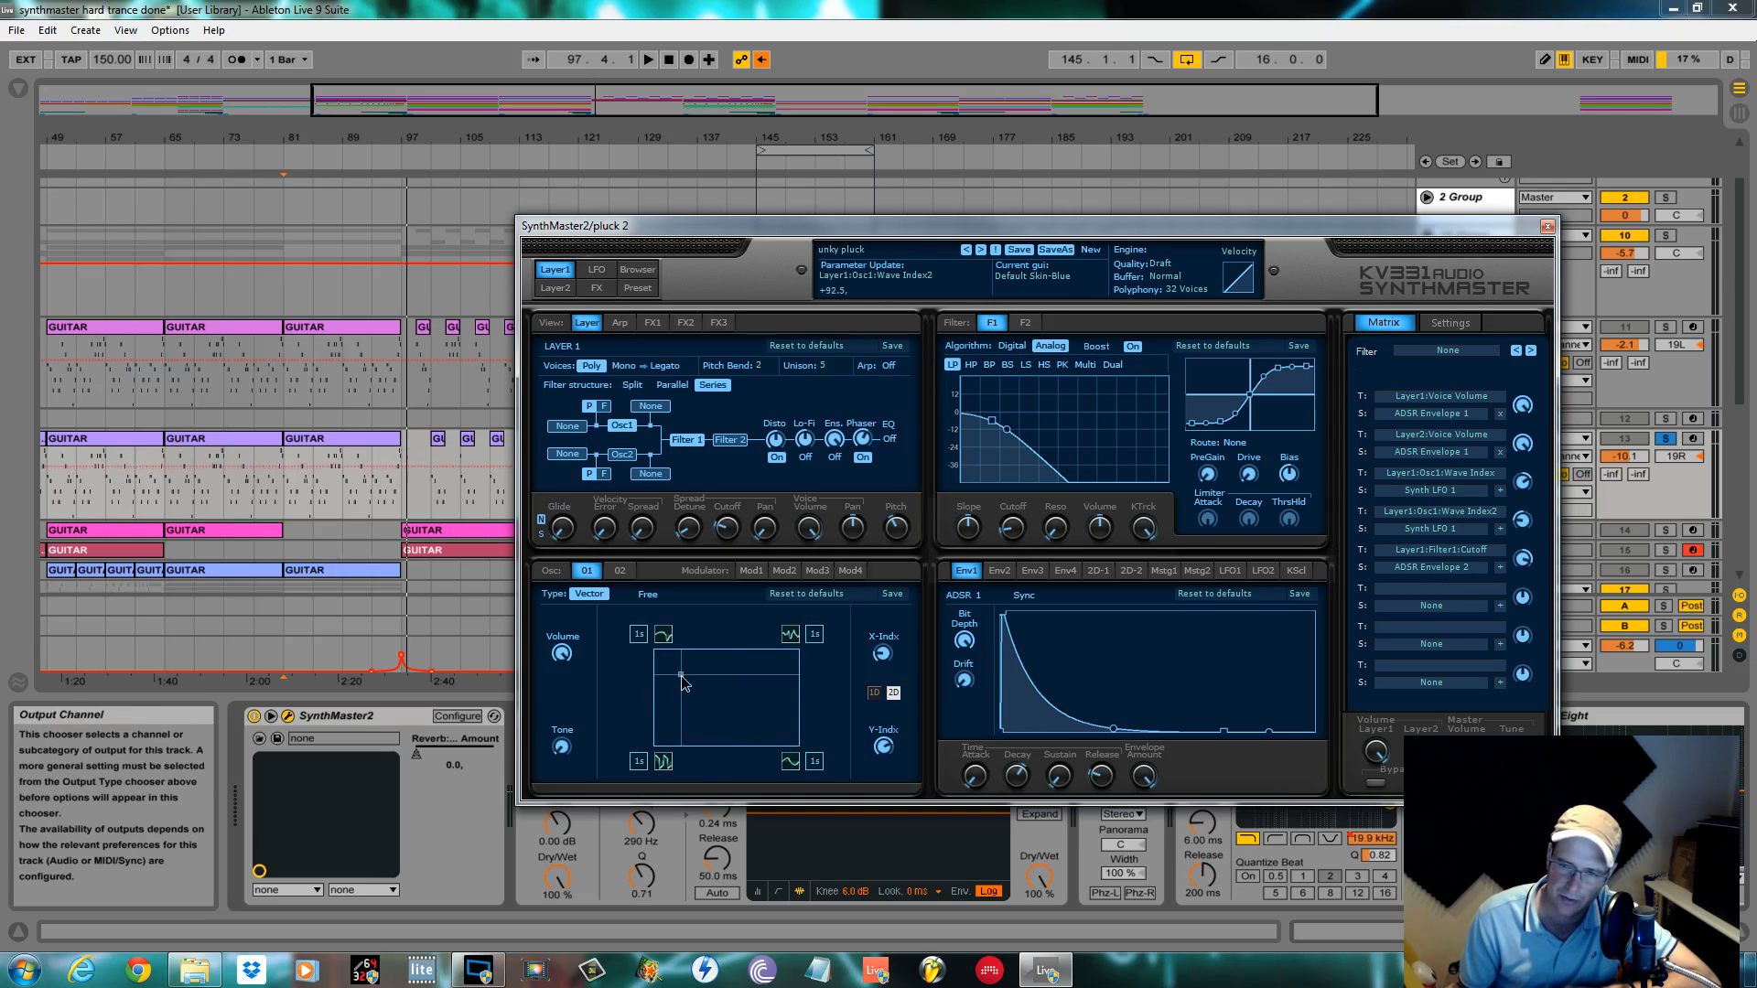
left_click_drag(681, 675, 761, 655)
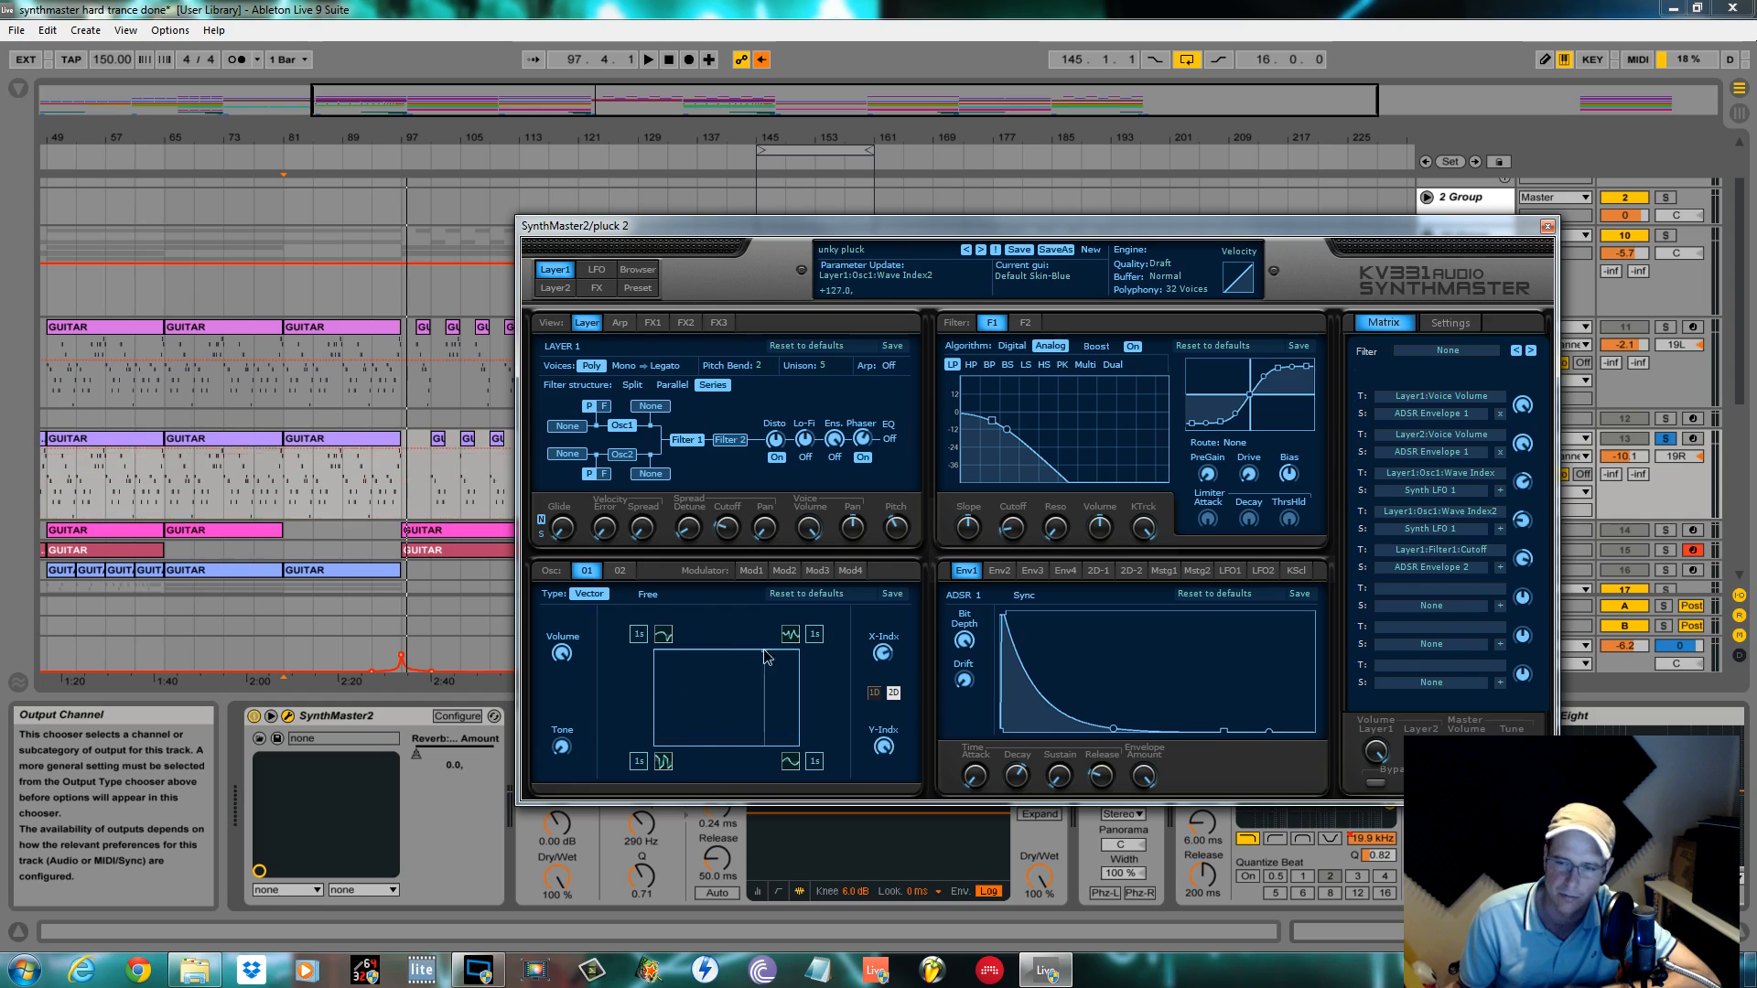
left_click_drag(767, 655, 706, 690)
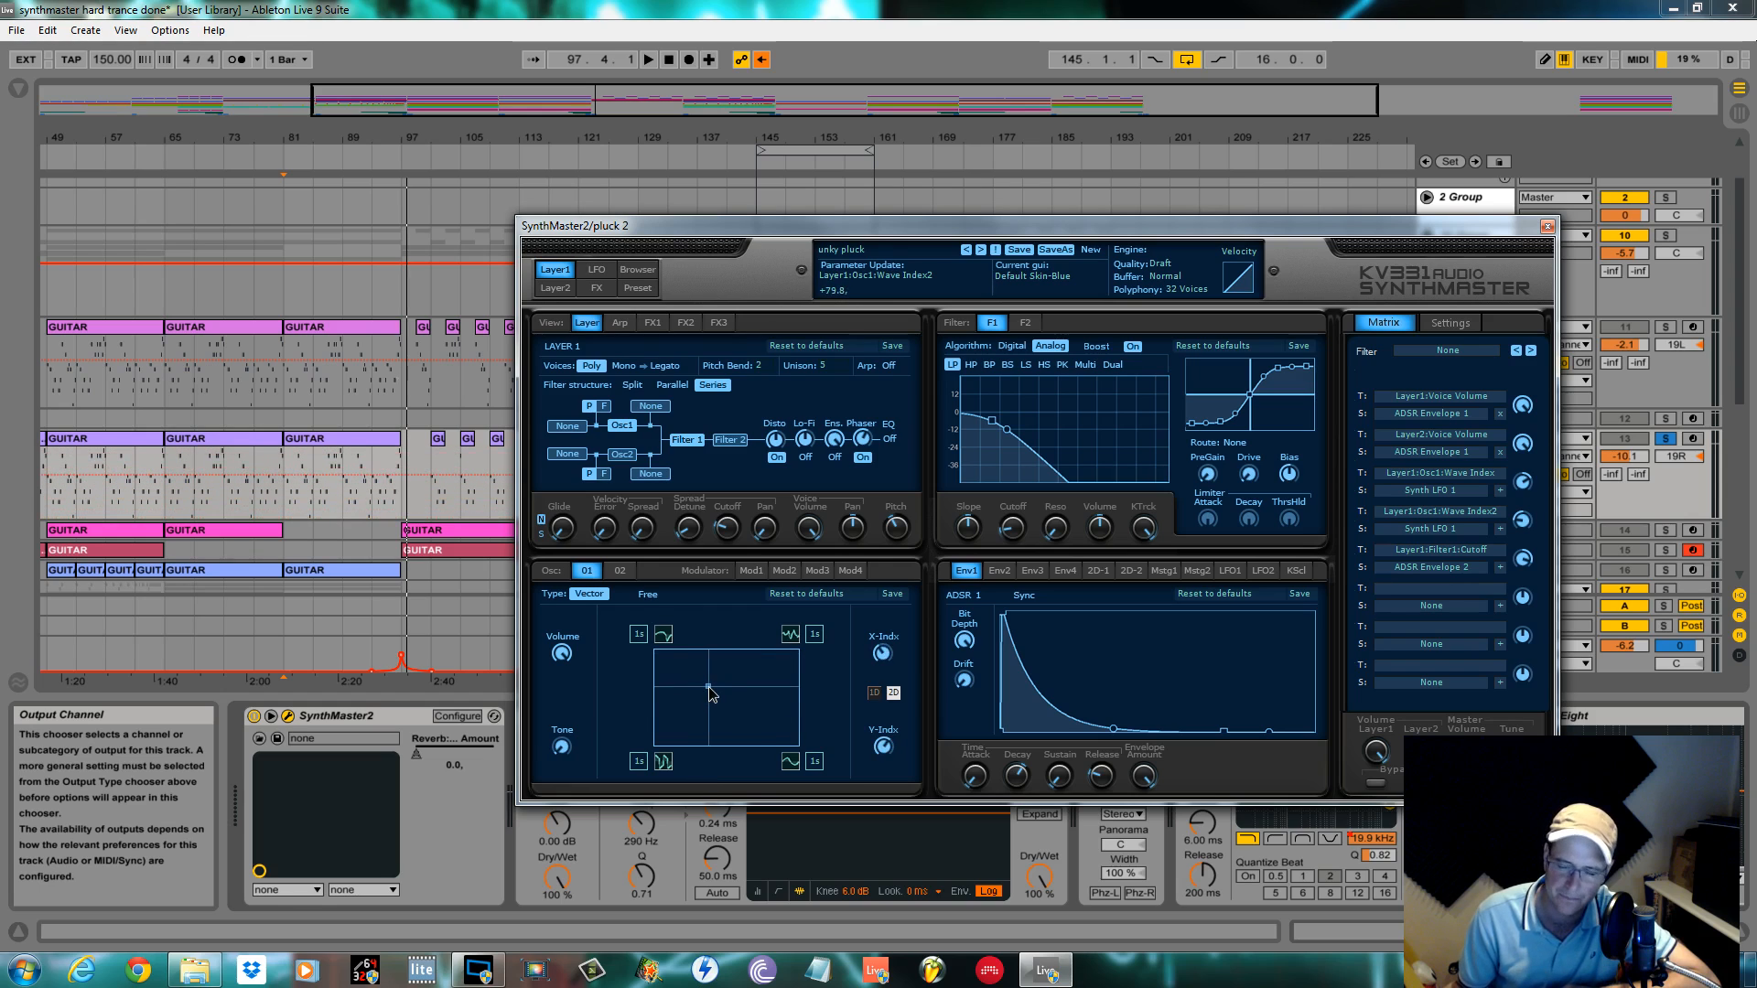
left_click_drag(709, 690, 711, 745)
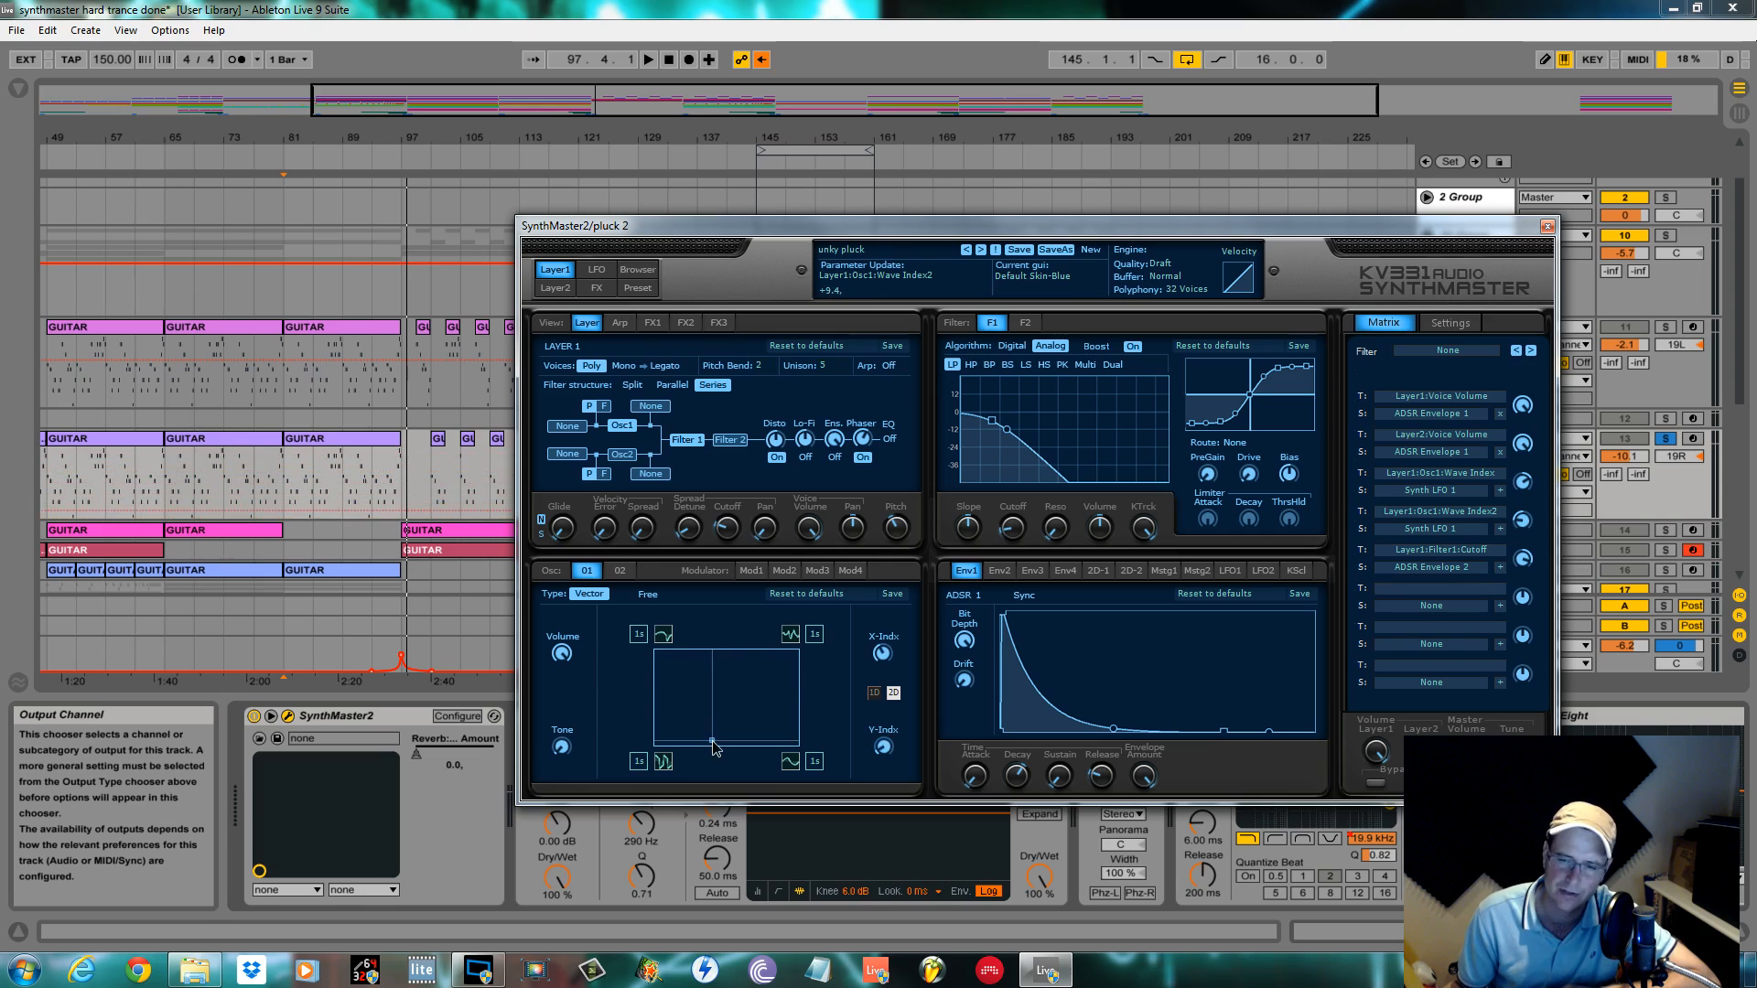
left_click_drag(711, 746, 761, 692)
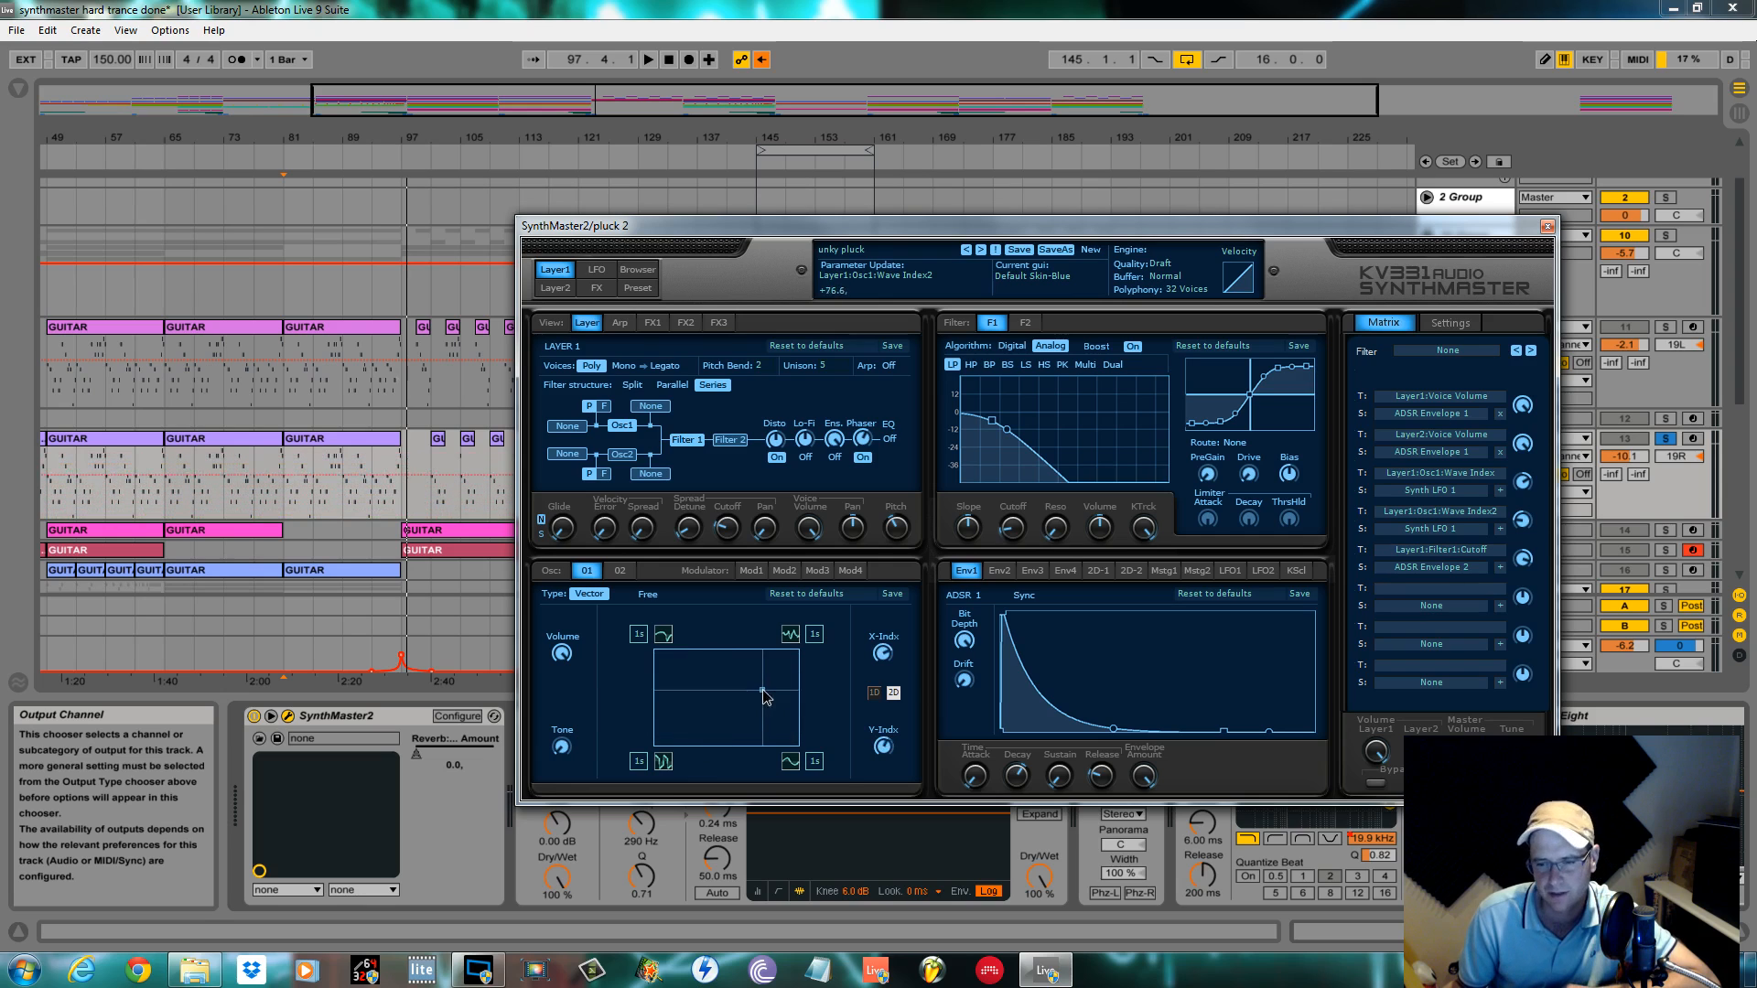
left_click_drag(761, 690, 712, 739)
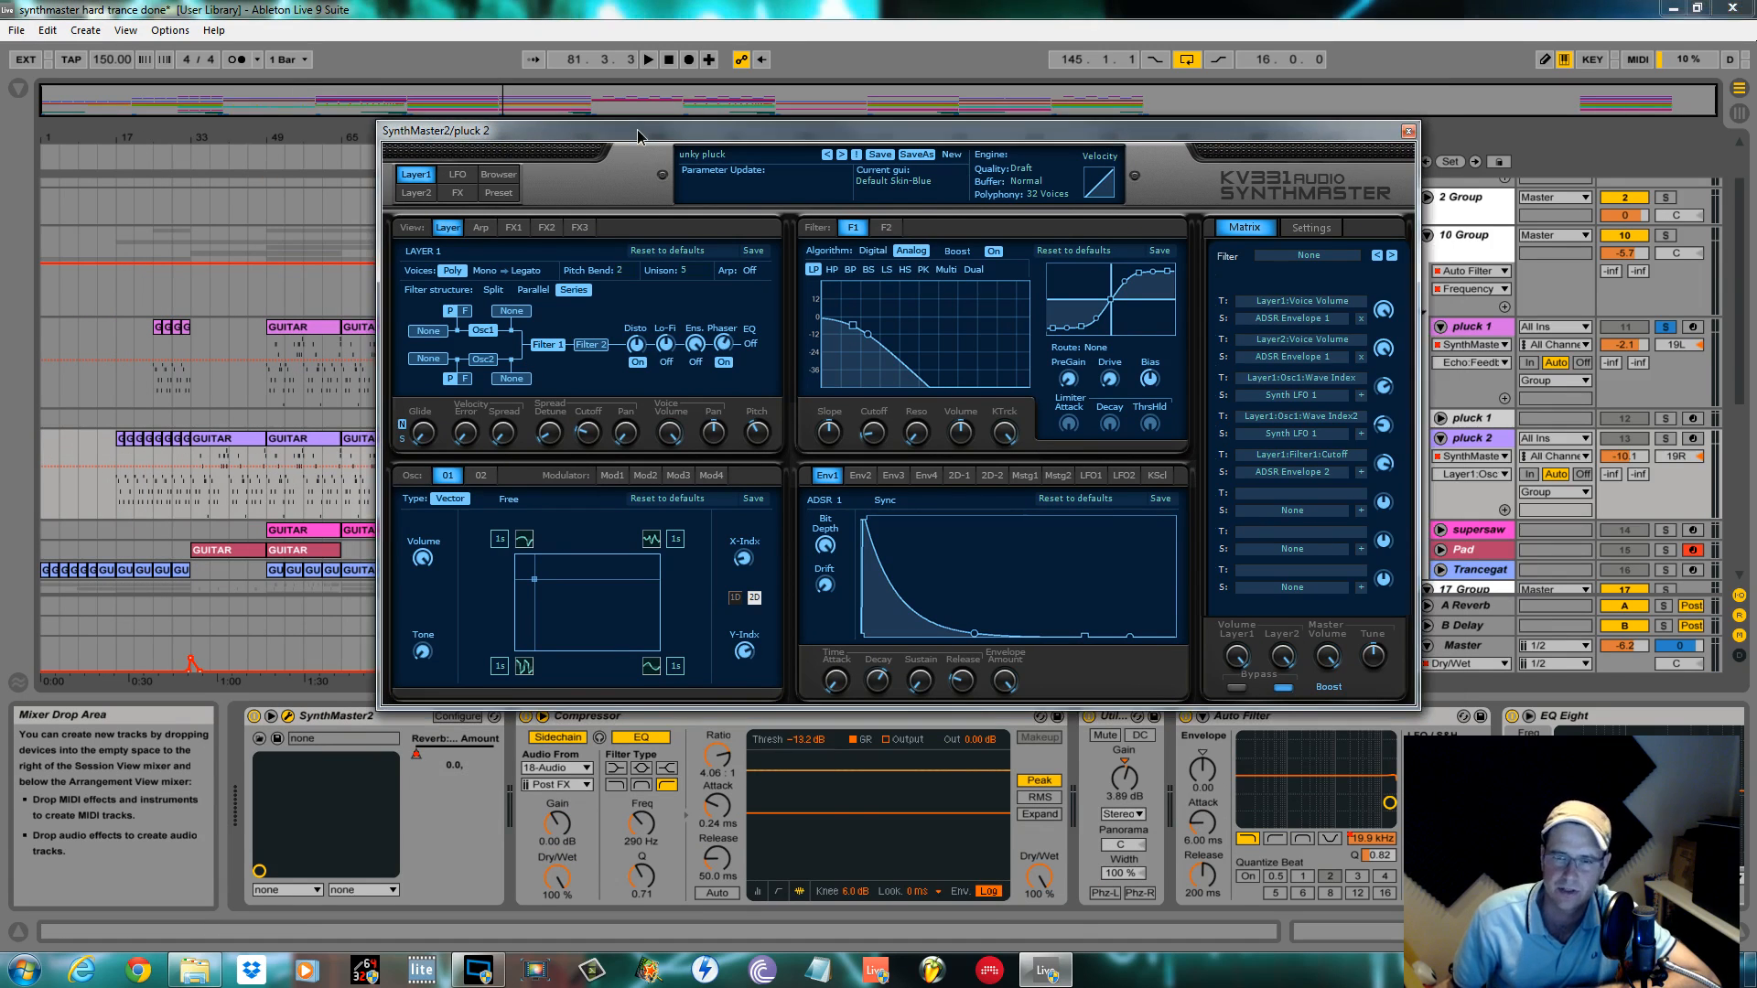
Step: Close the SynthMaster2 editor and bring up the context menu on a pluck track header
left_click(1409, 130)
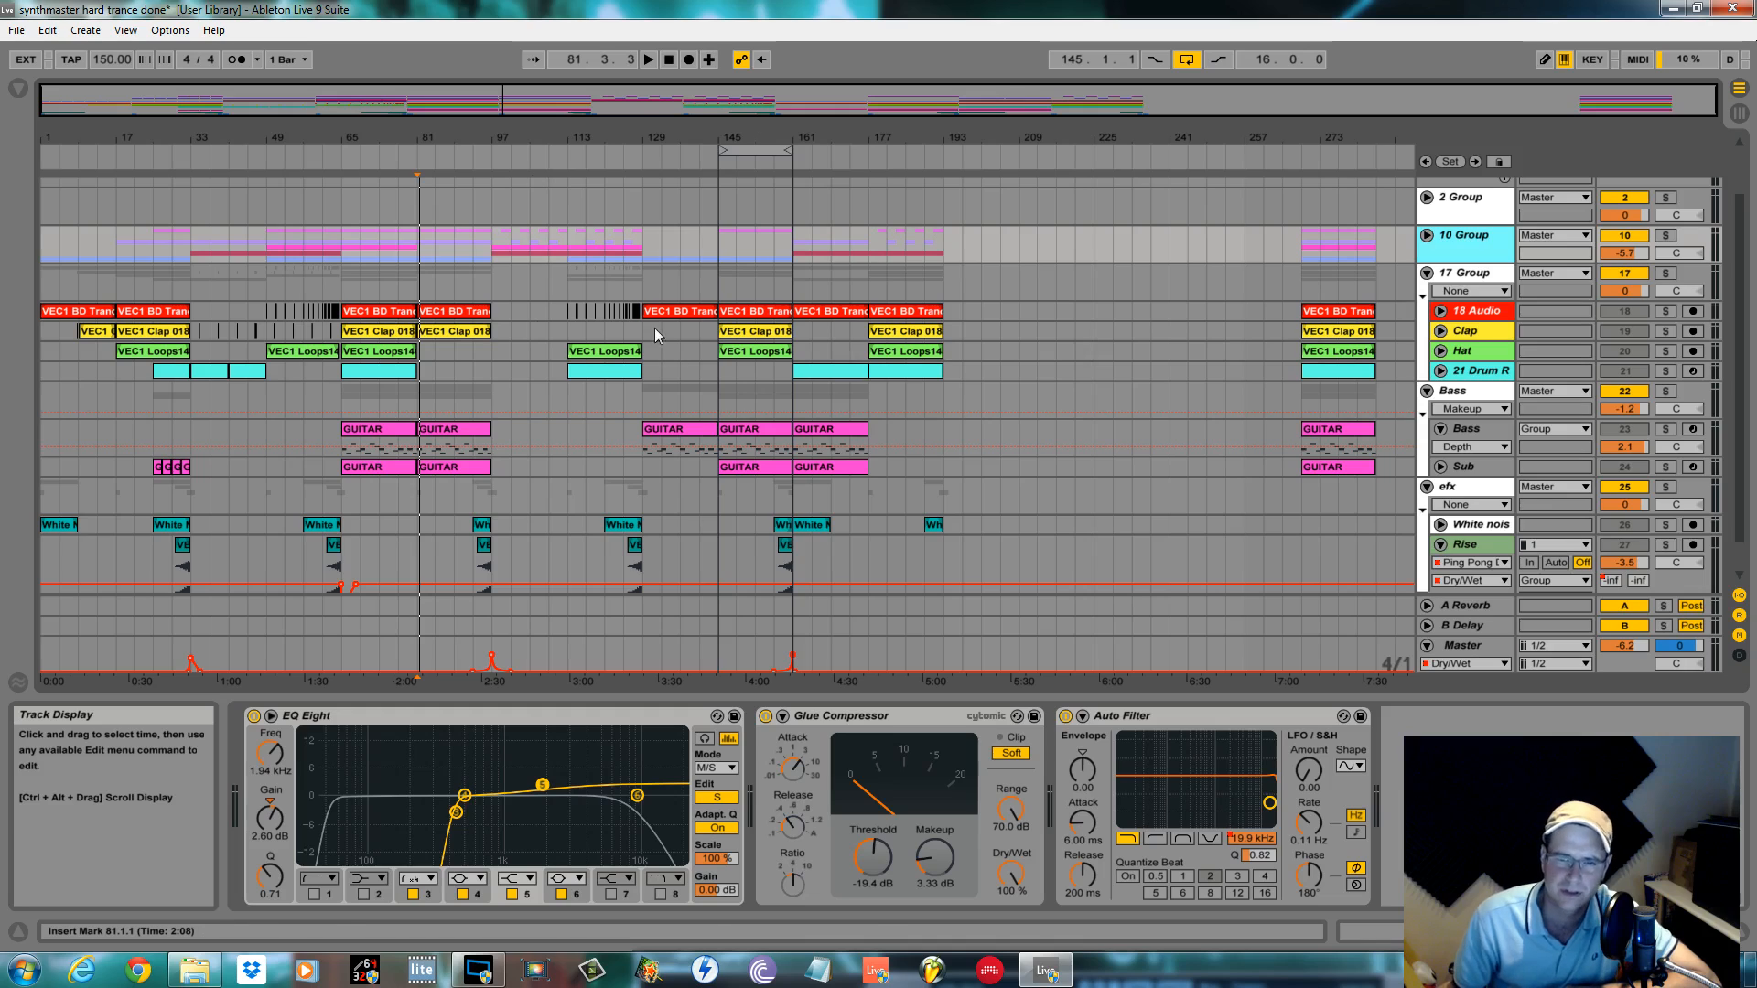
mouse_move(238, 417)
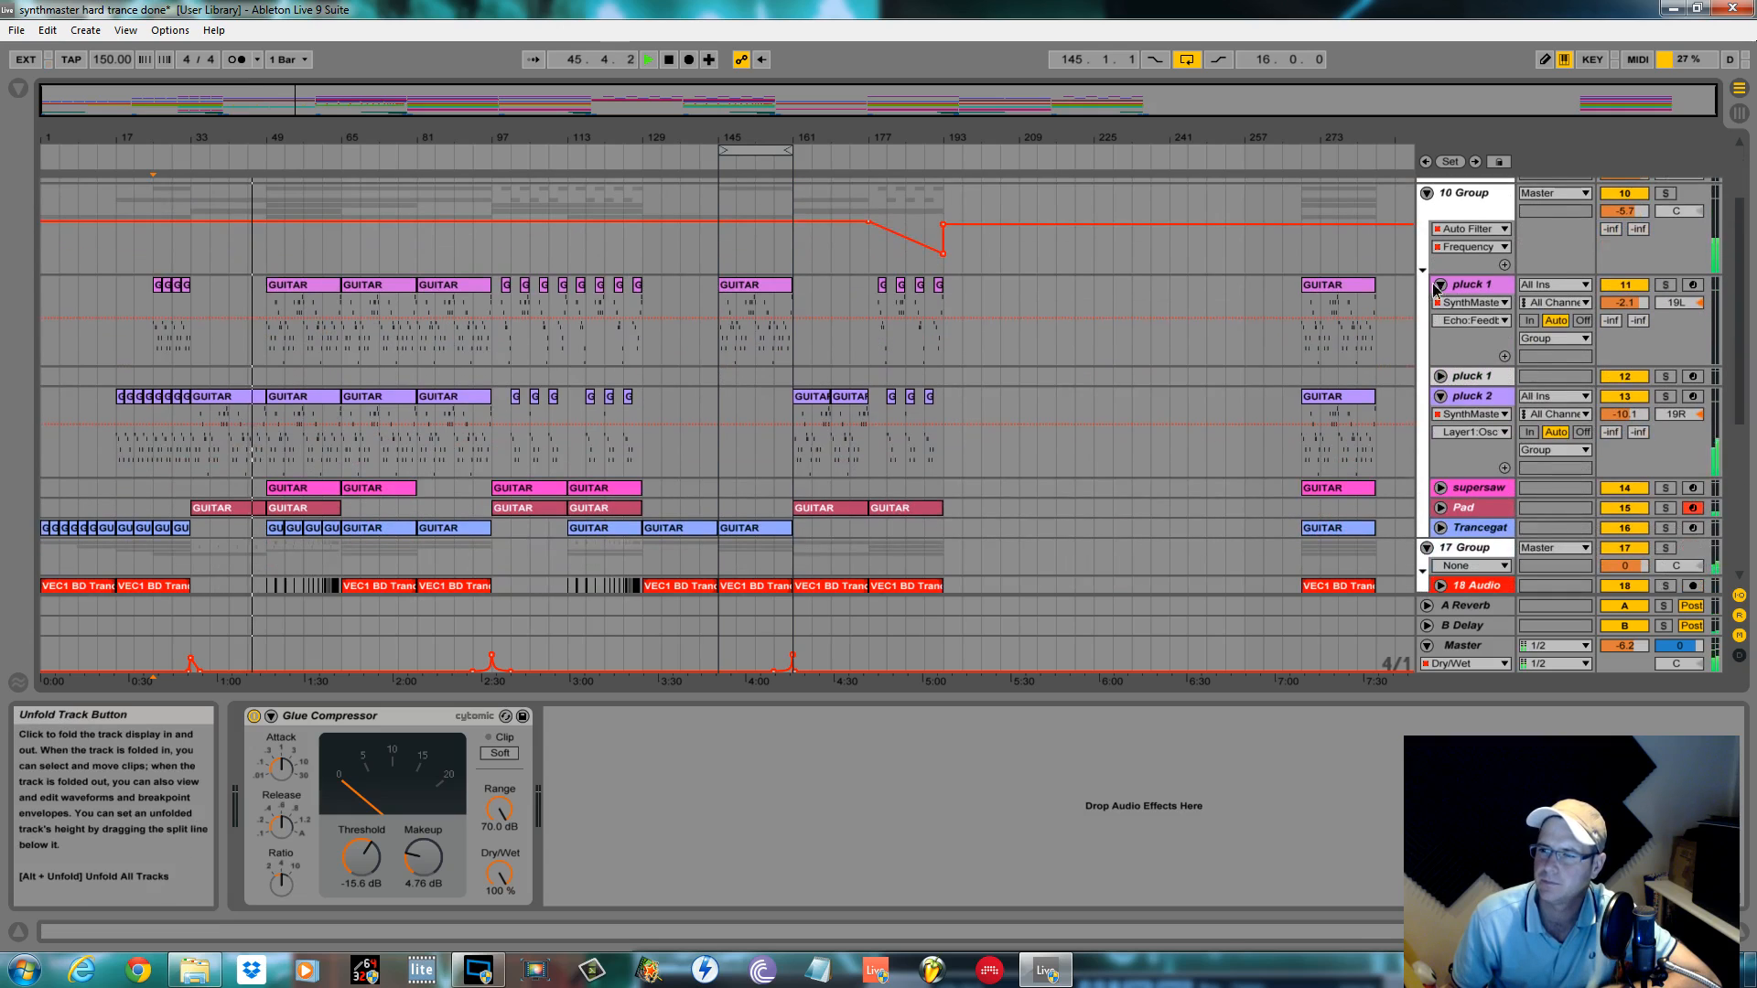
right_click(1473, 284)
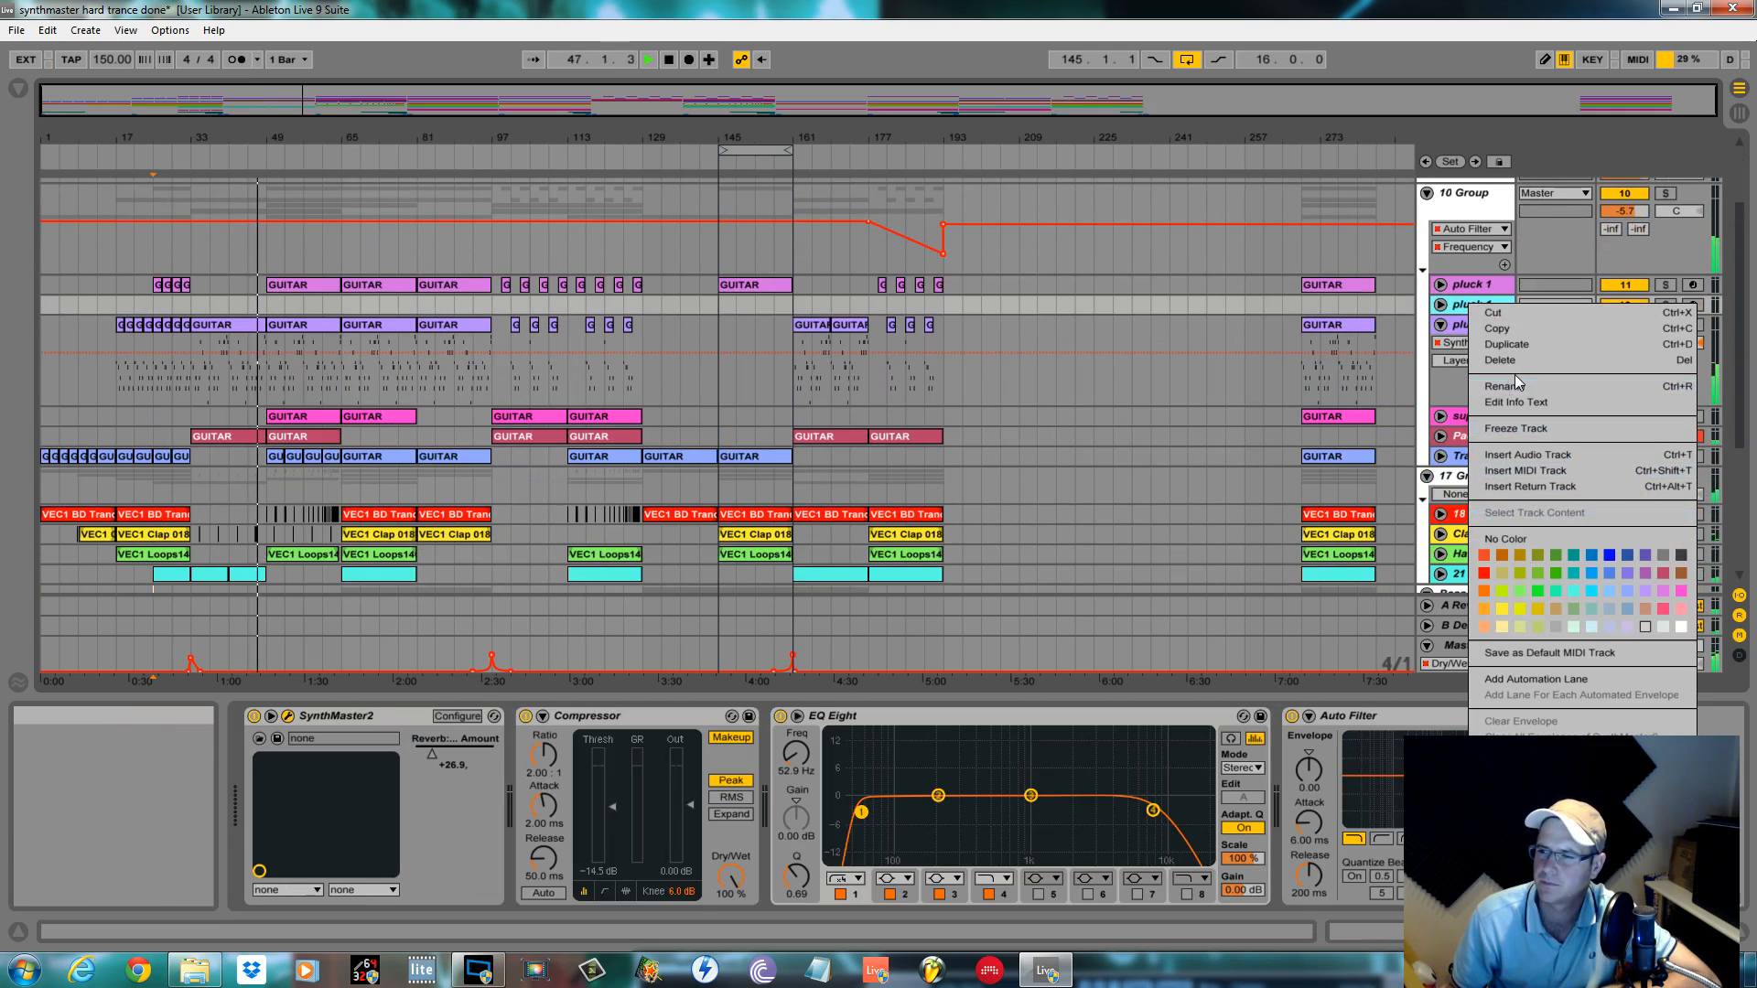